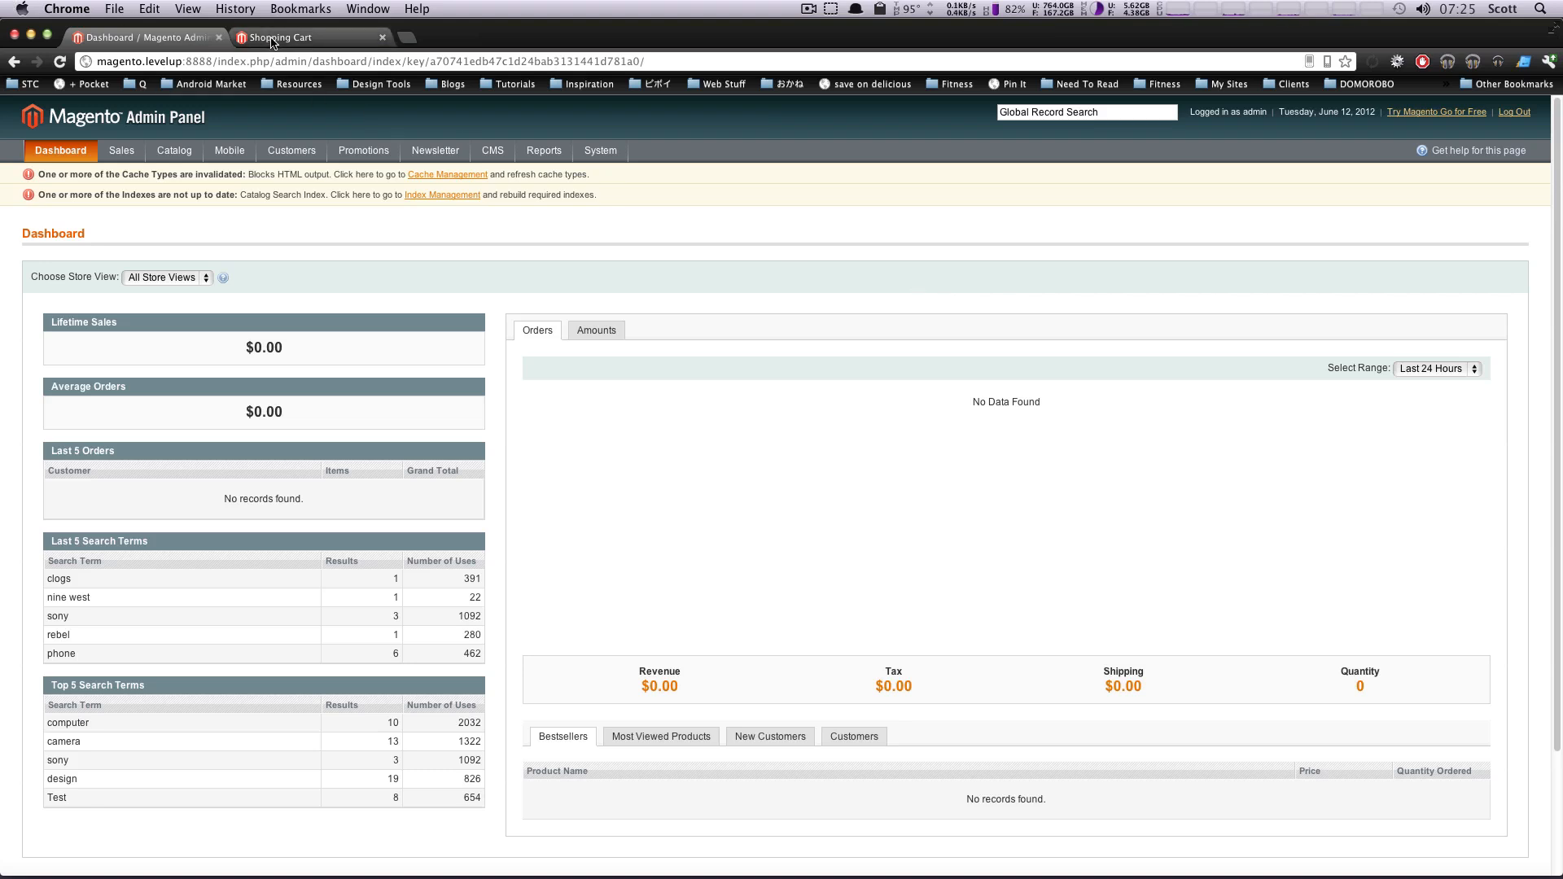
- Reach the My Product page from the storefront shopping cart and scroll through it
left_click(300, 38)
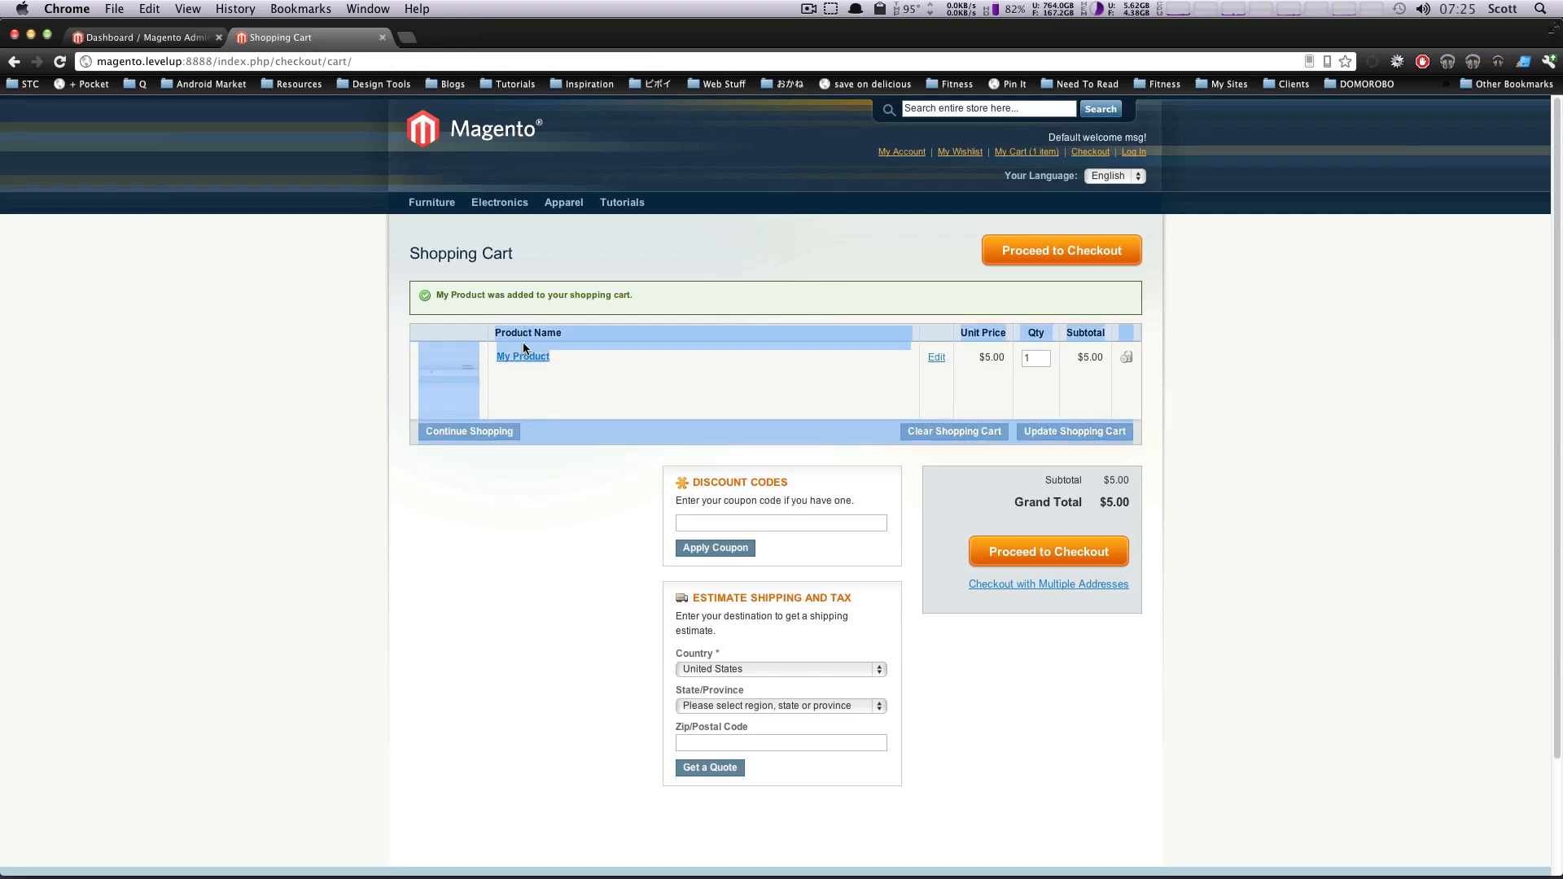
left_click(523, 357)
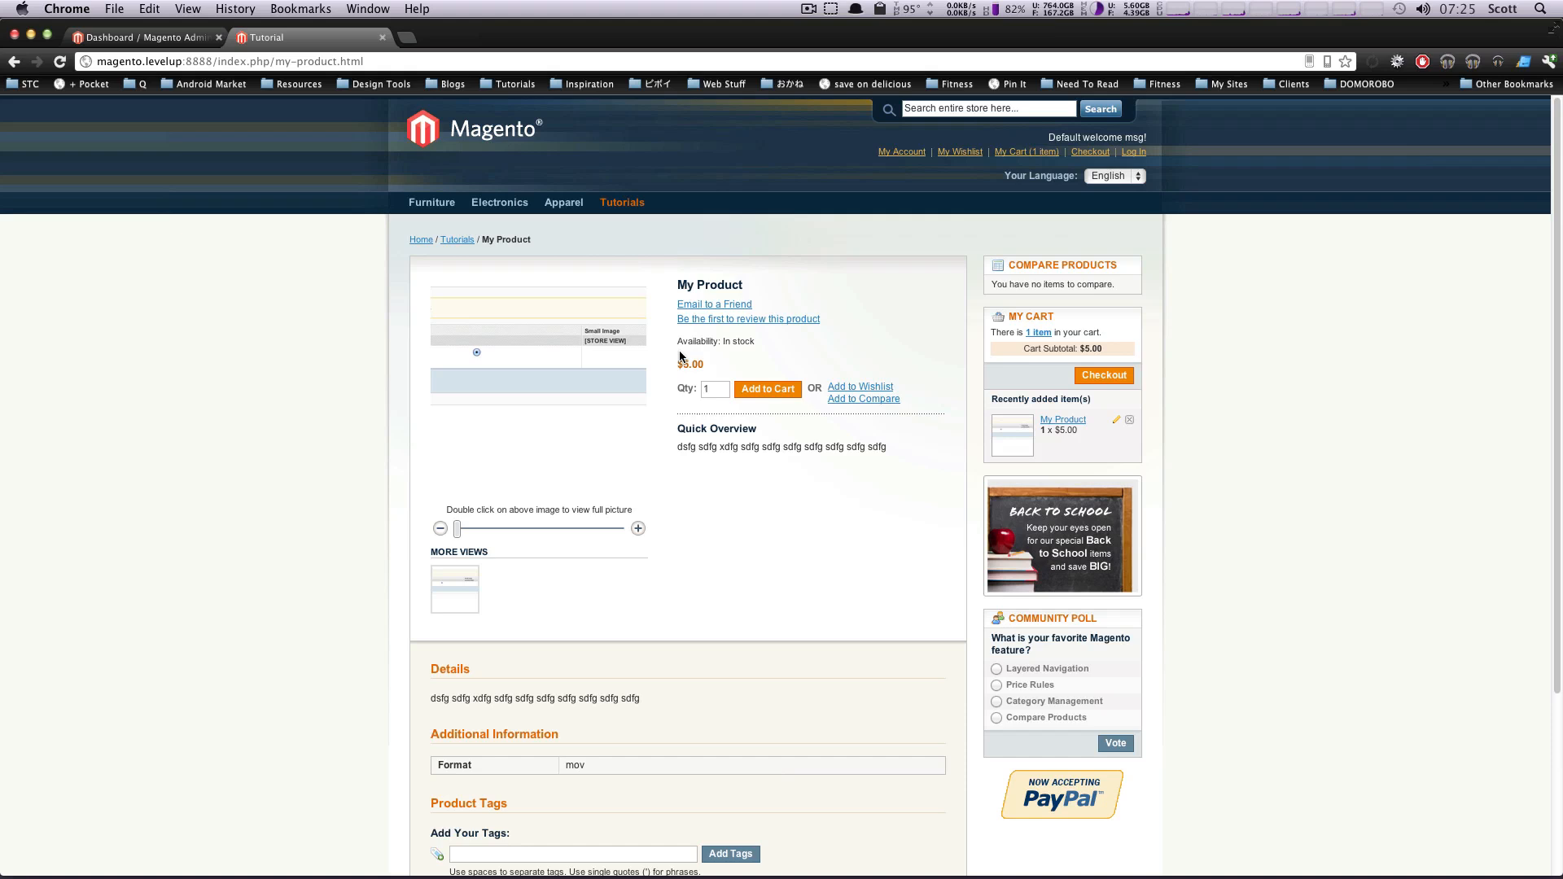
scroll("down", 3)
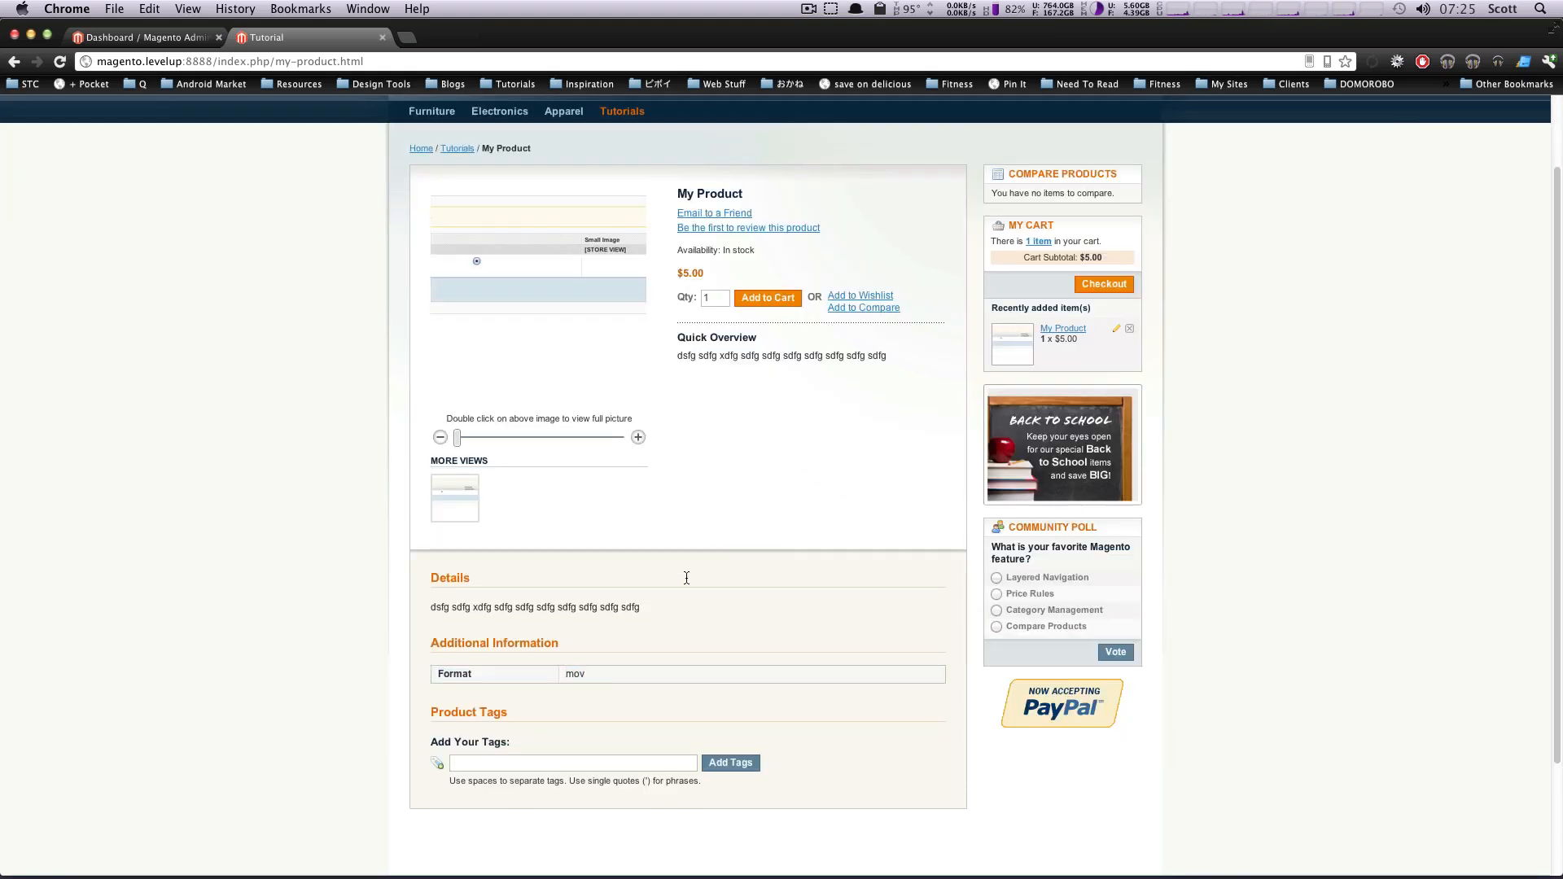
scroll("up", 3)
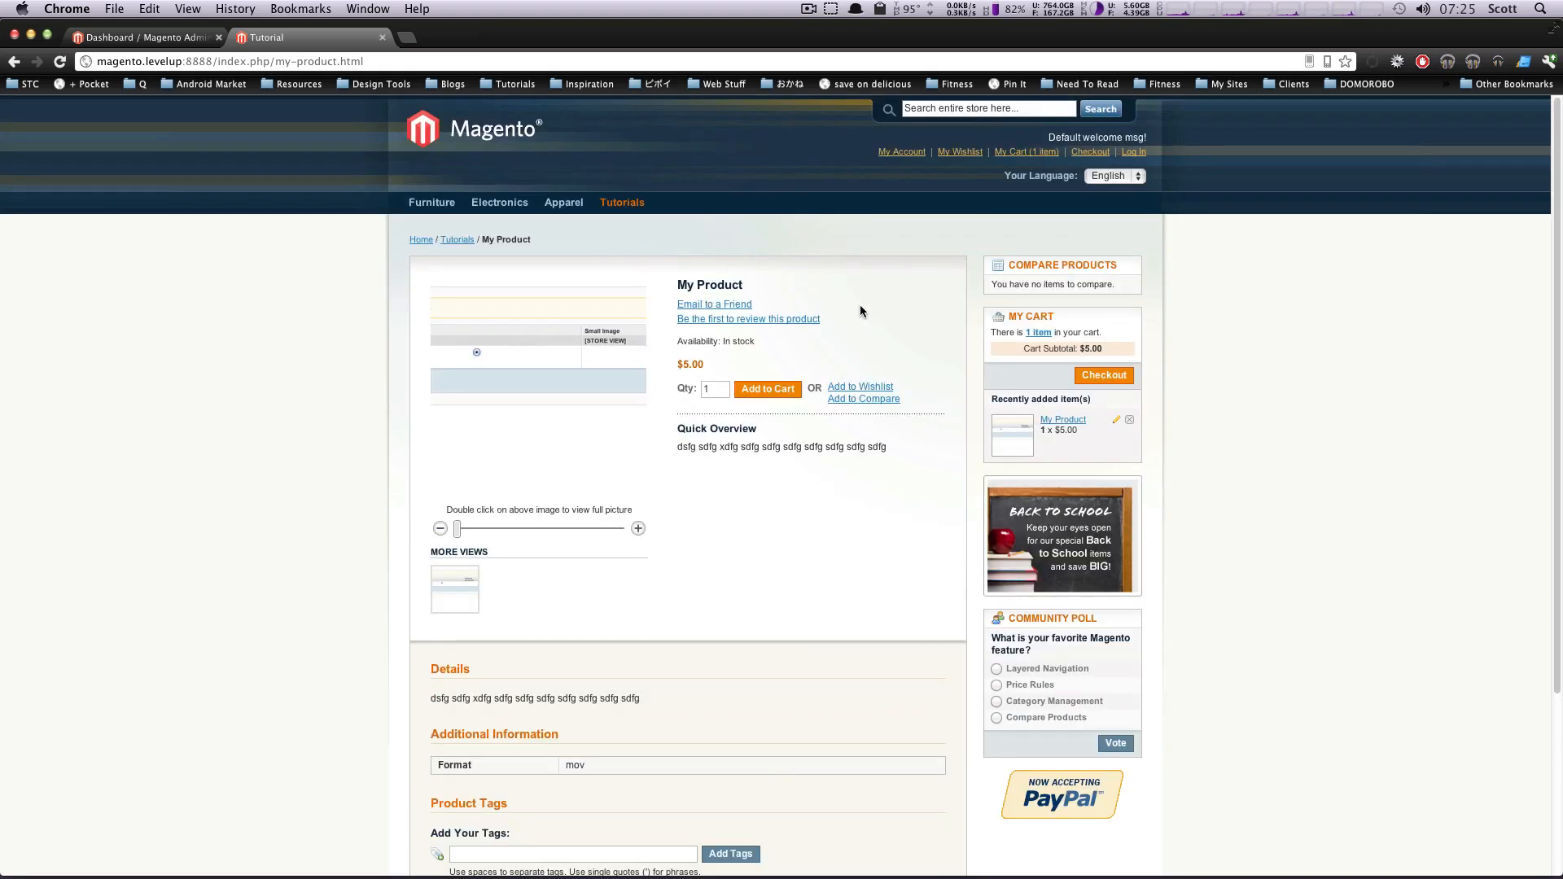
mouse_move(872, 361)
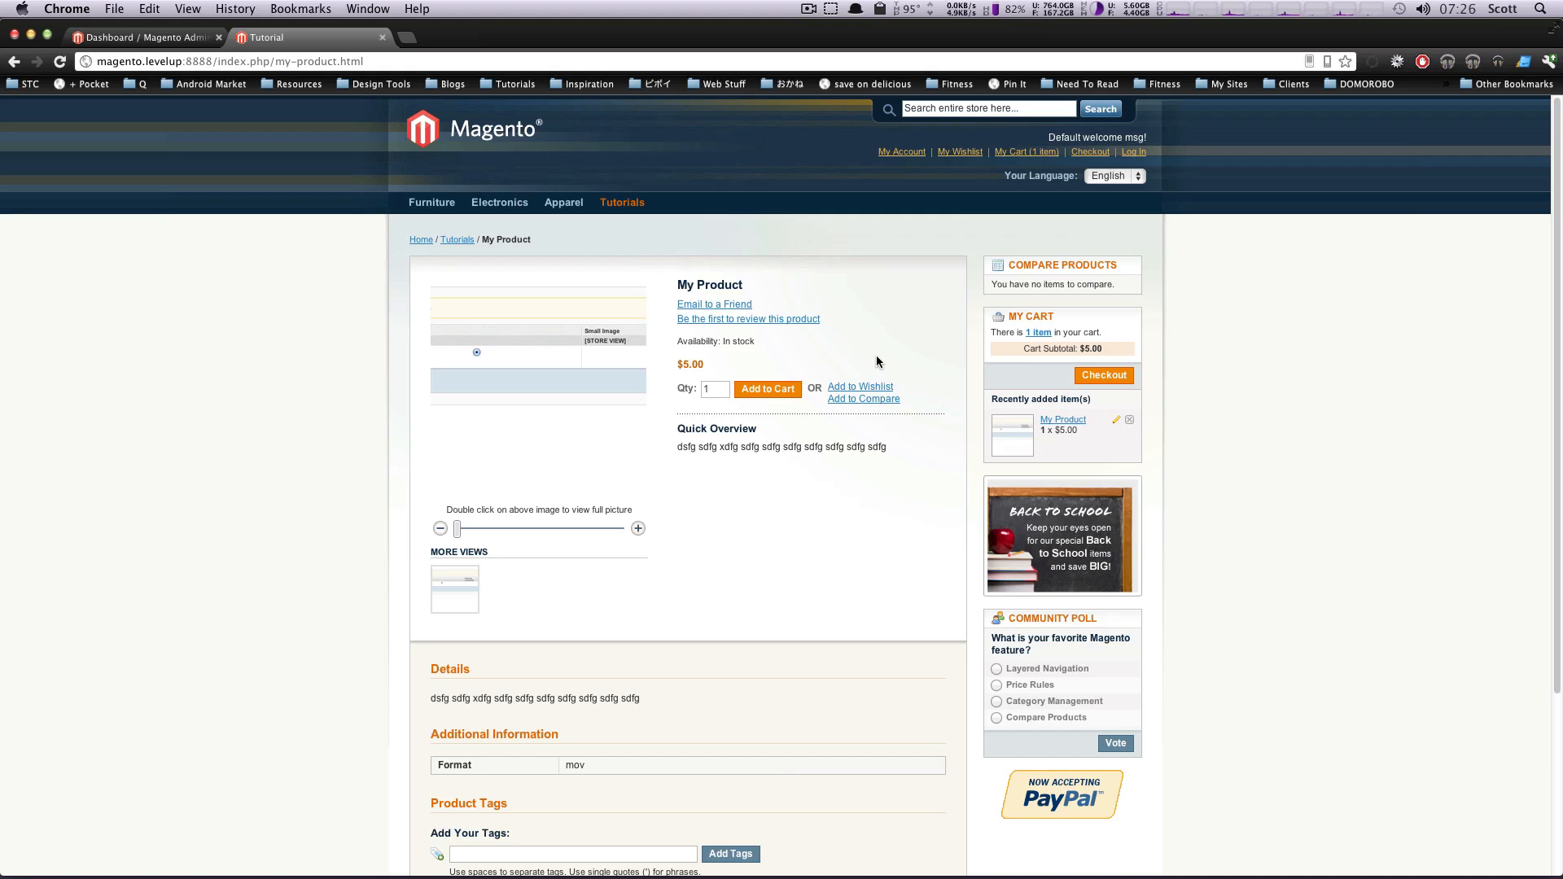
mouse_move(667, 283)
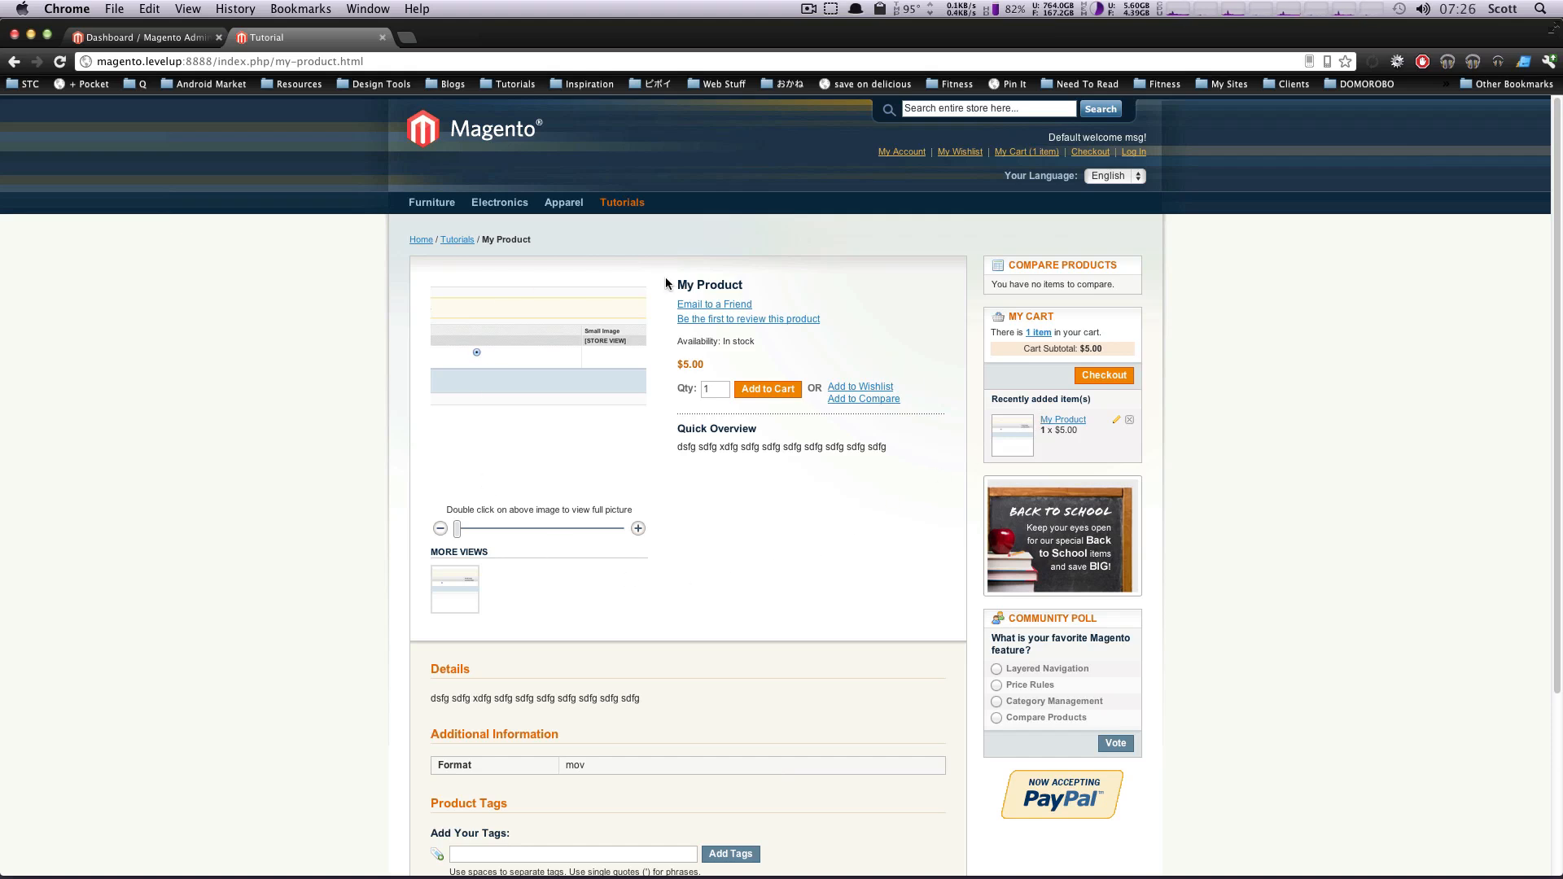
scroll("down", 3)
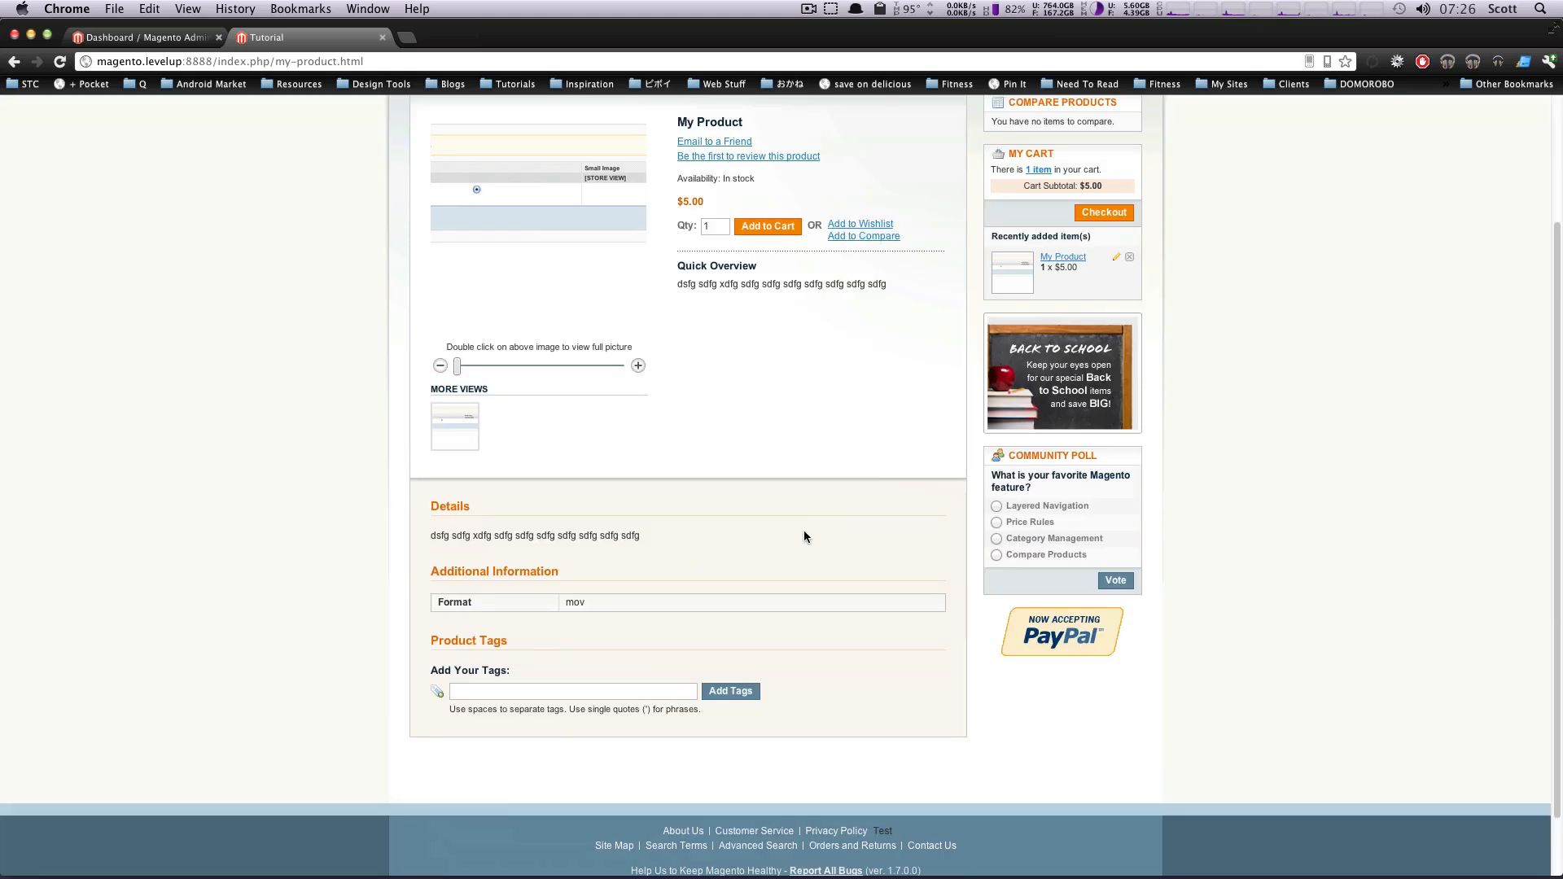
mouse_move(827, 546)
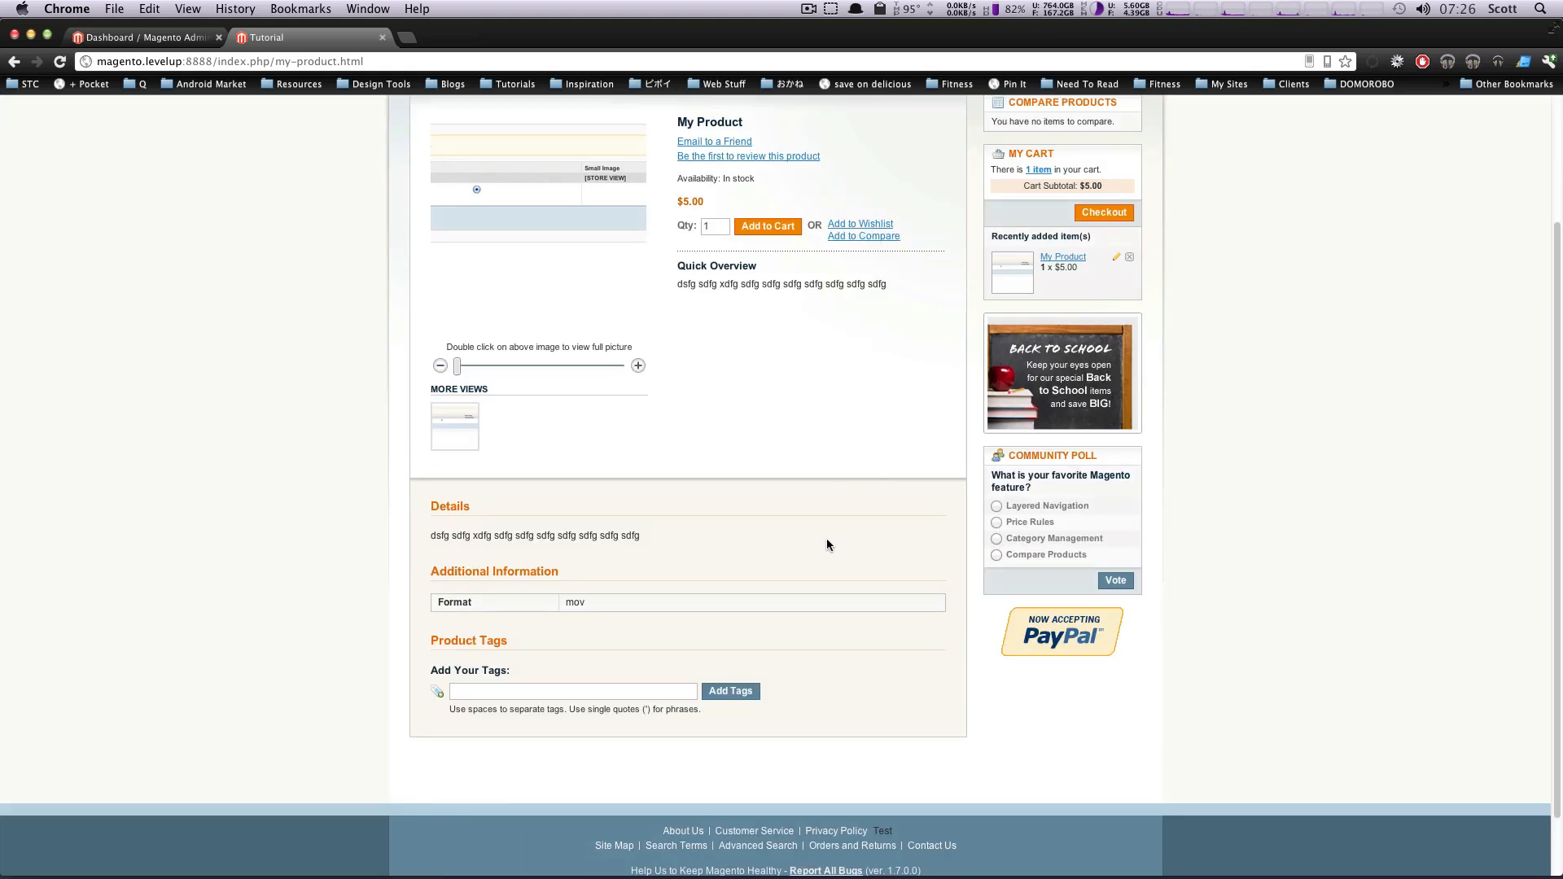
mouse_move(827, 459)
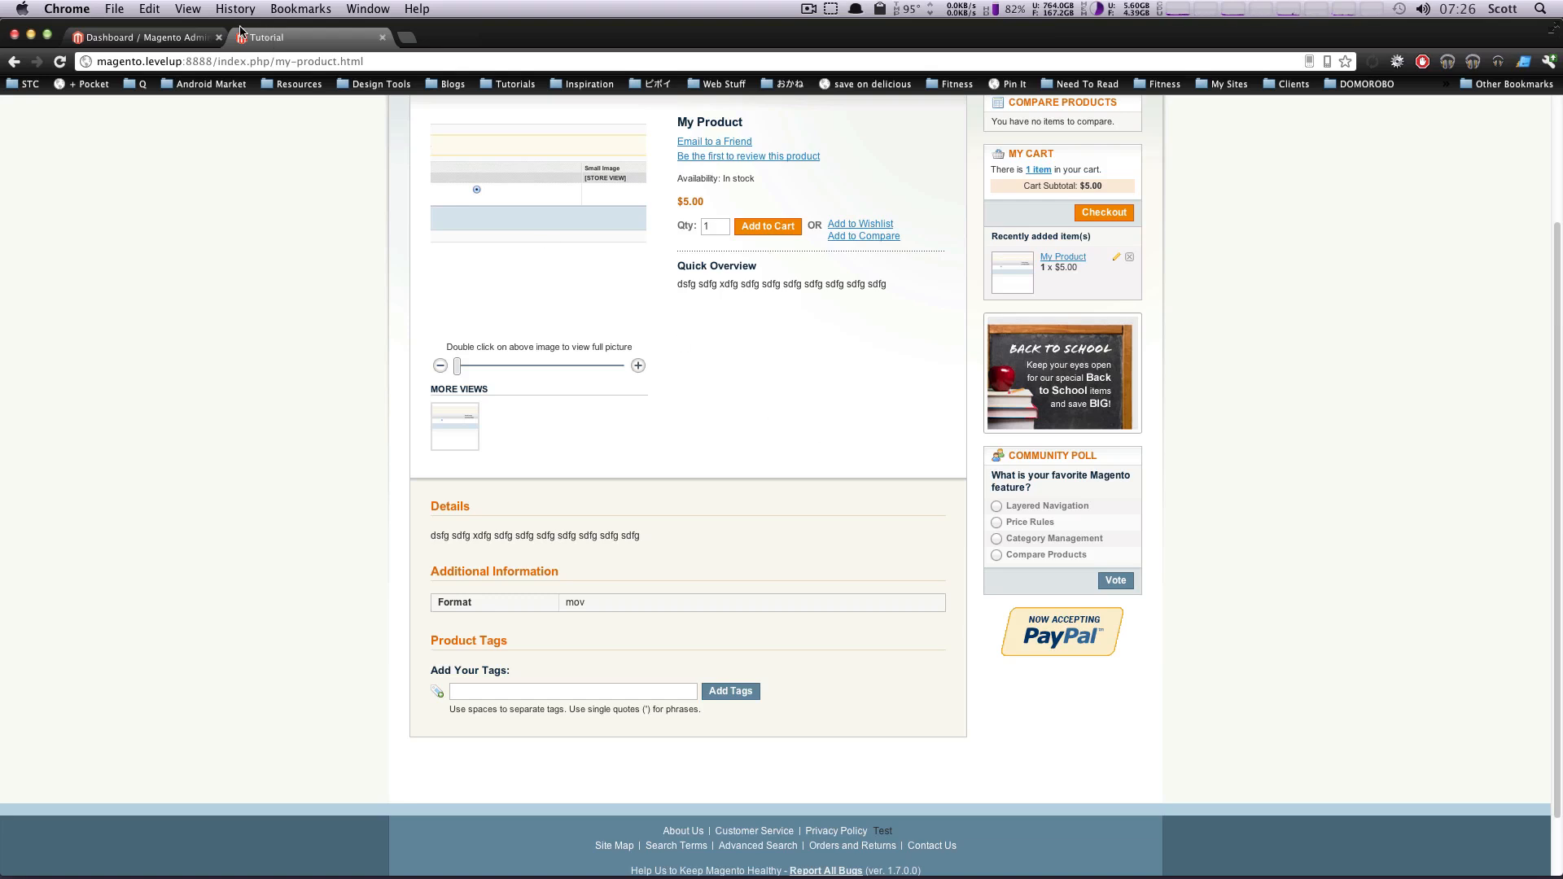
- From the admin Catalog > Manage Products list, begin adding a new product
left_click(144, 38)
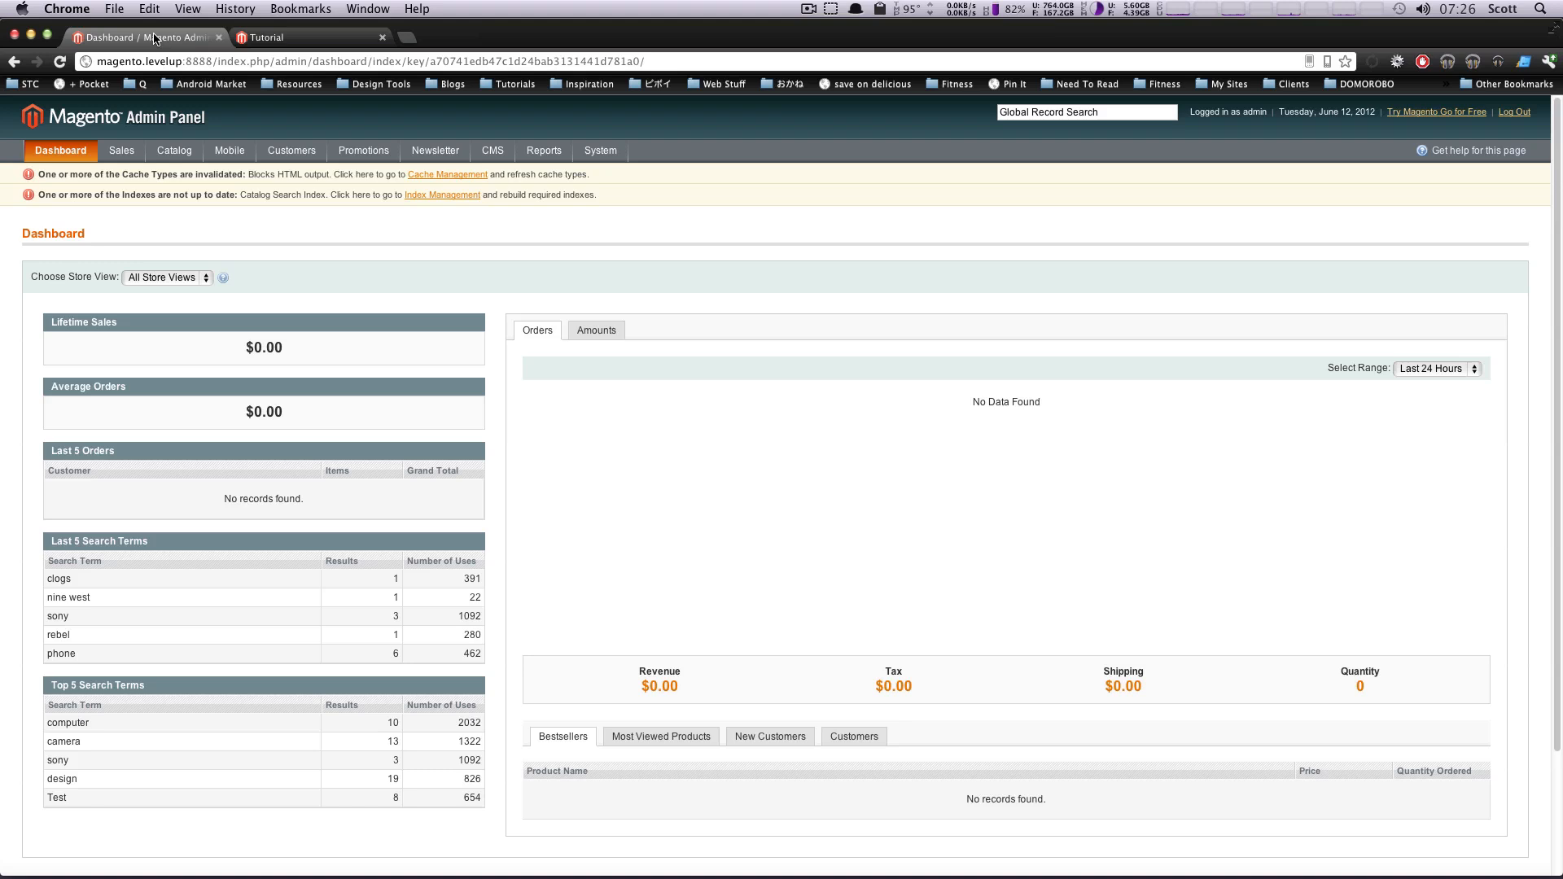
left_click(174, 150)
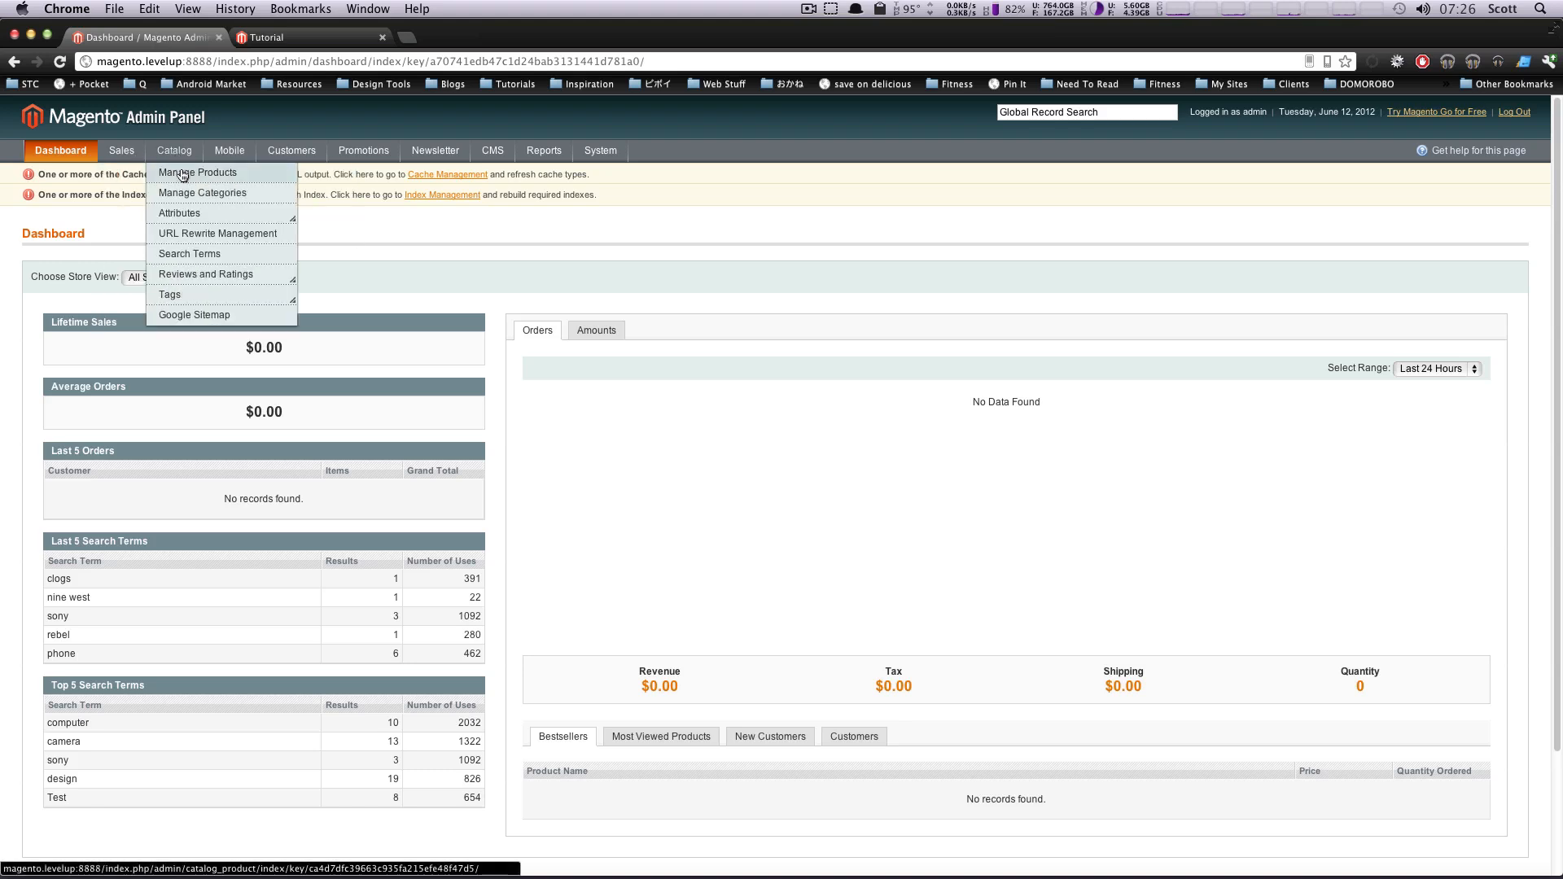
left_click(199, 173)
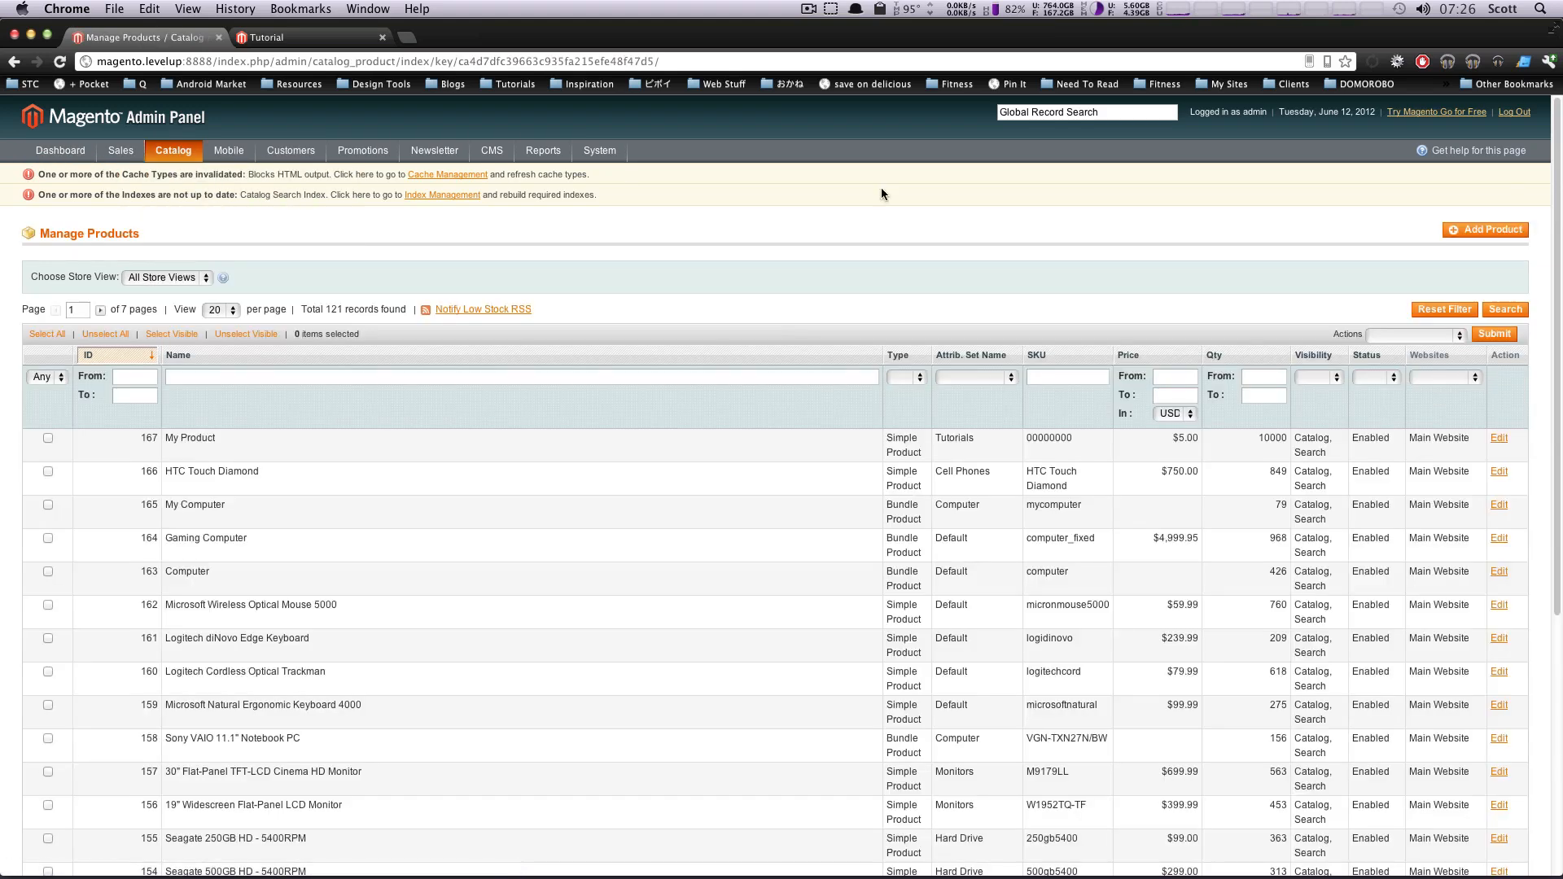
left_click(1484, 229)
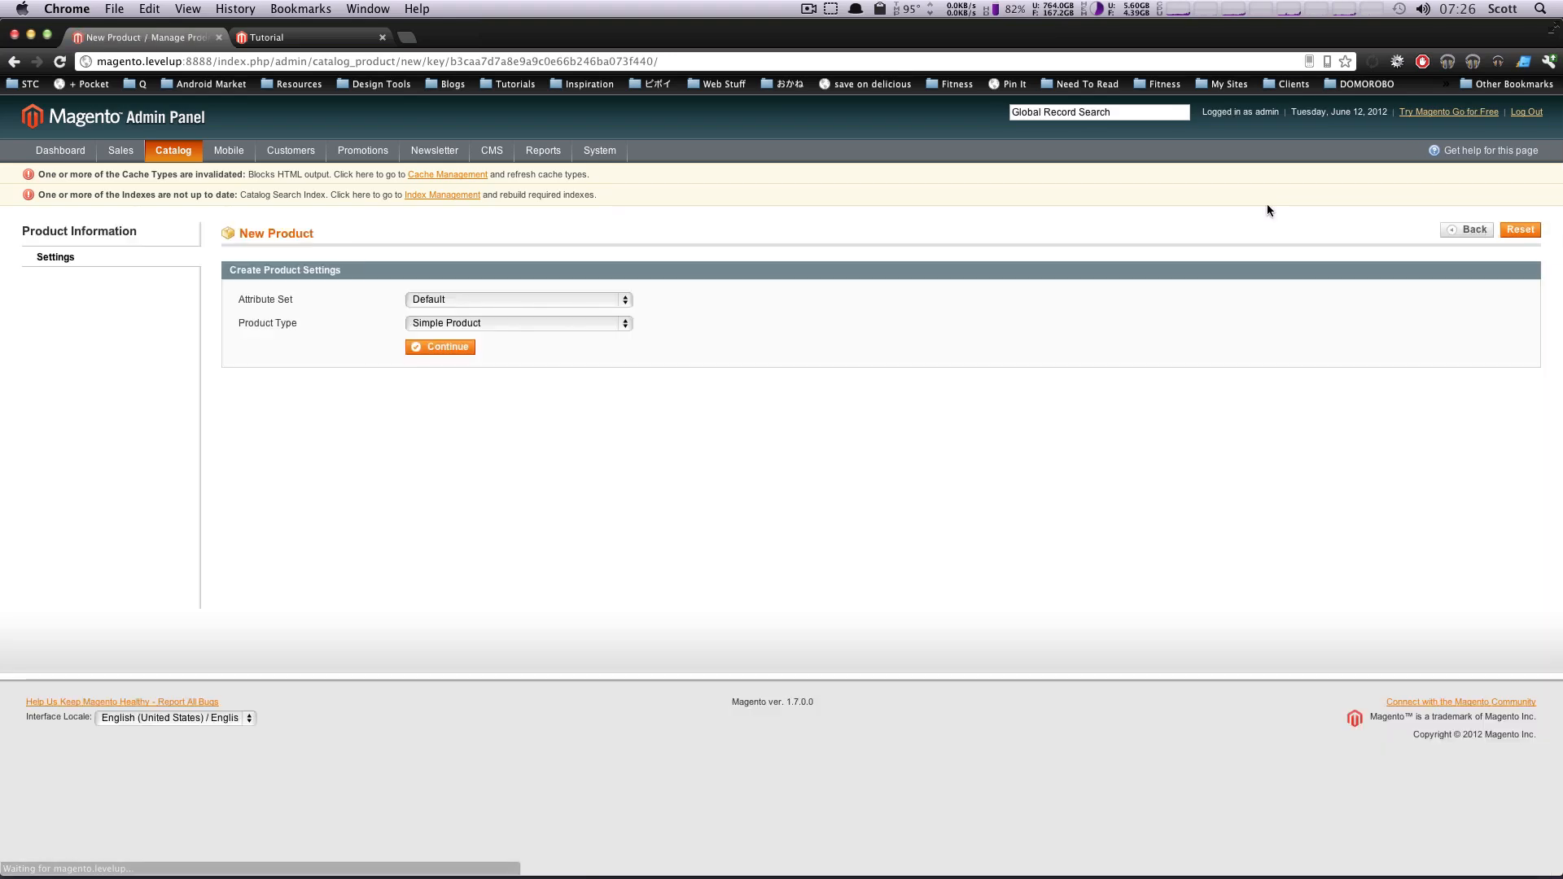
- Make the new product a Configurable Product with the Tutorials attribute set
left_click(517, 322)
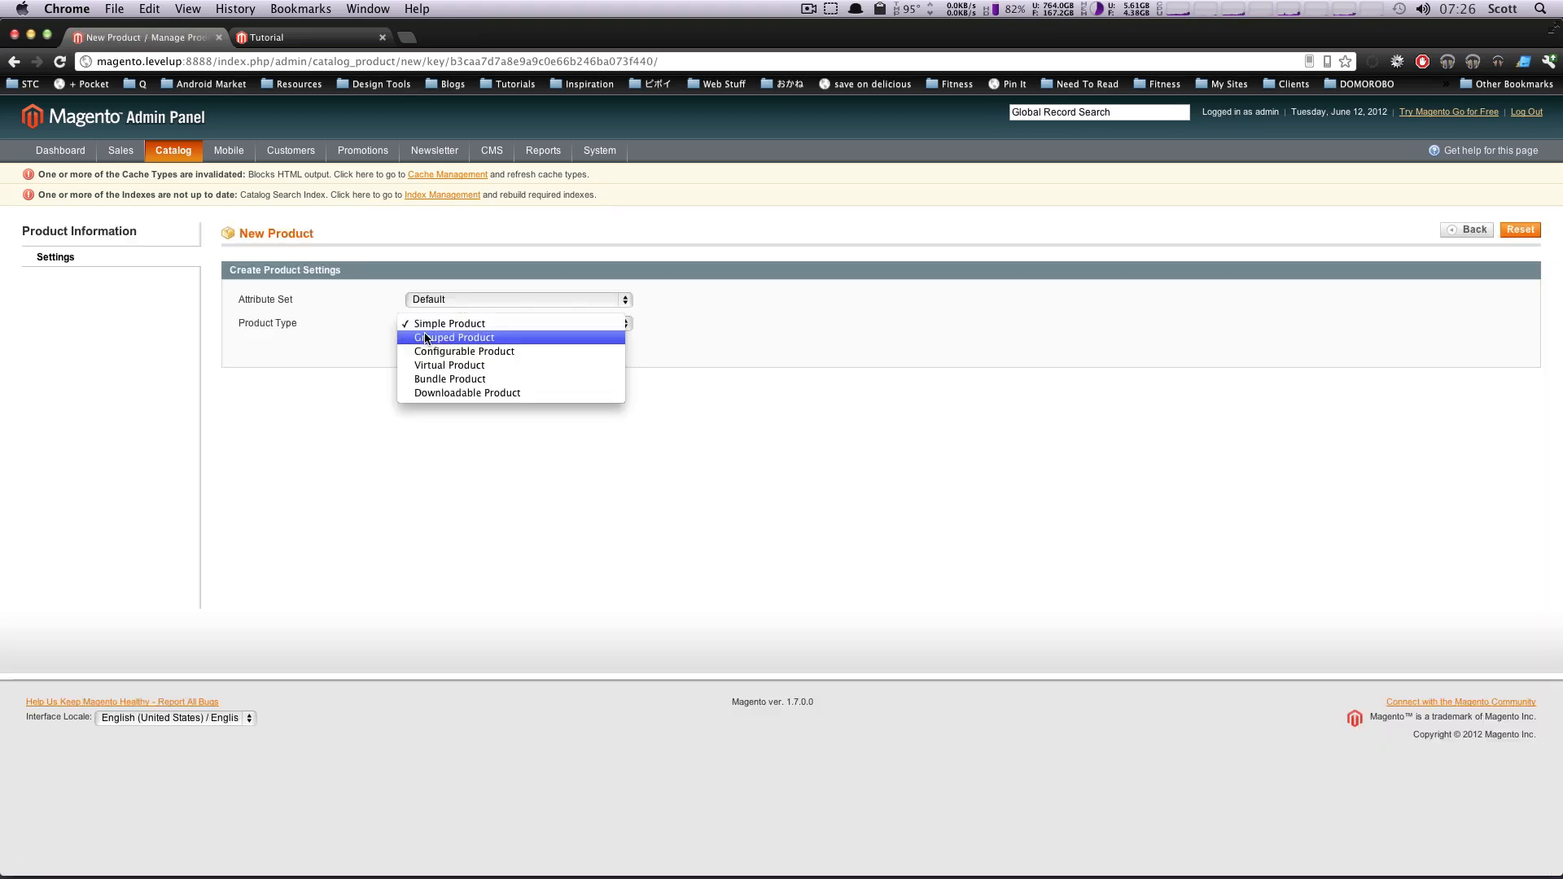
left_click(464, 352)
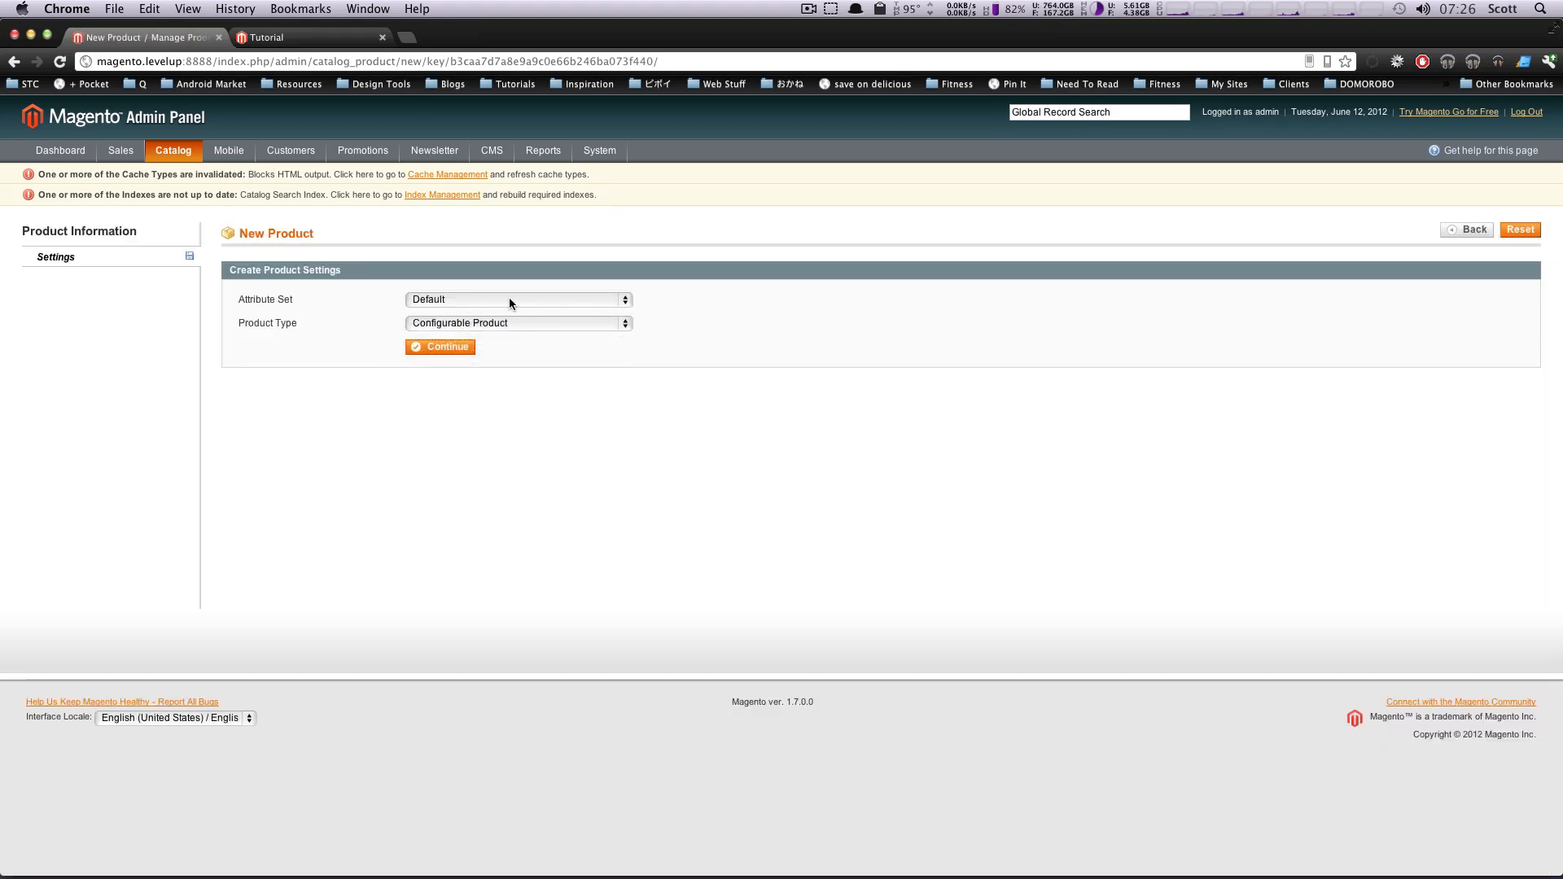
left_click(516, 299)
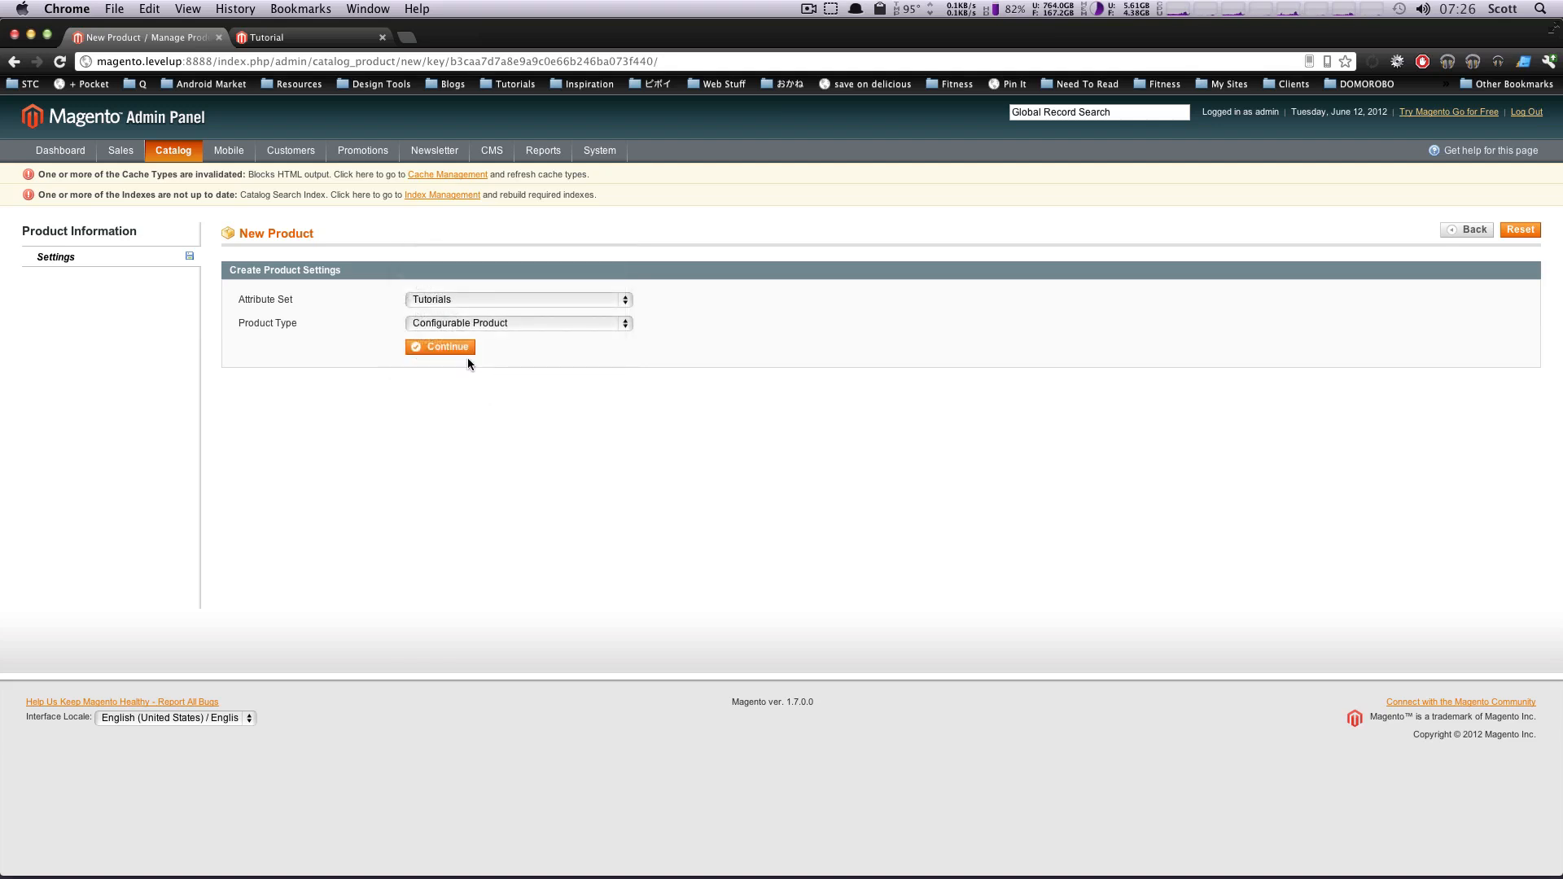
- Continue to the configurable attributes step, find none usable, and head back to the Catalog menu
left_click(439, 345)
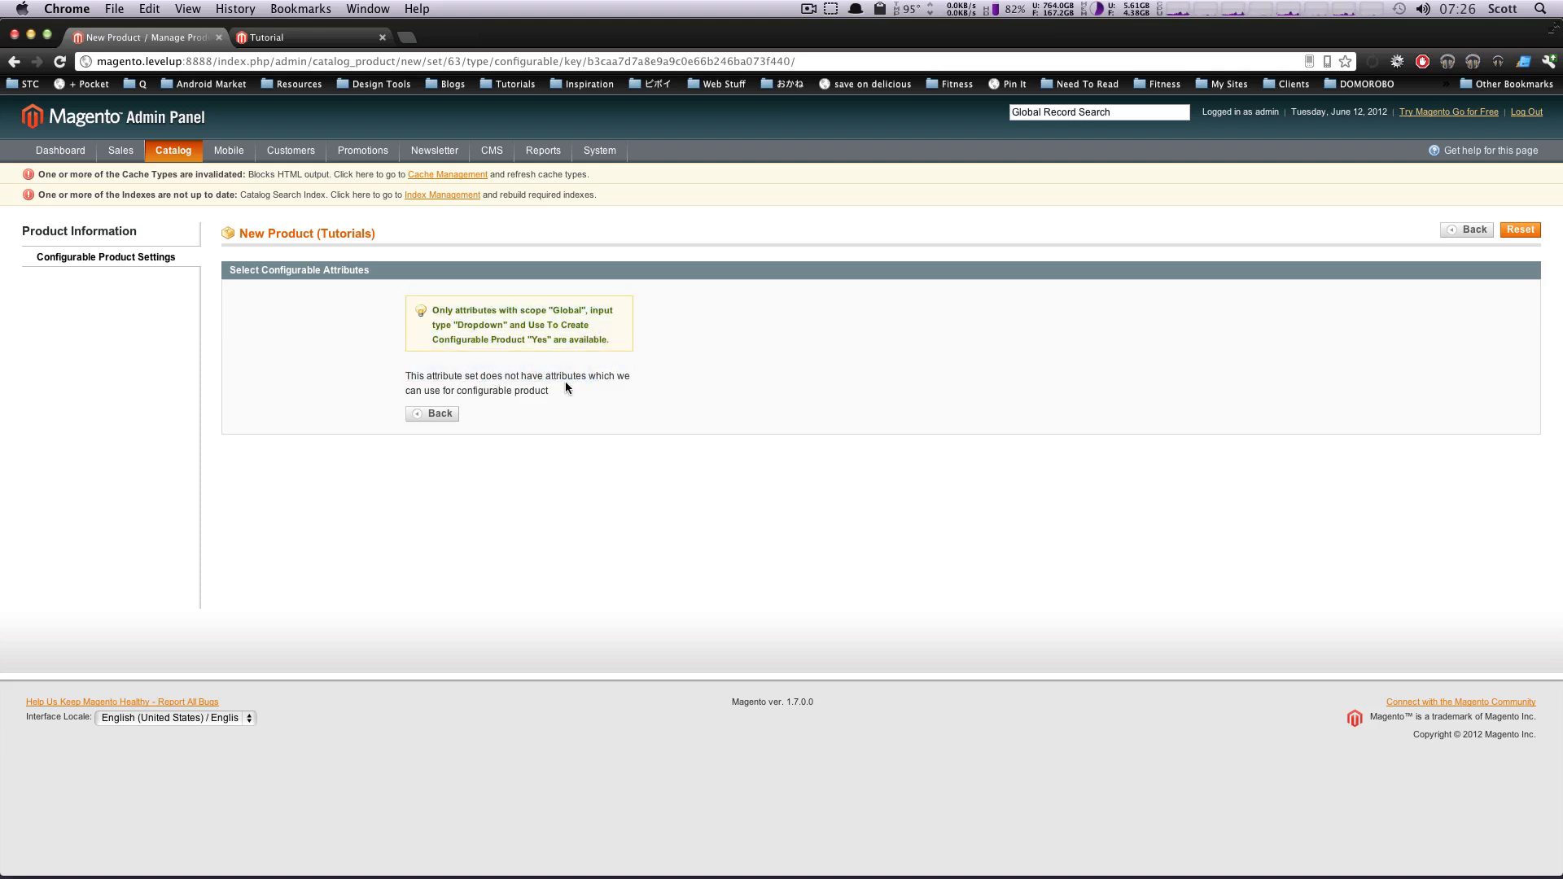
mouse_move(628, 401)
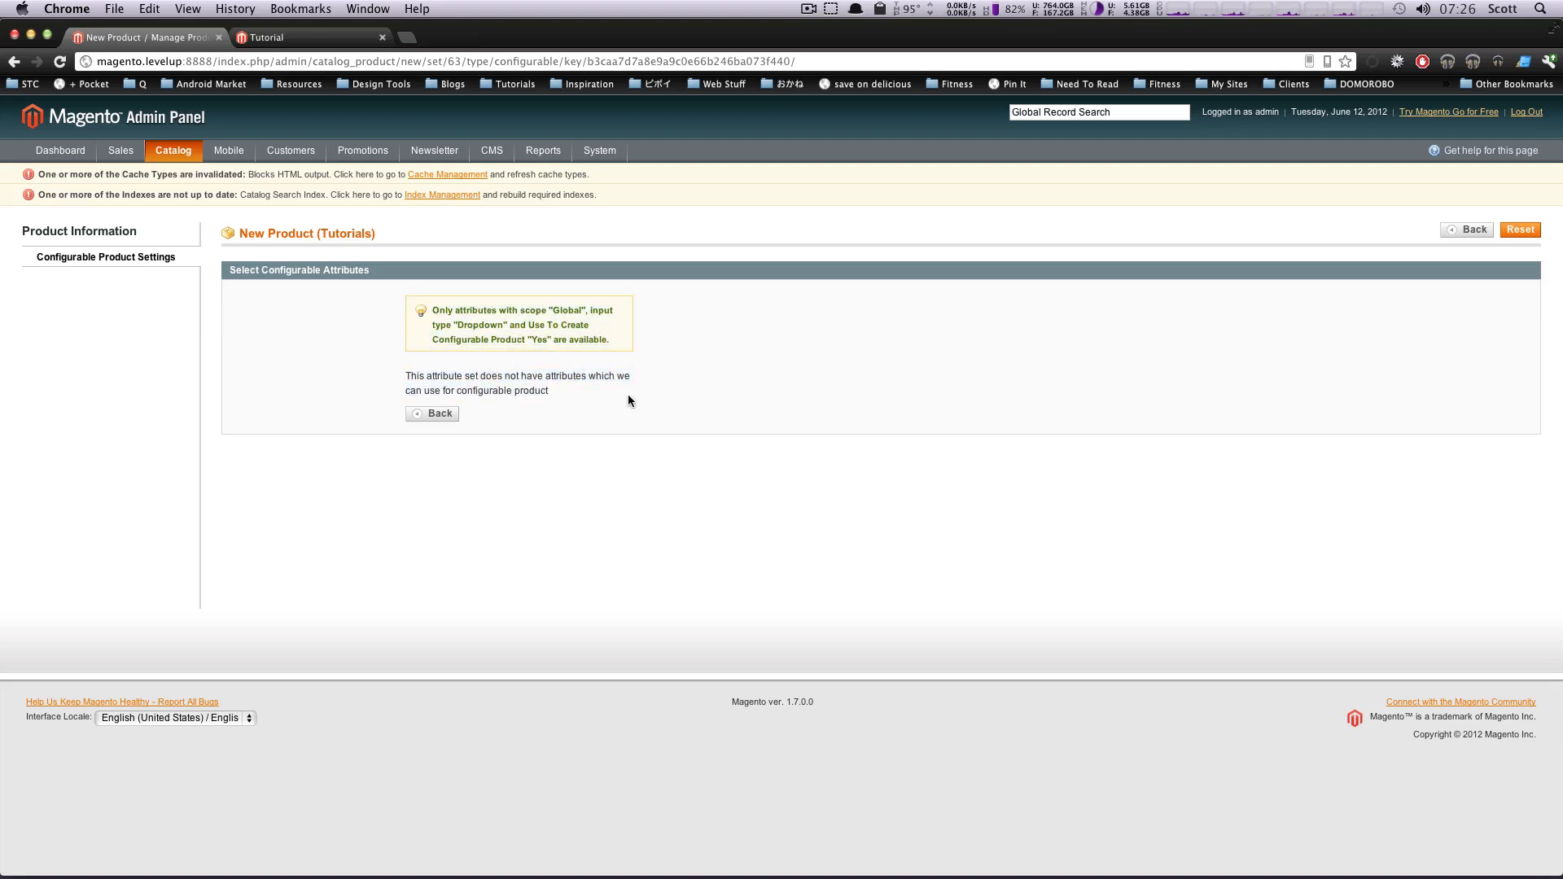
mouse_move(570, 376)
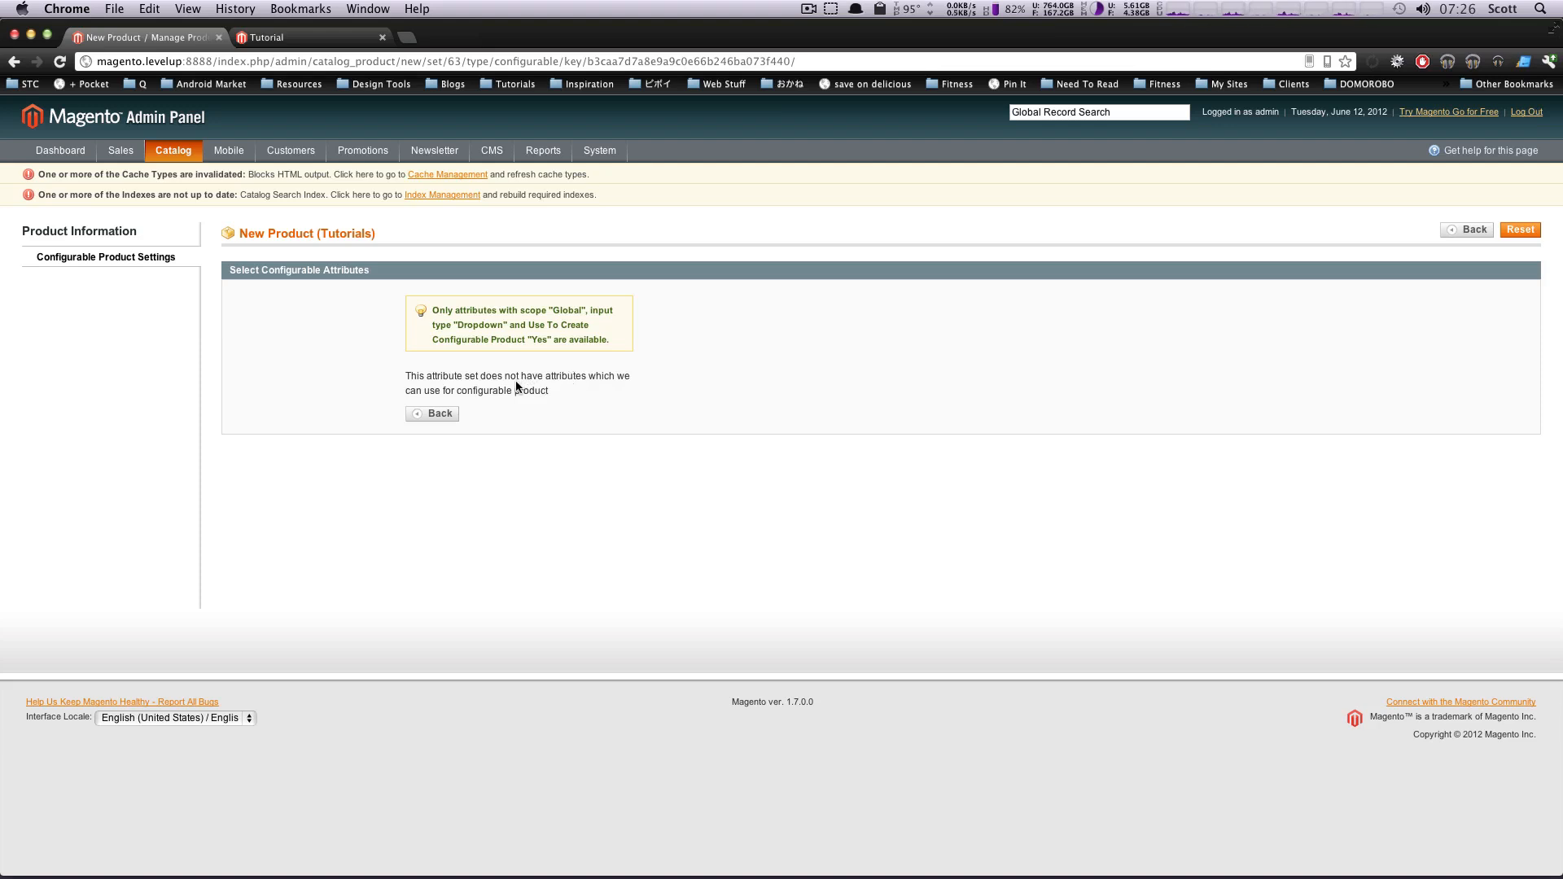
left_click(228, 150)
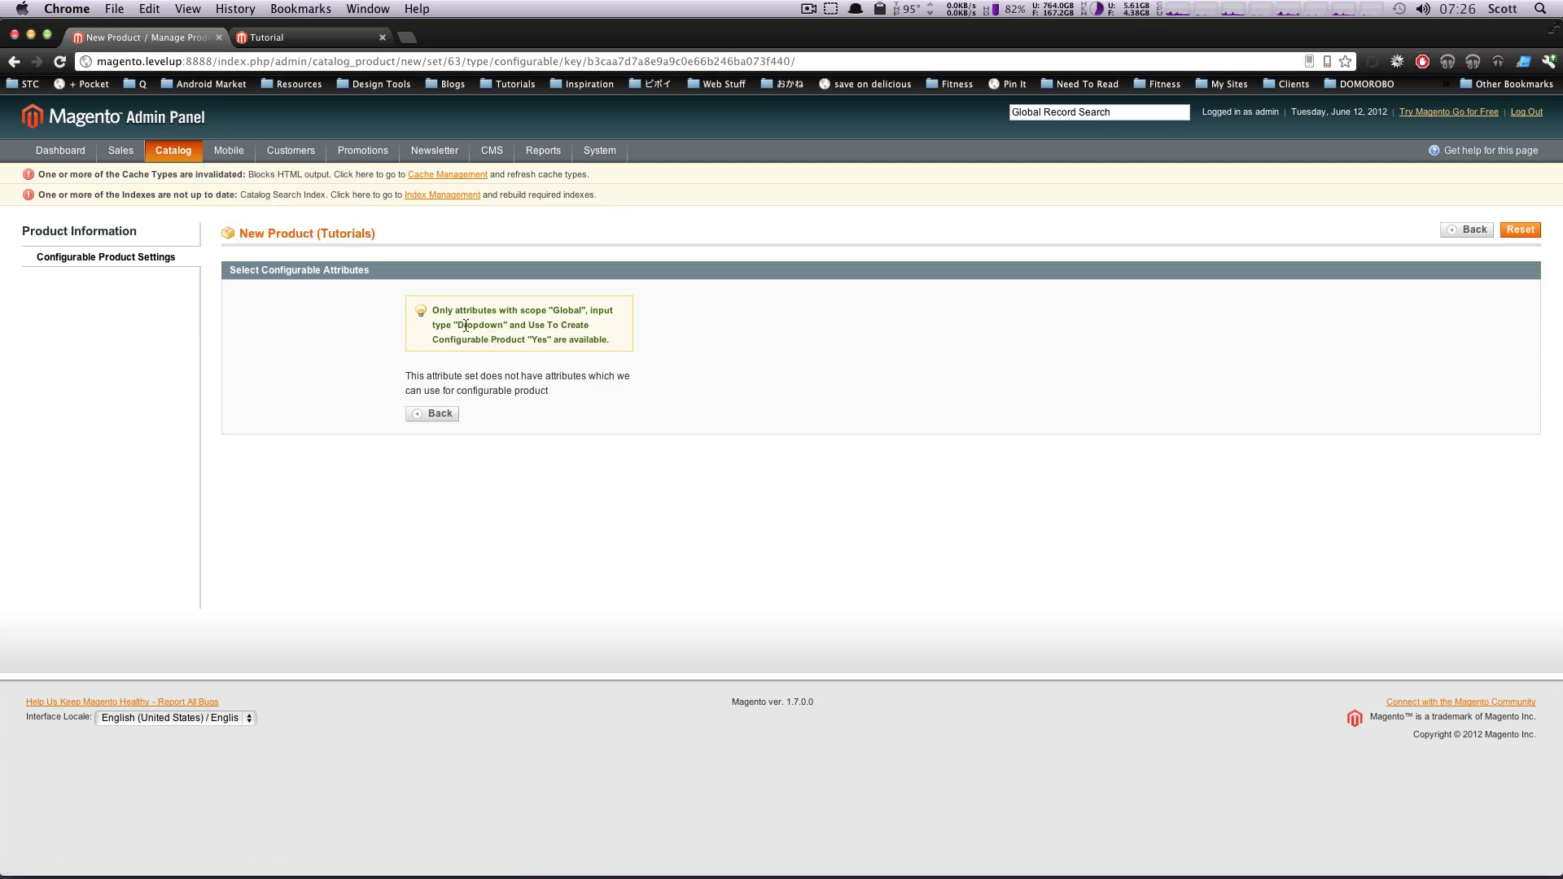
mouse_move(565, 309)
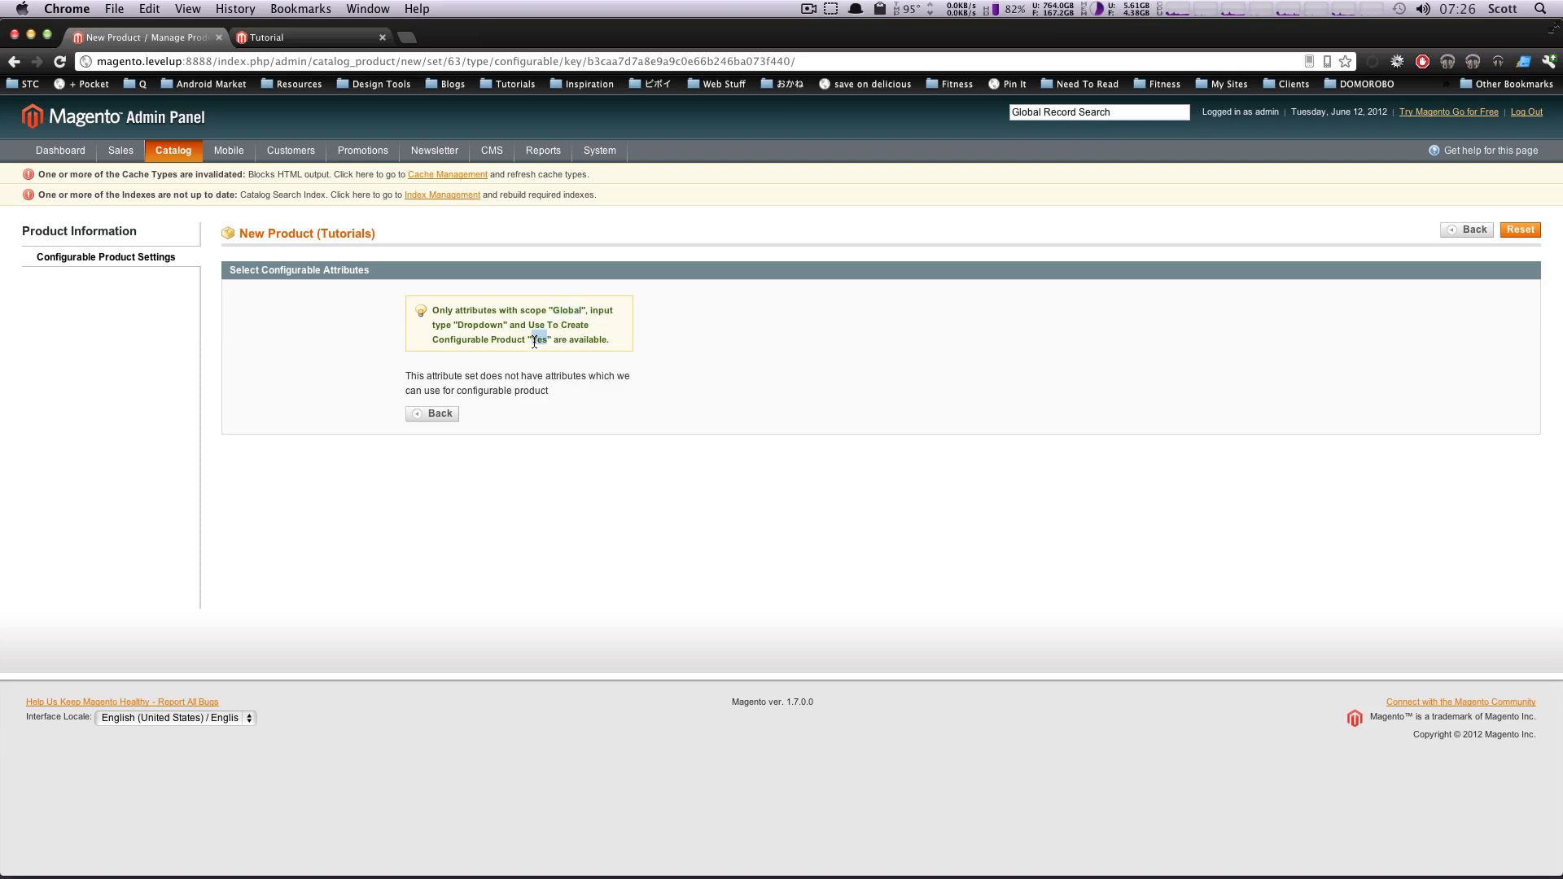
left_click(172, 149)
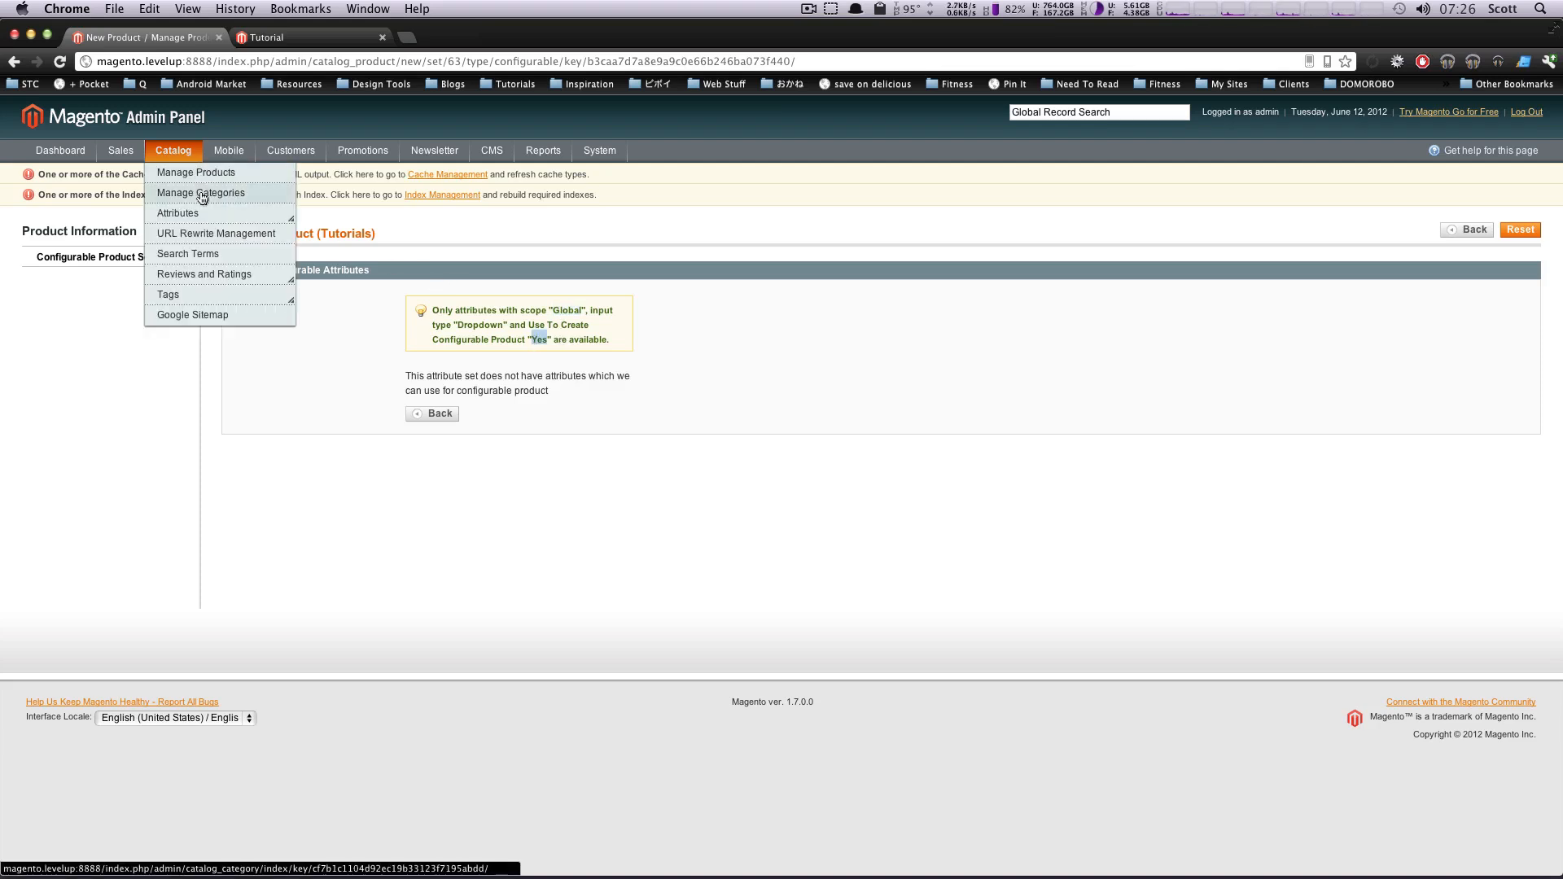
- From Manage Attributes, bring the Format attribute up for editing
left_click(178, 213)
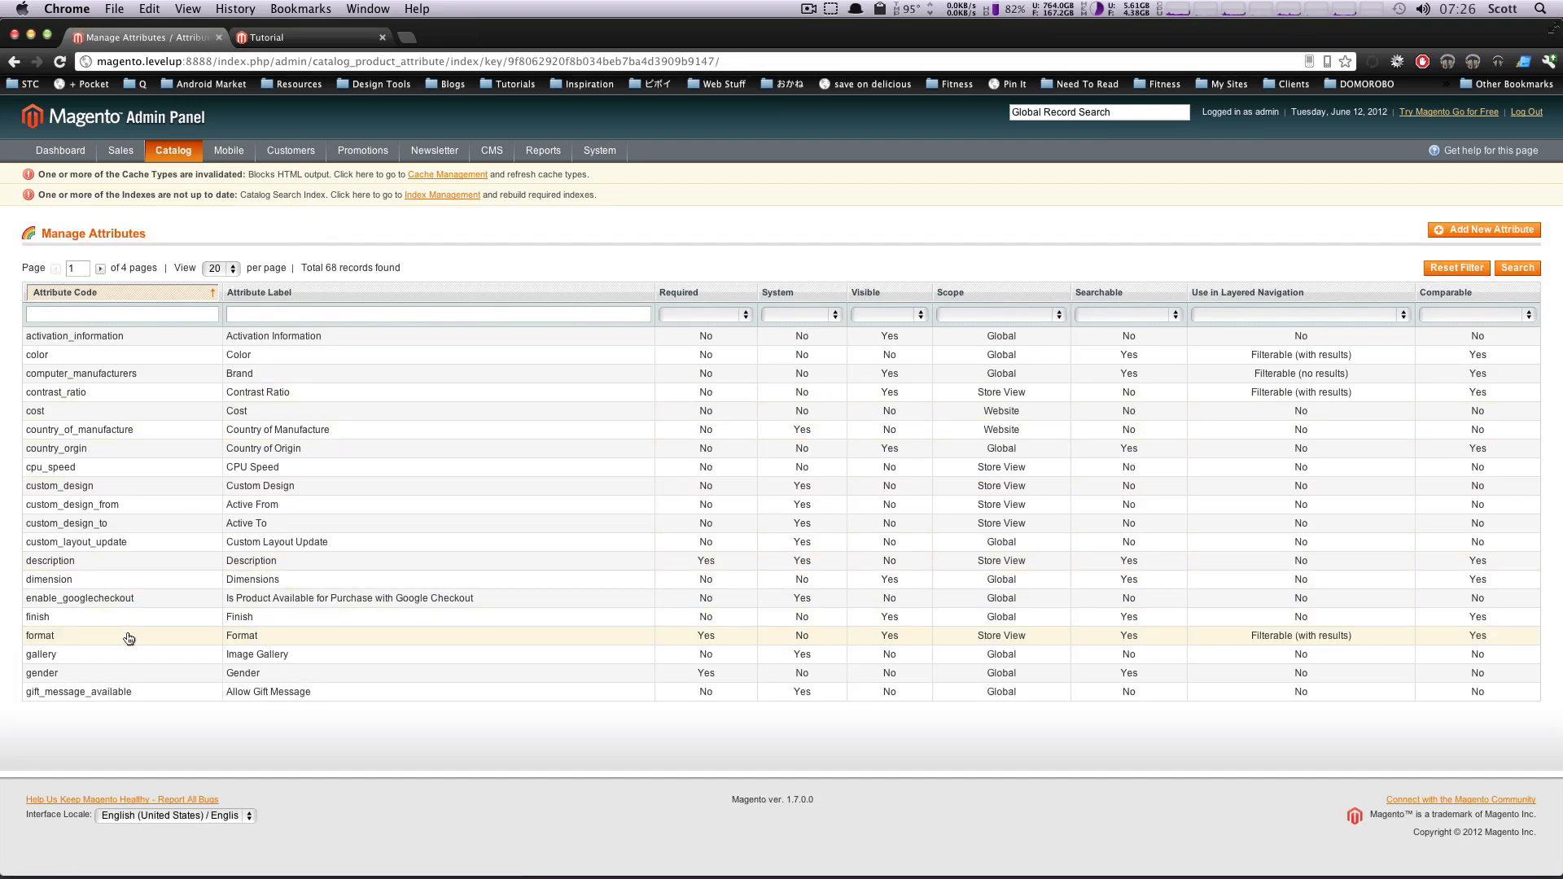
left_click(39, 634)
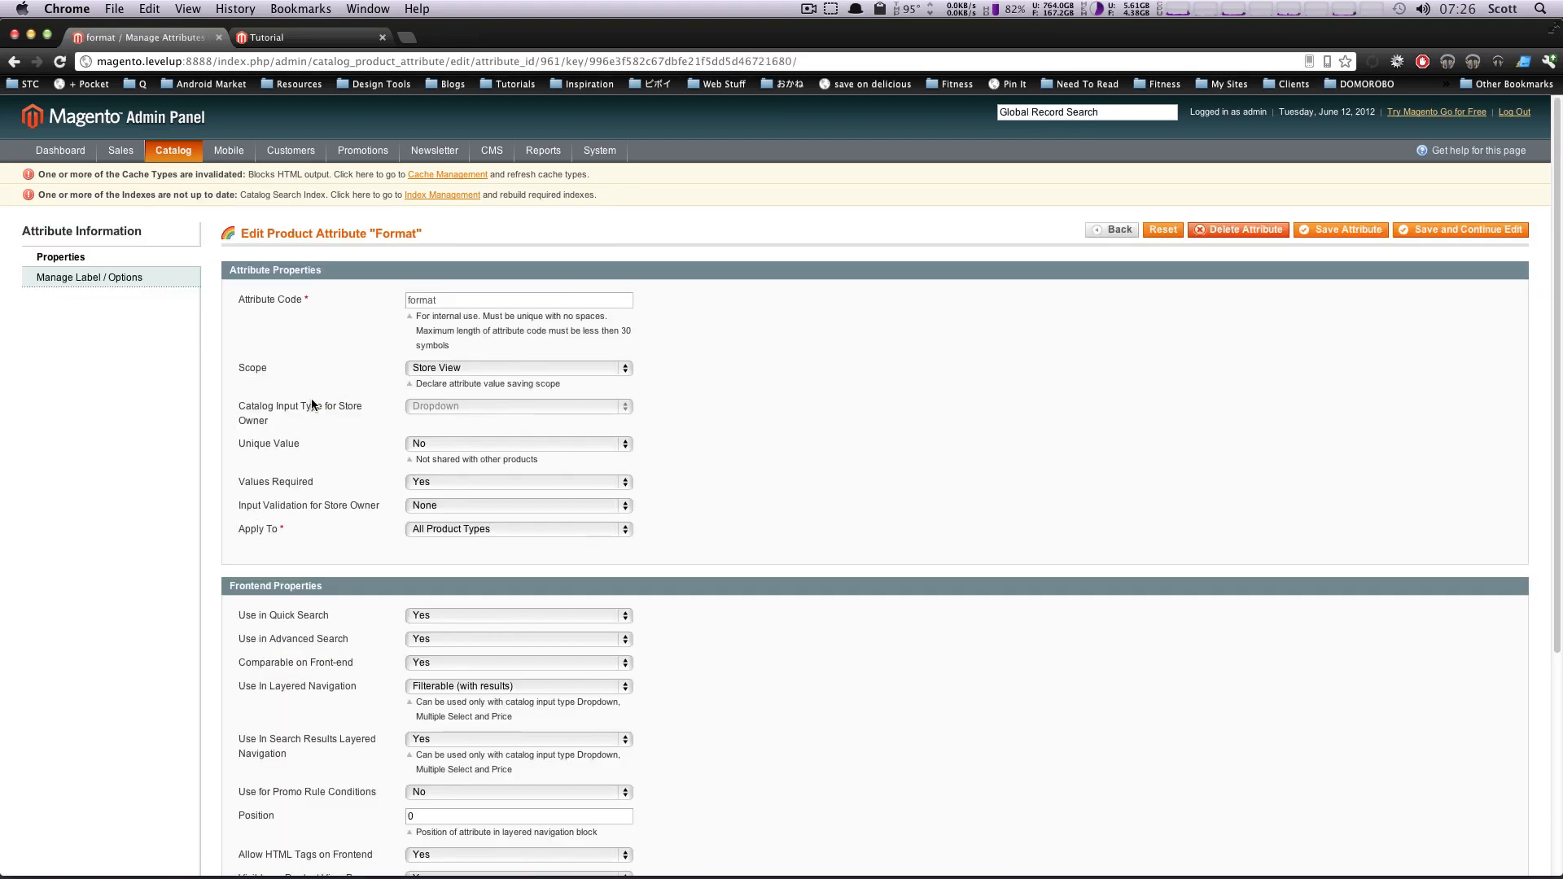
double_click(290, 405)
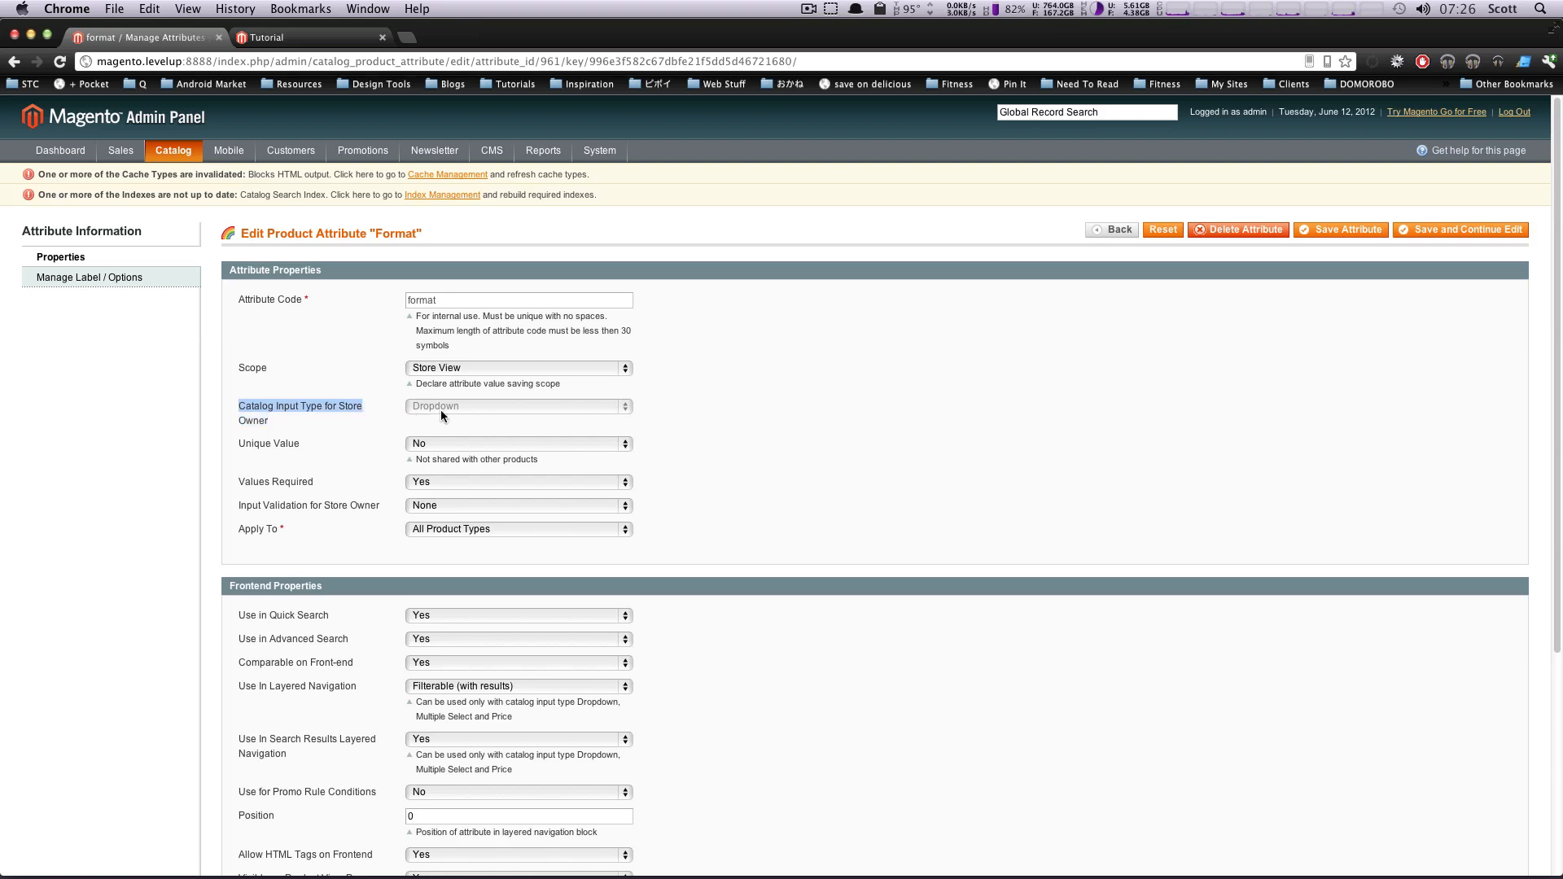
mouse_move(311, 446)
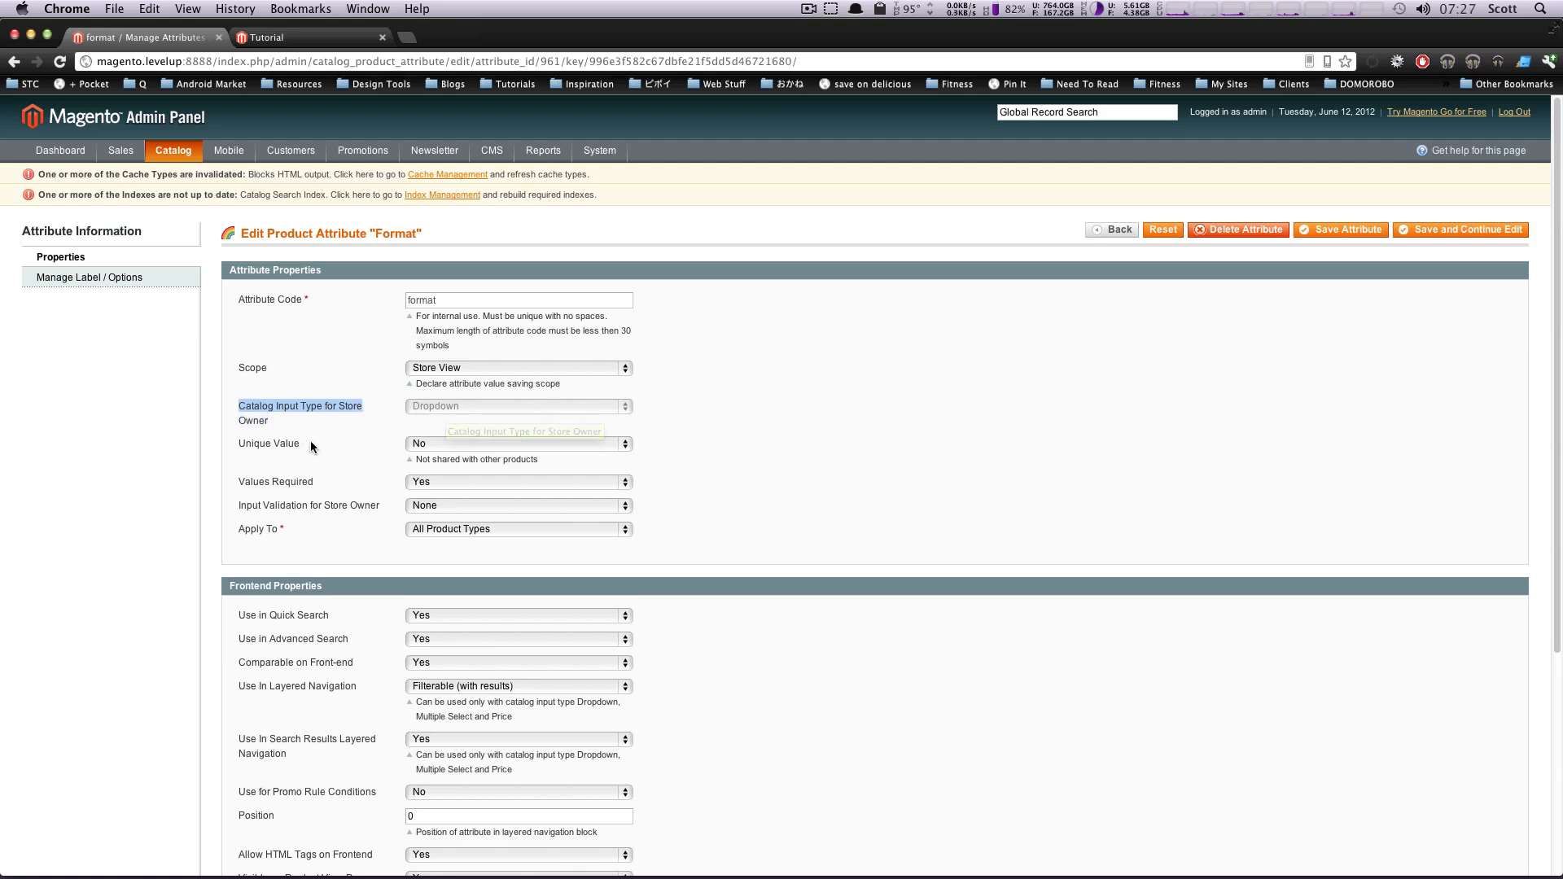
mouse_move(379, 358)
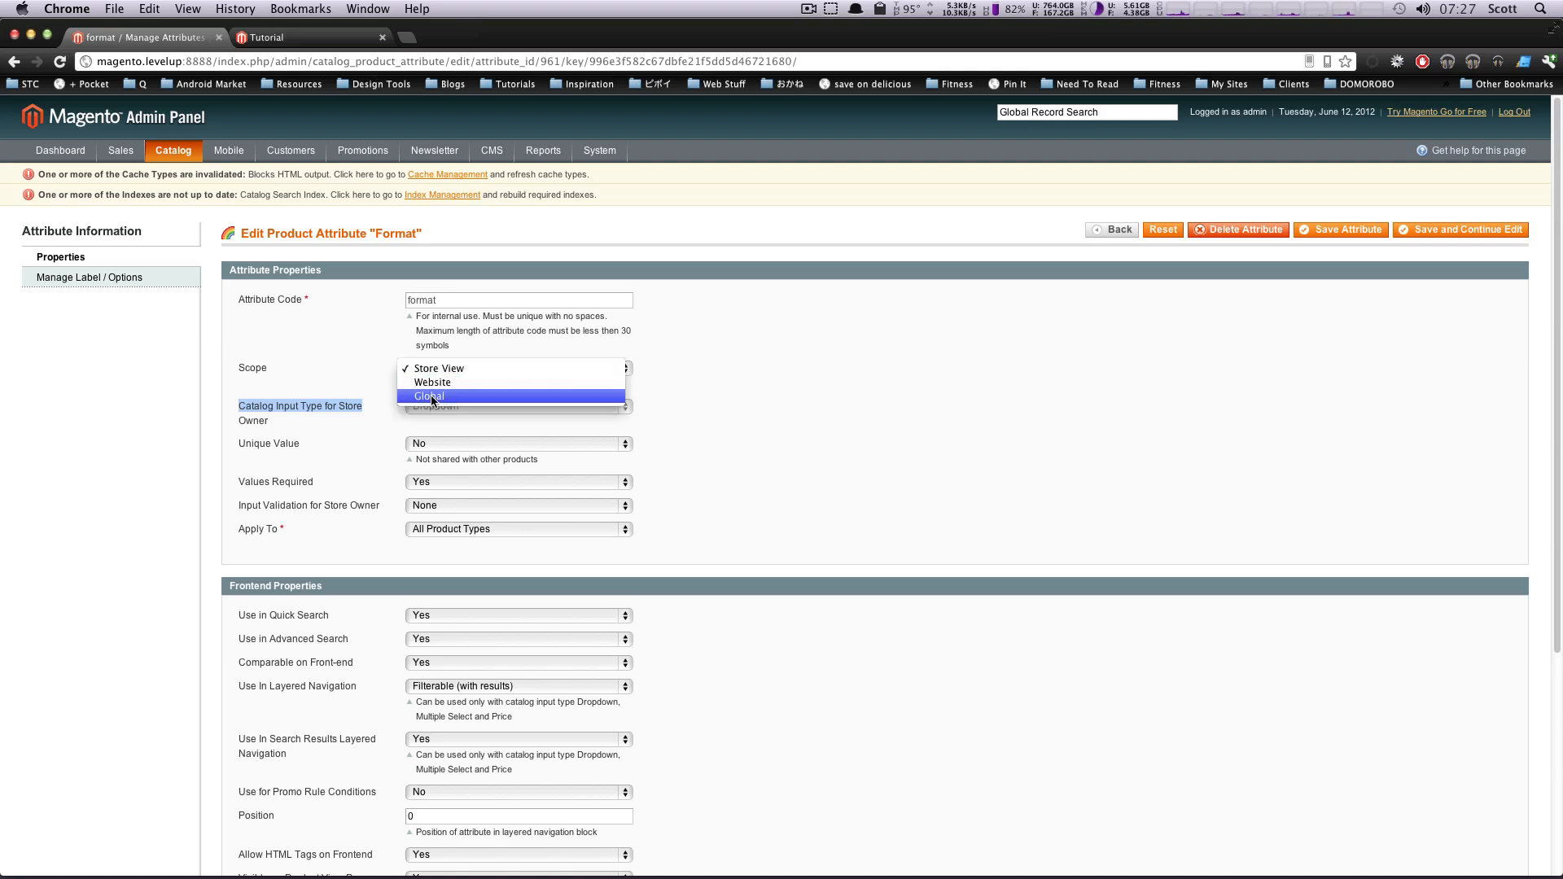
- Give Format Global scope, allow it for configurable products, and save the attribute
left_click(428, 397)
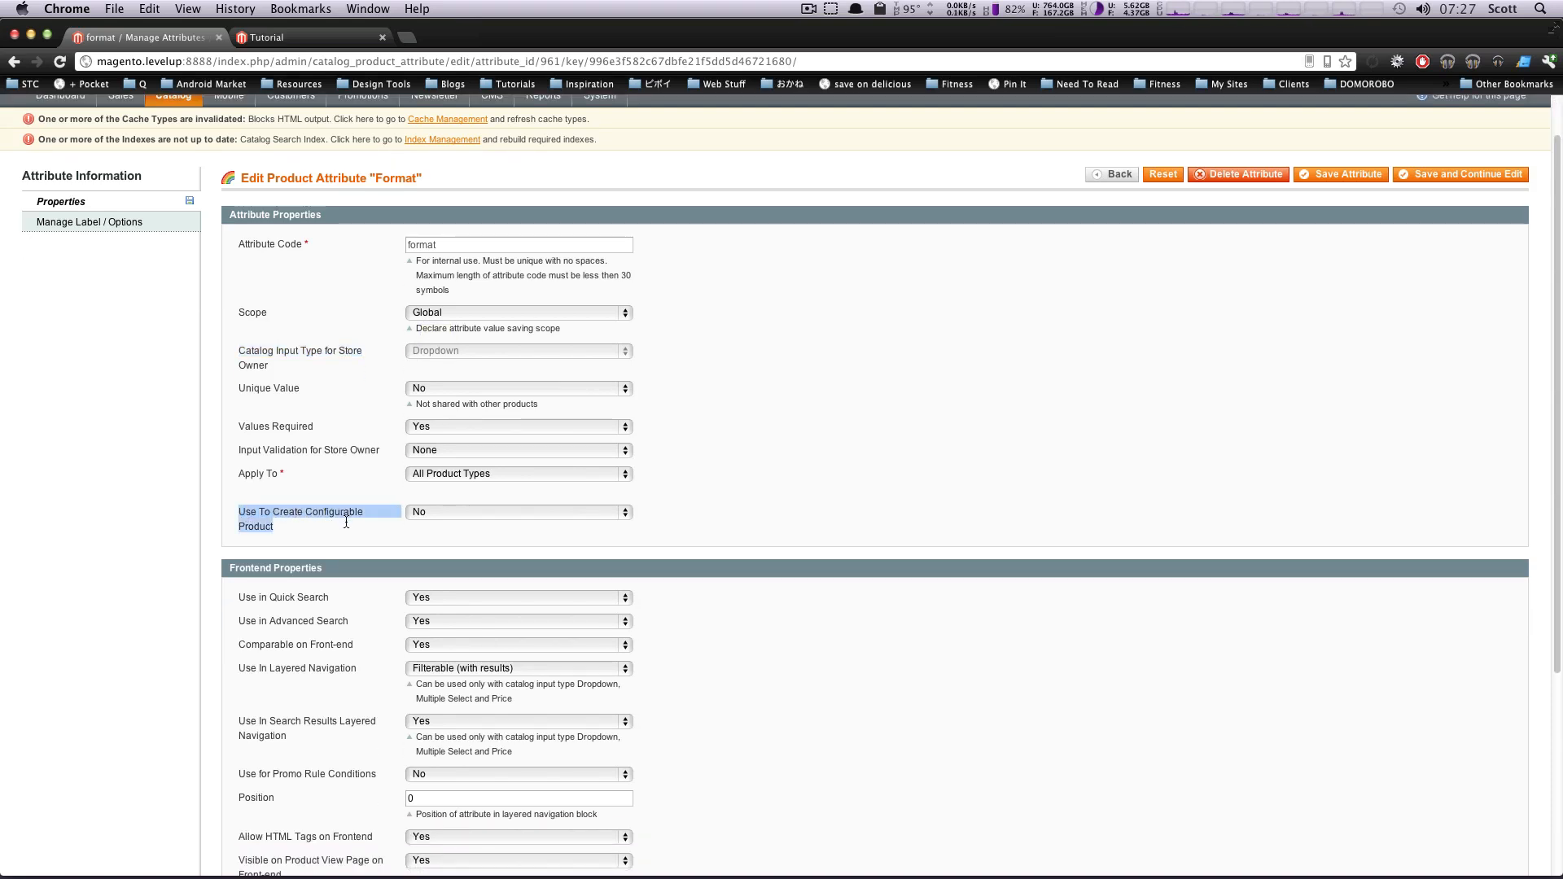
left_click(518, 511)
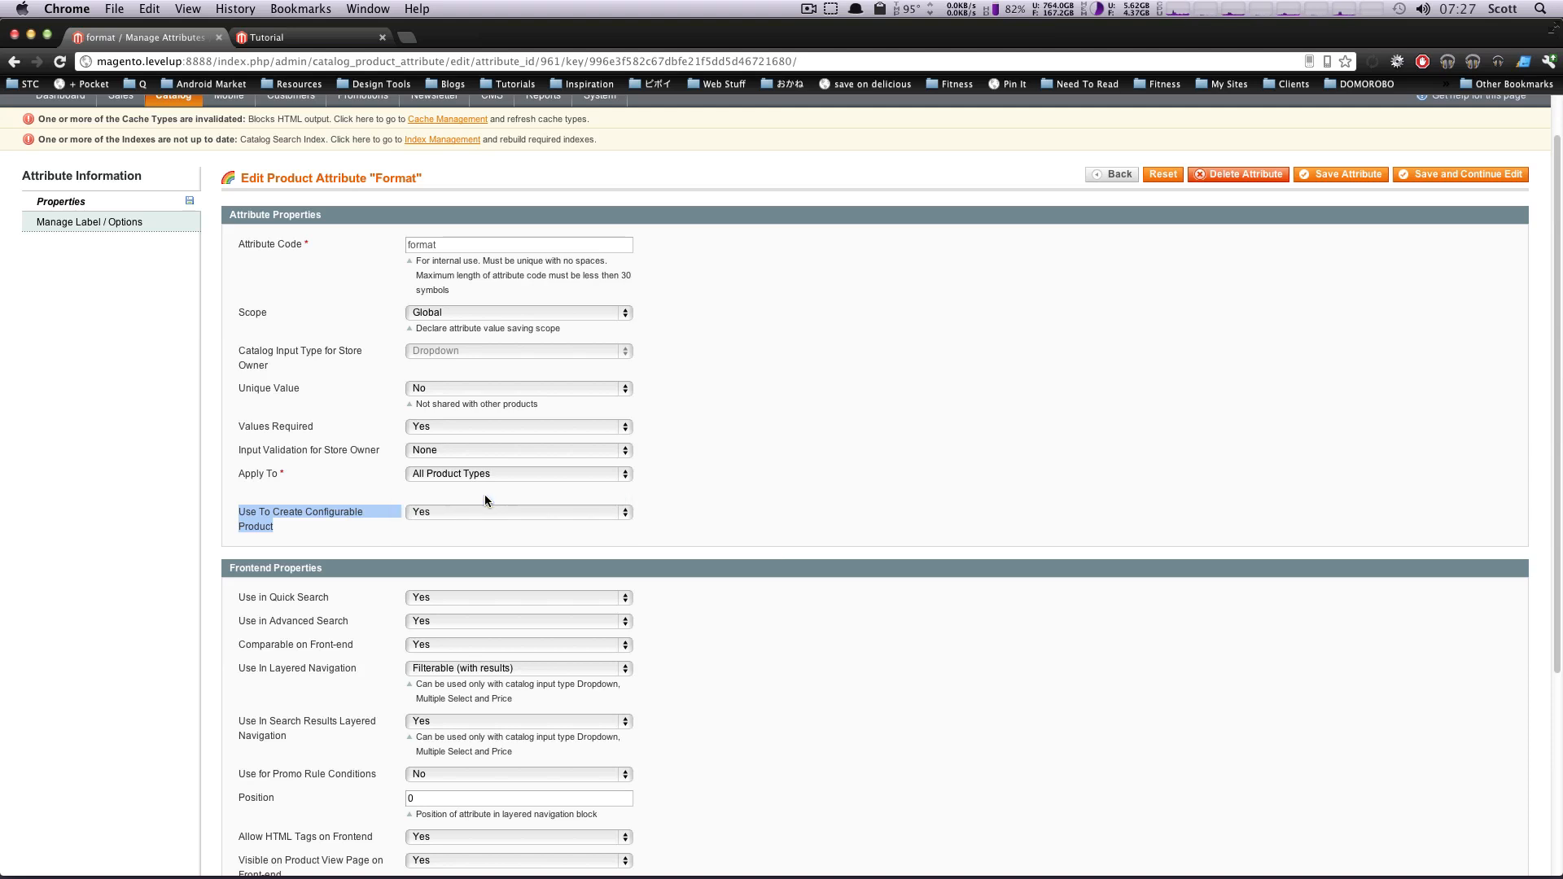
mouse_move(1519, 181)
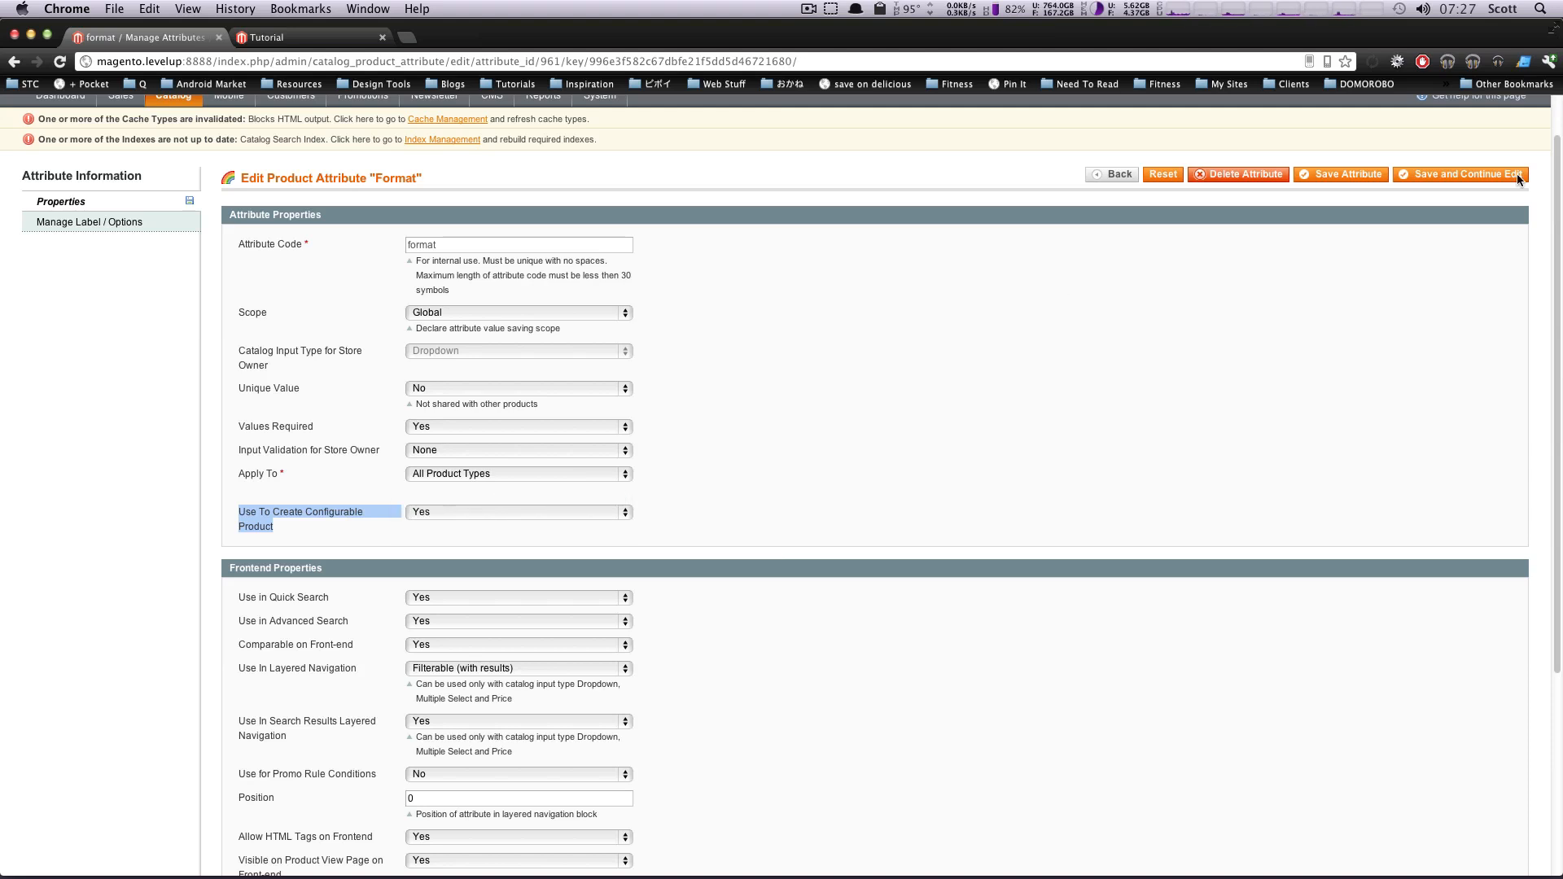
left_click(1340, 174)
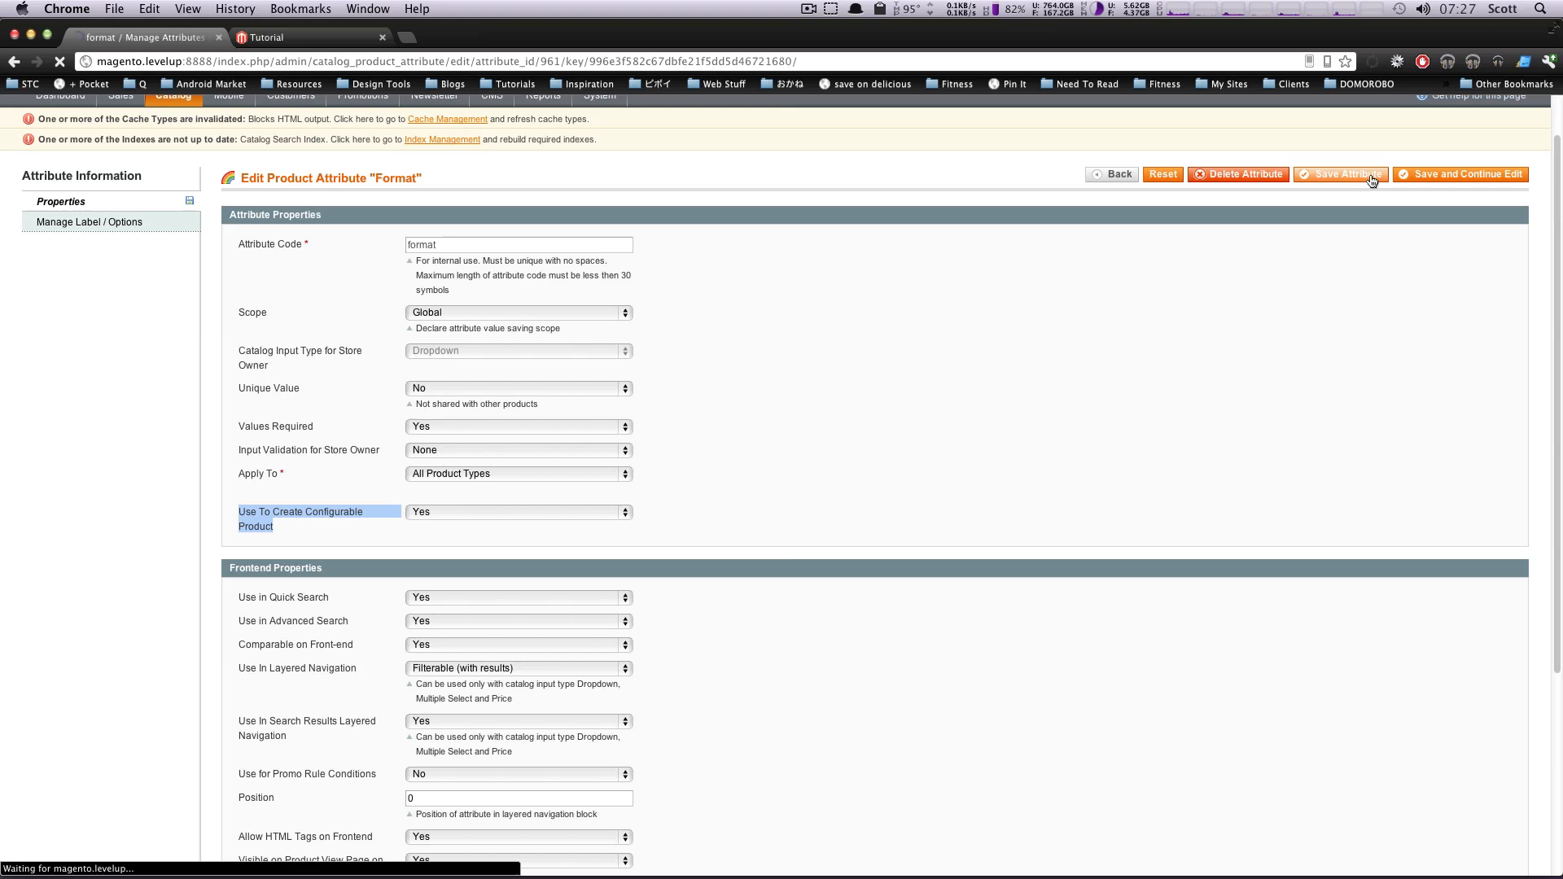
left_click(1340, 174)
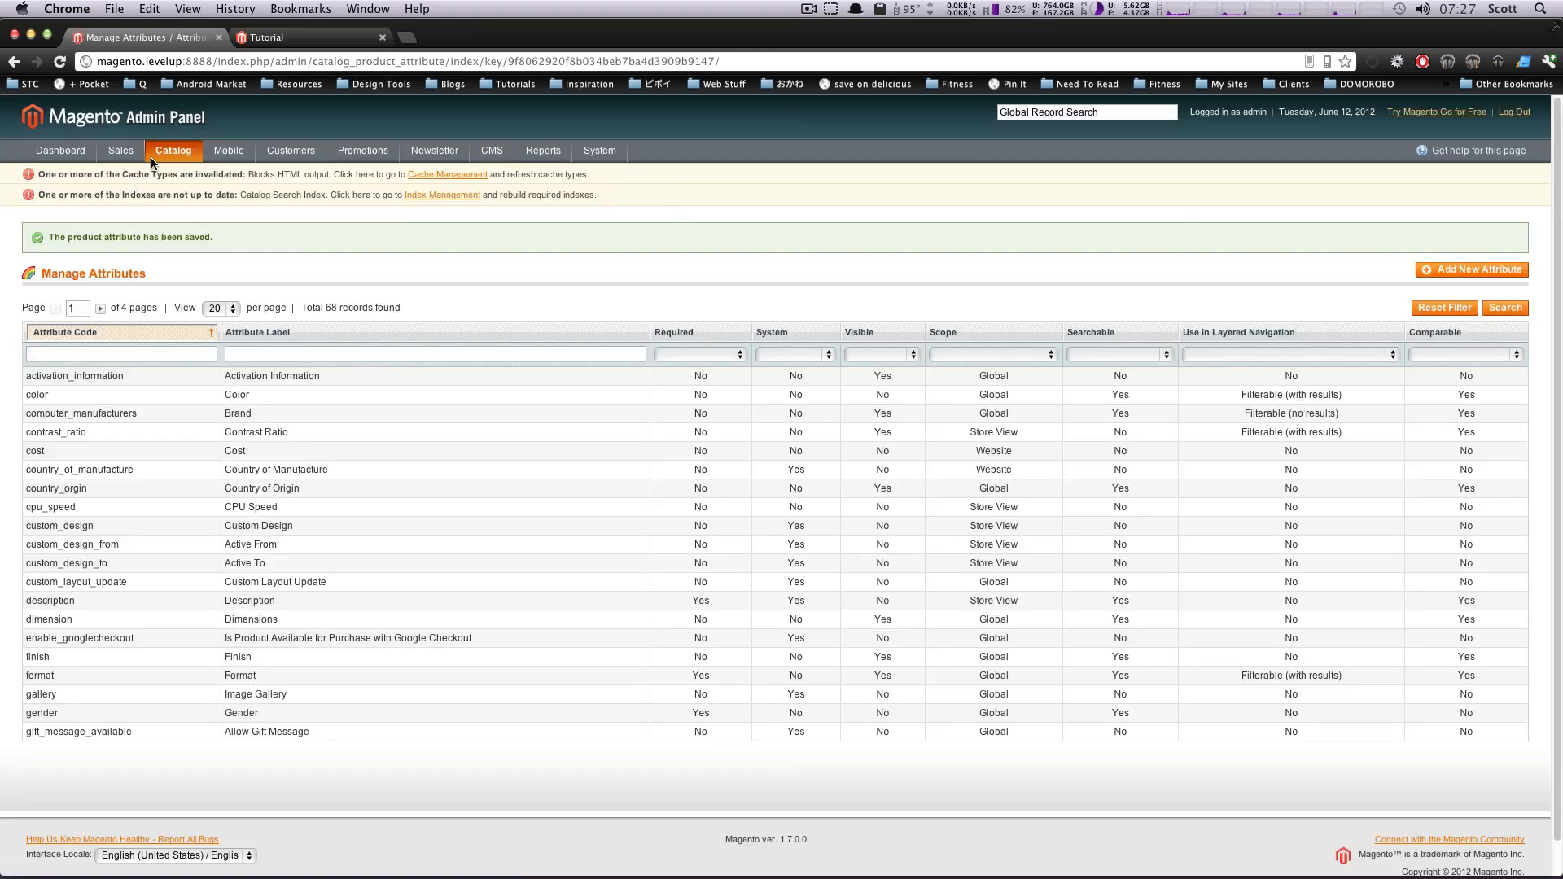
- Add a new product with attribute set Tutorials and type Configurable Product
left_click(173, 150)
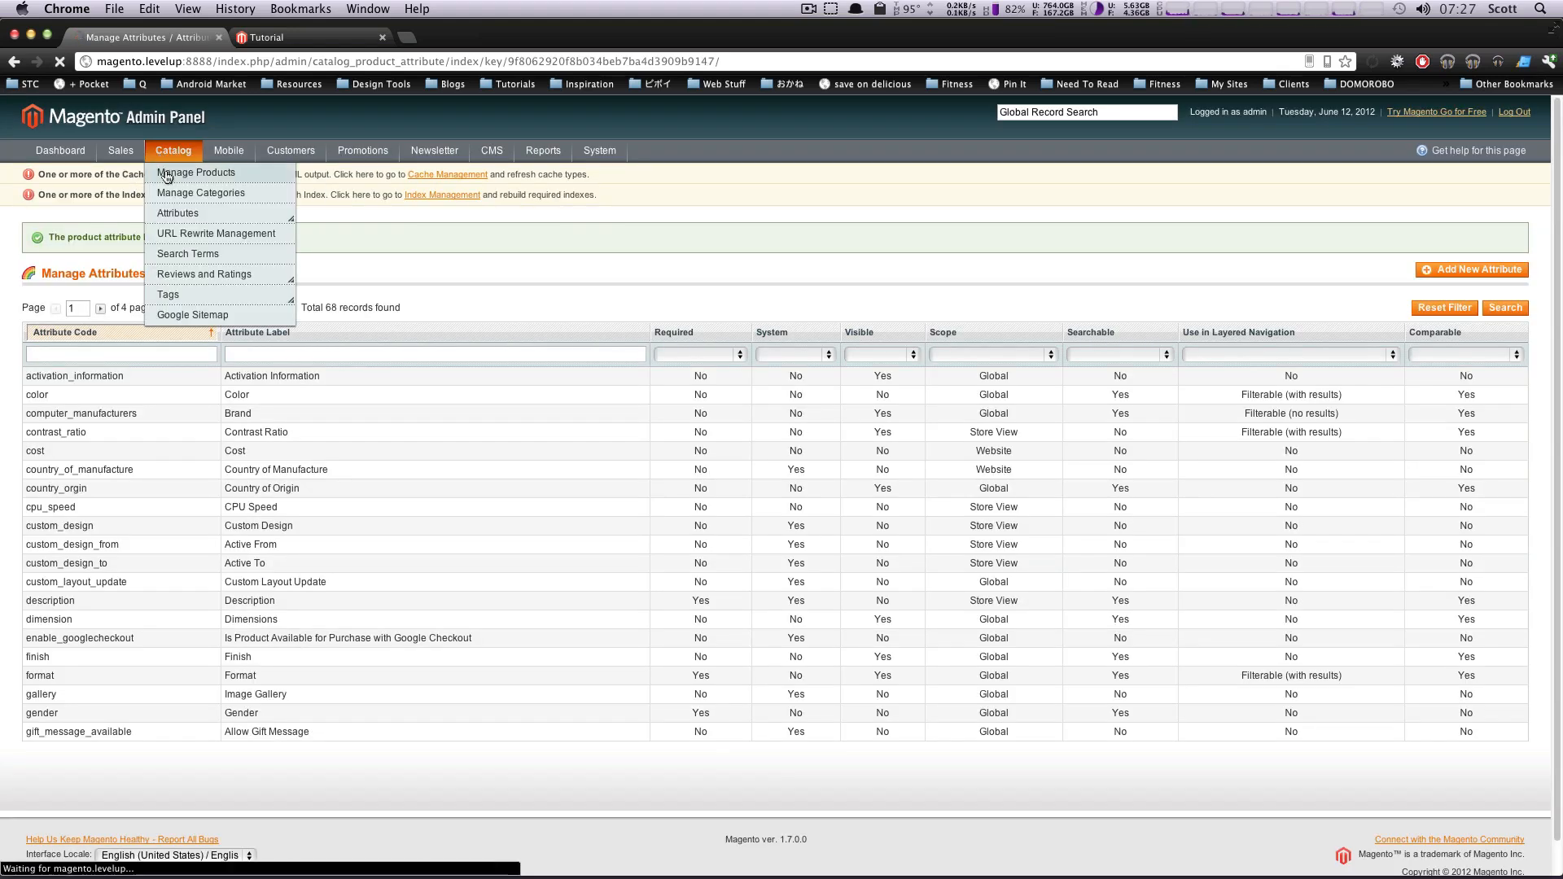
left_click(195, 172)
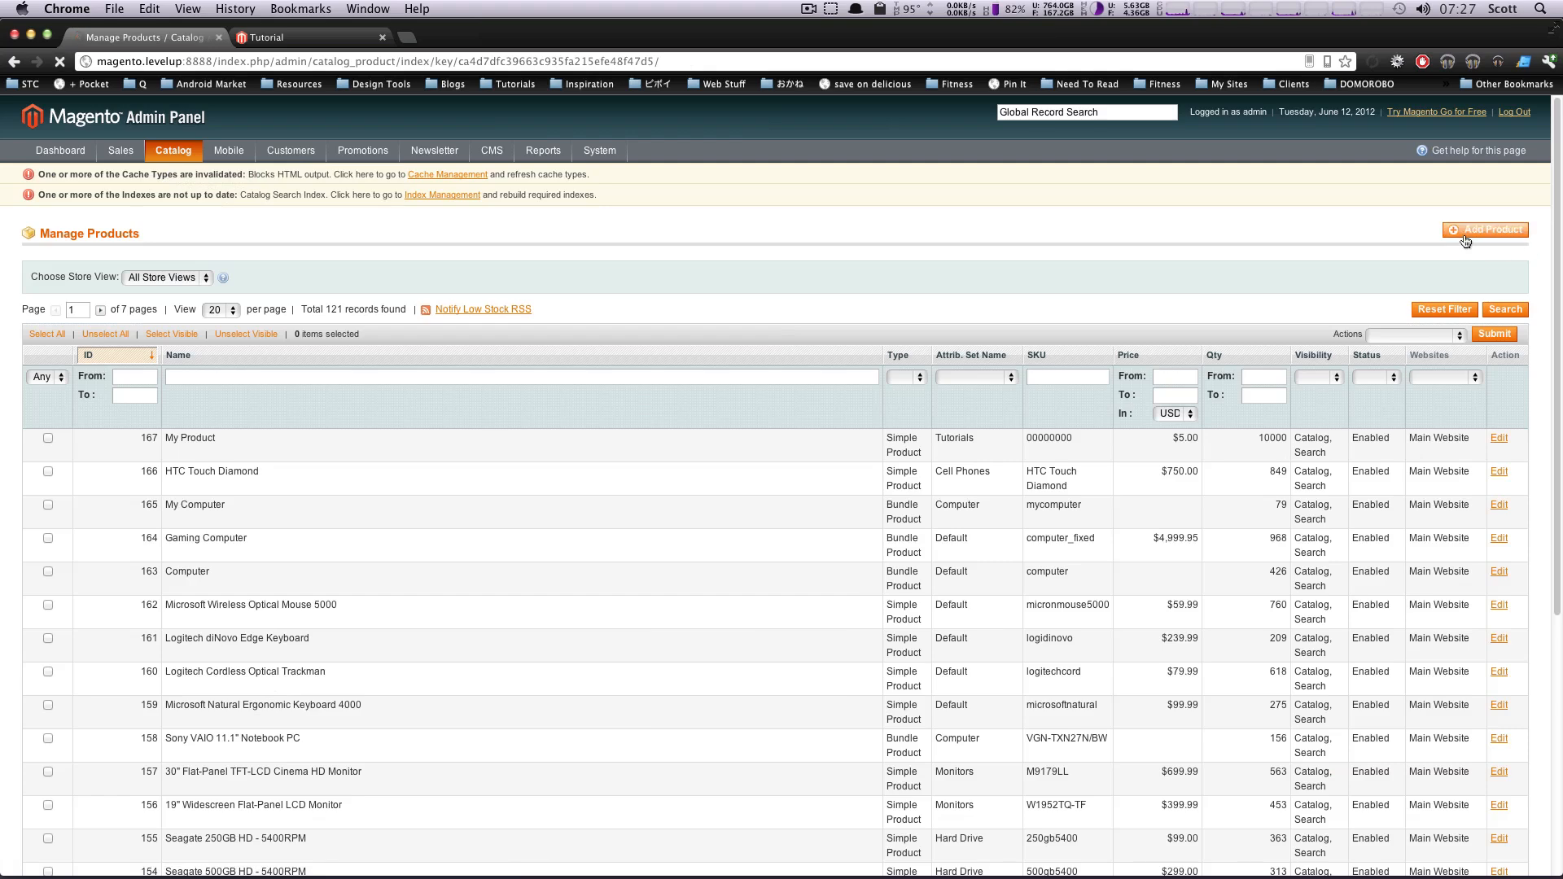
left_click(1485, 230)
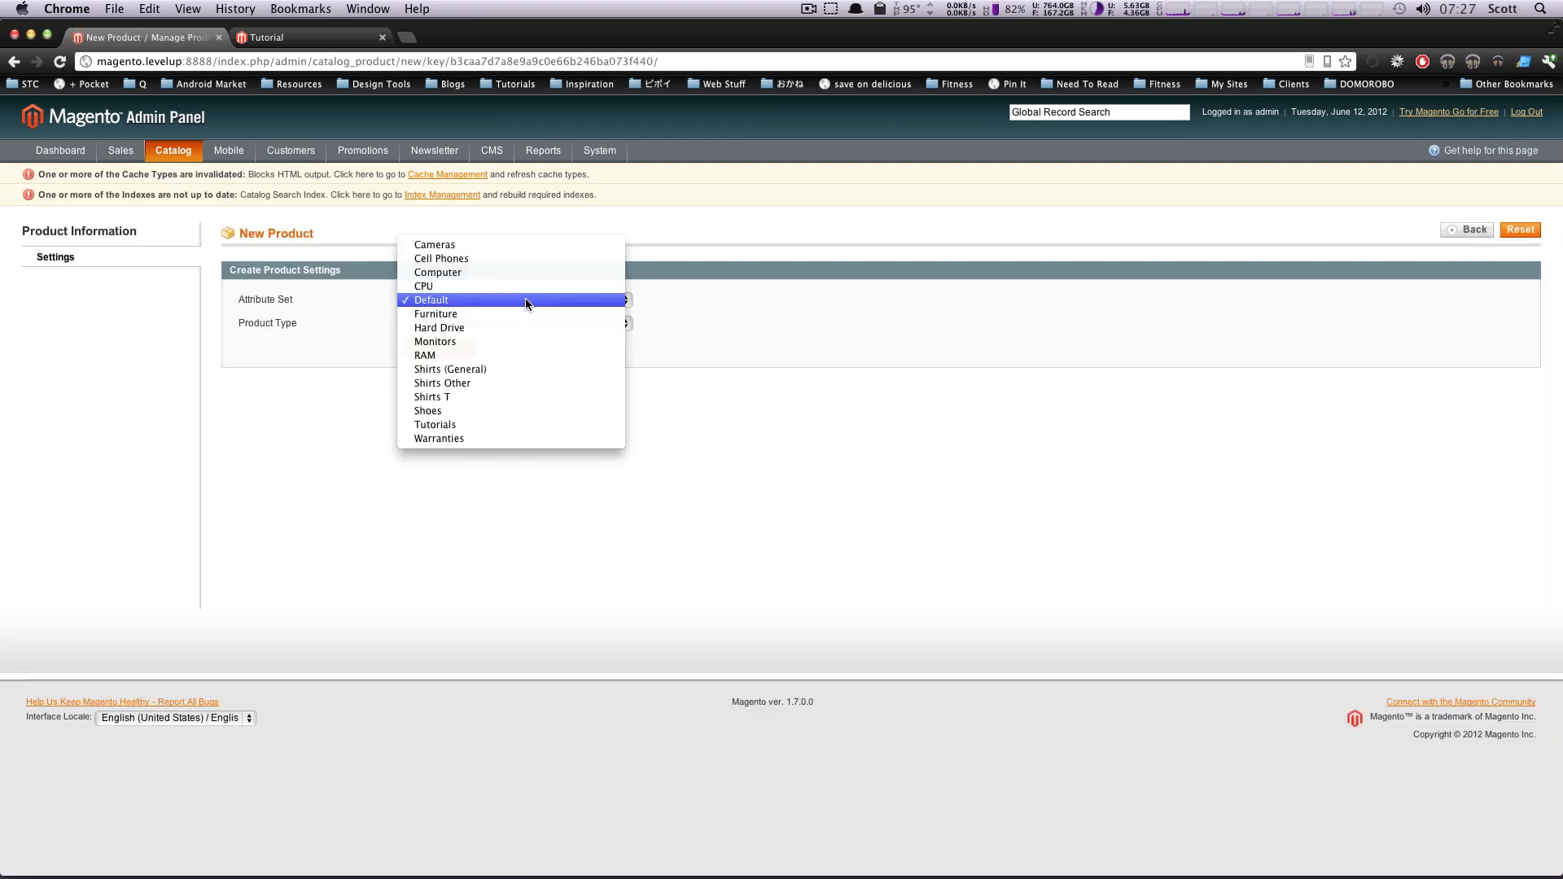
left_click(435, 423)
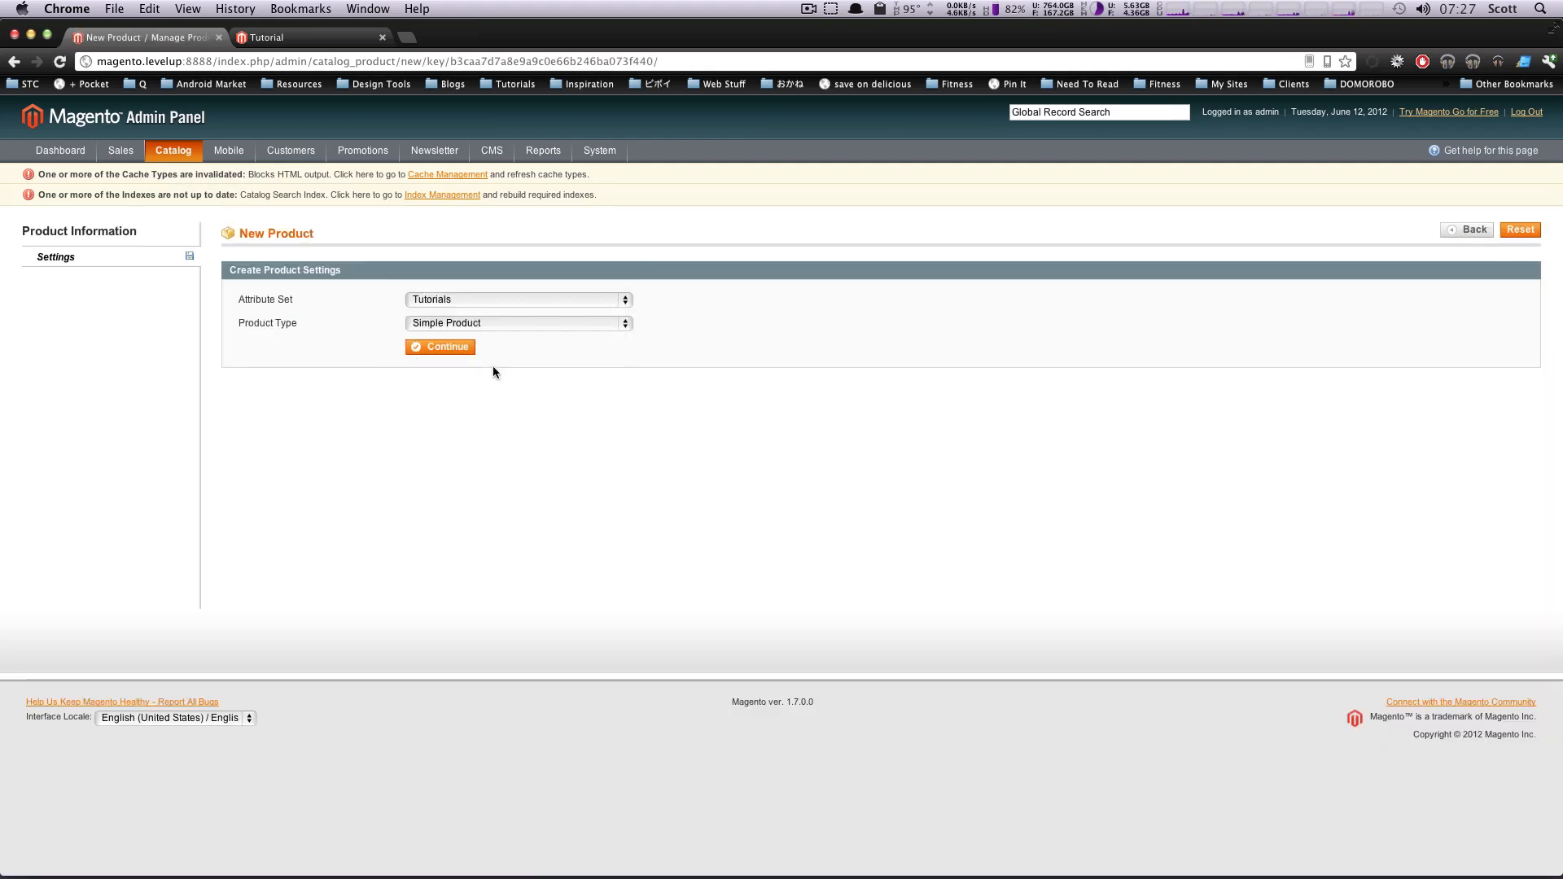
left_click(516, 322)
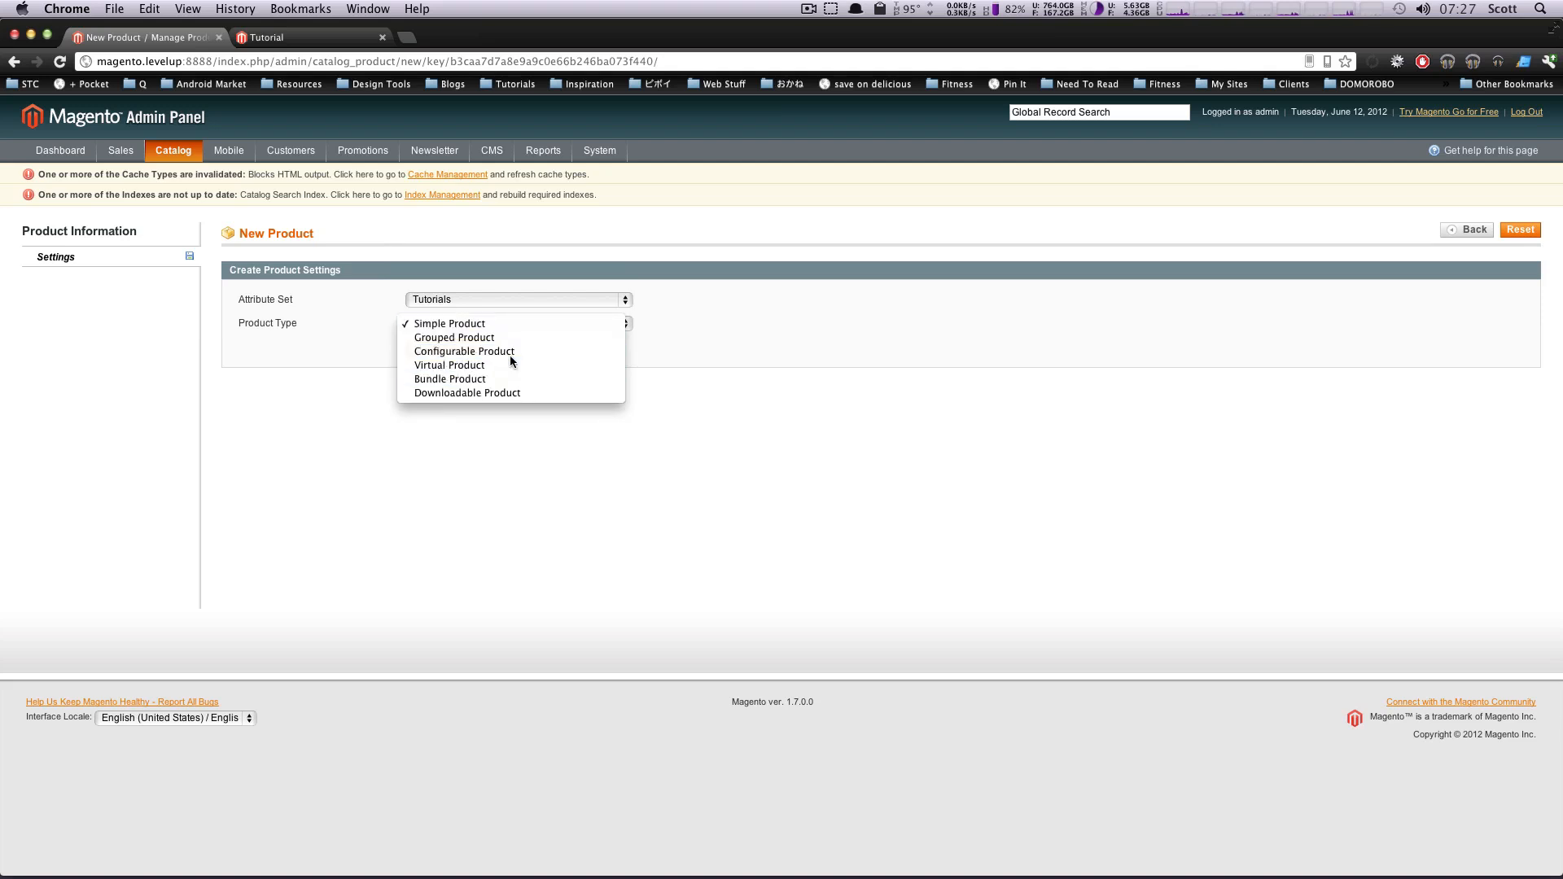
left_click(464, 352)
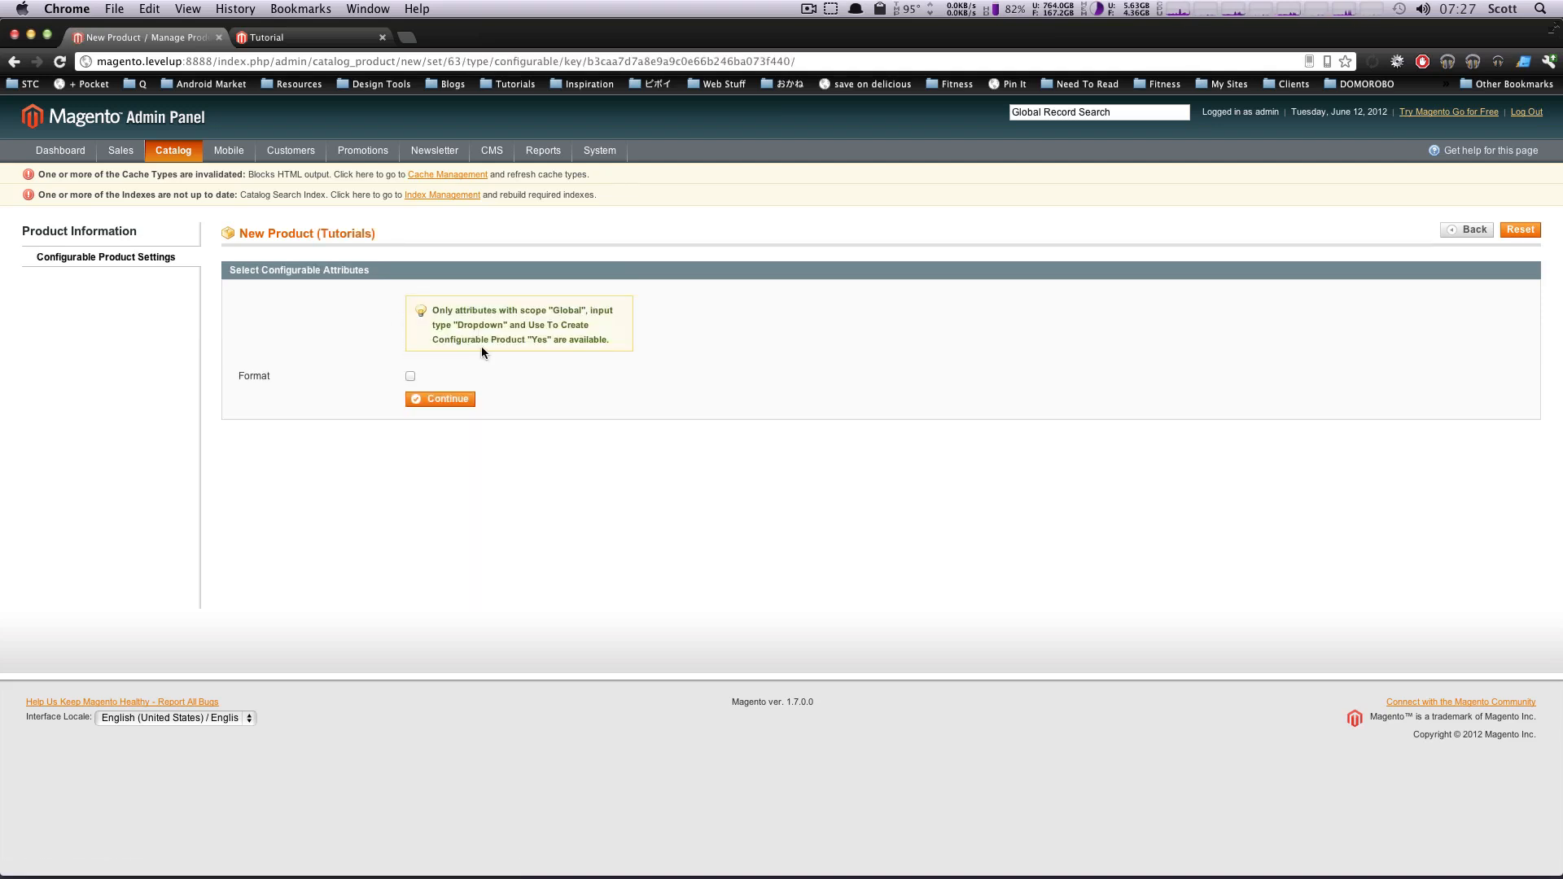
mouse_move(307, 317)
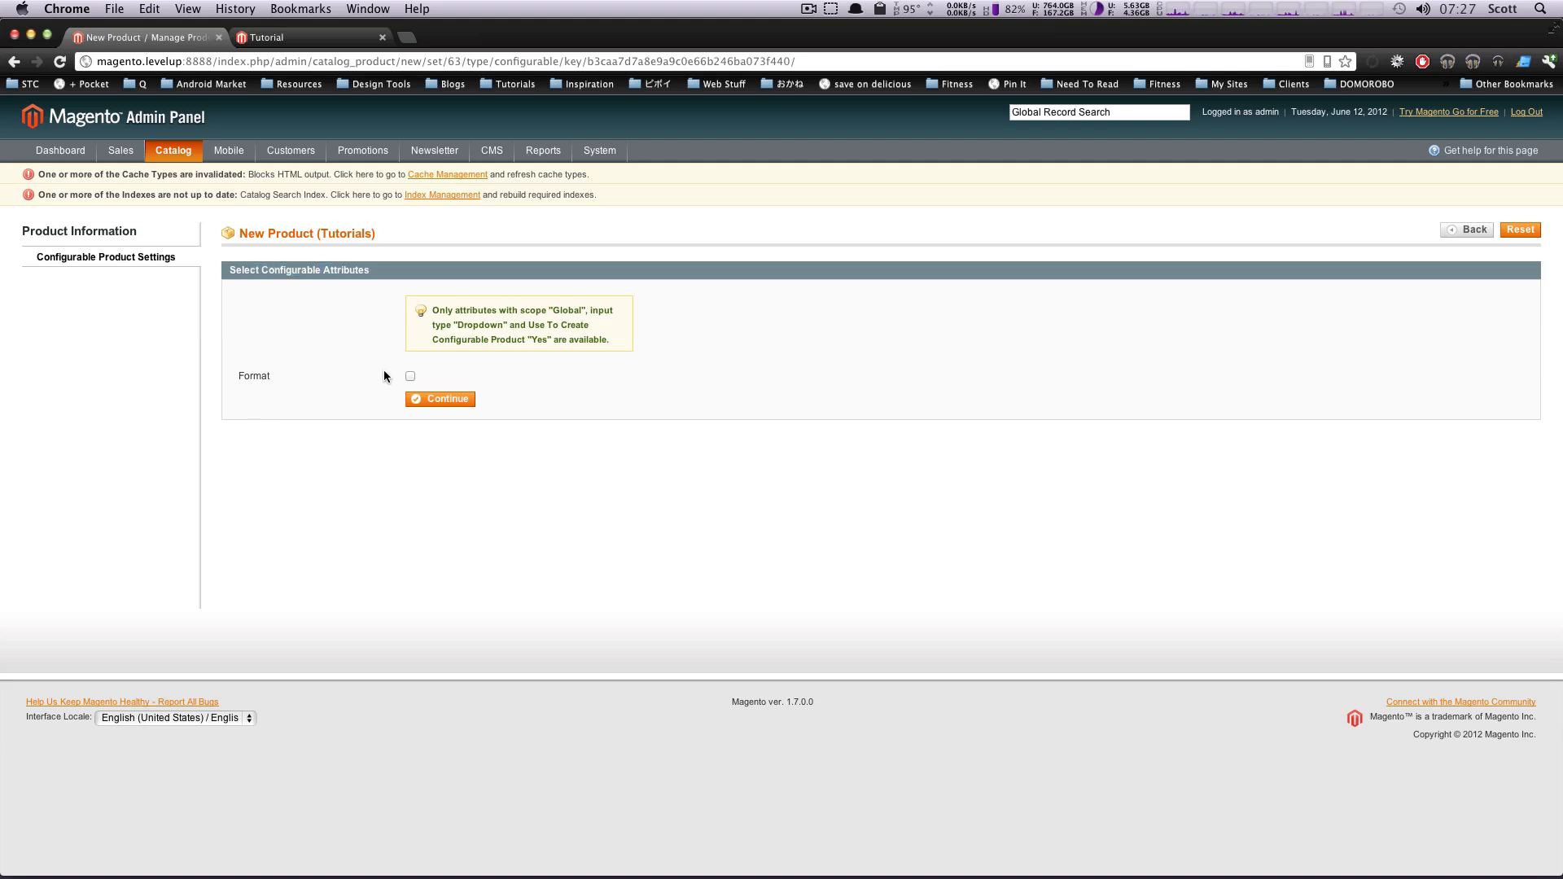
mouse_move(422, 364)
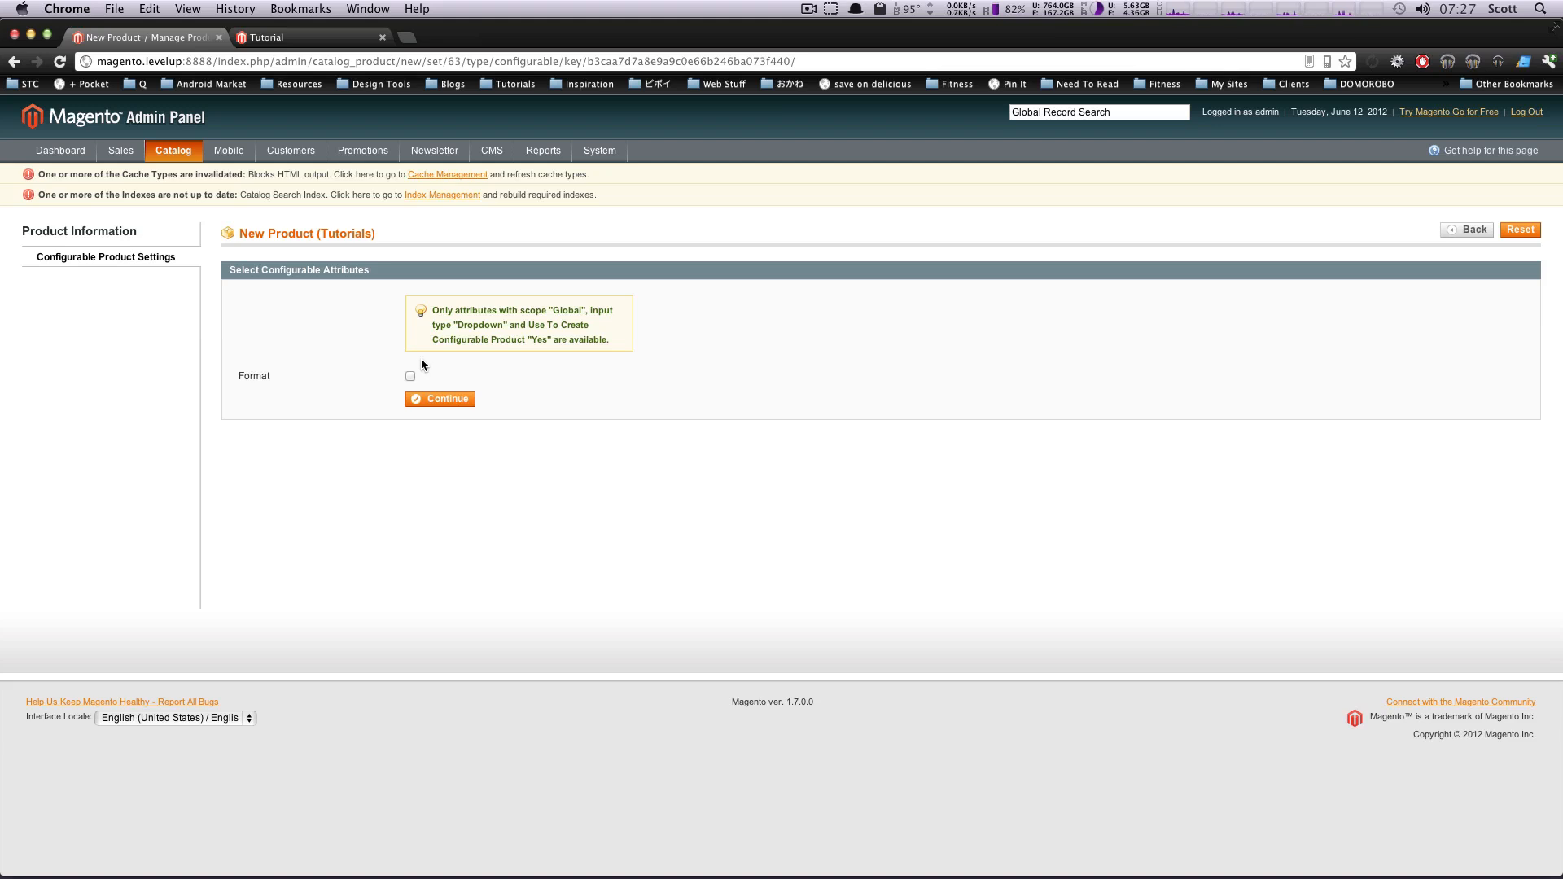
mouse_move(381, 361)
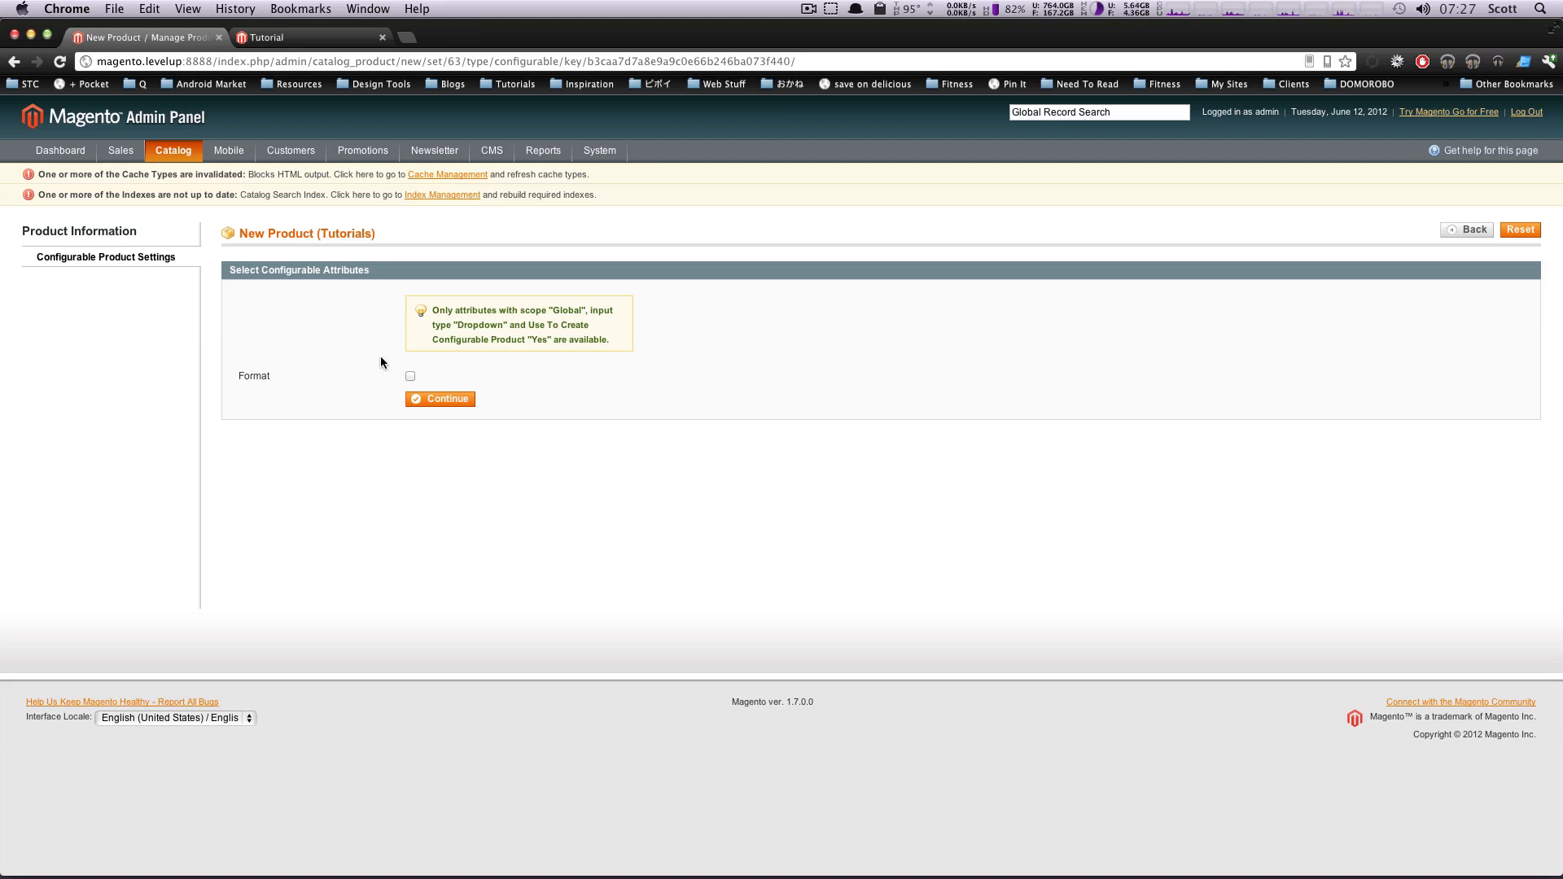
- Tick Format as the configurable attribute and continue to the product details form
left_click(411, 376)
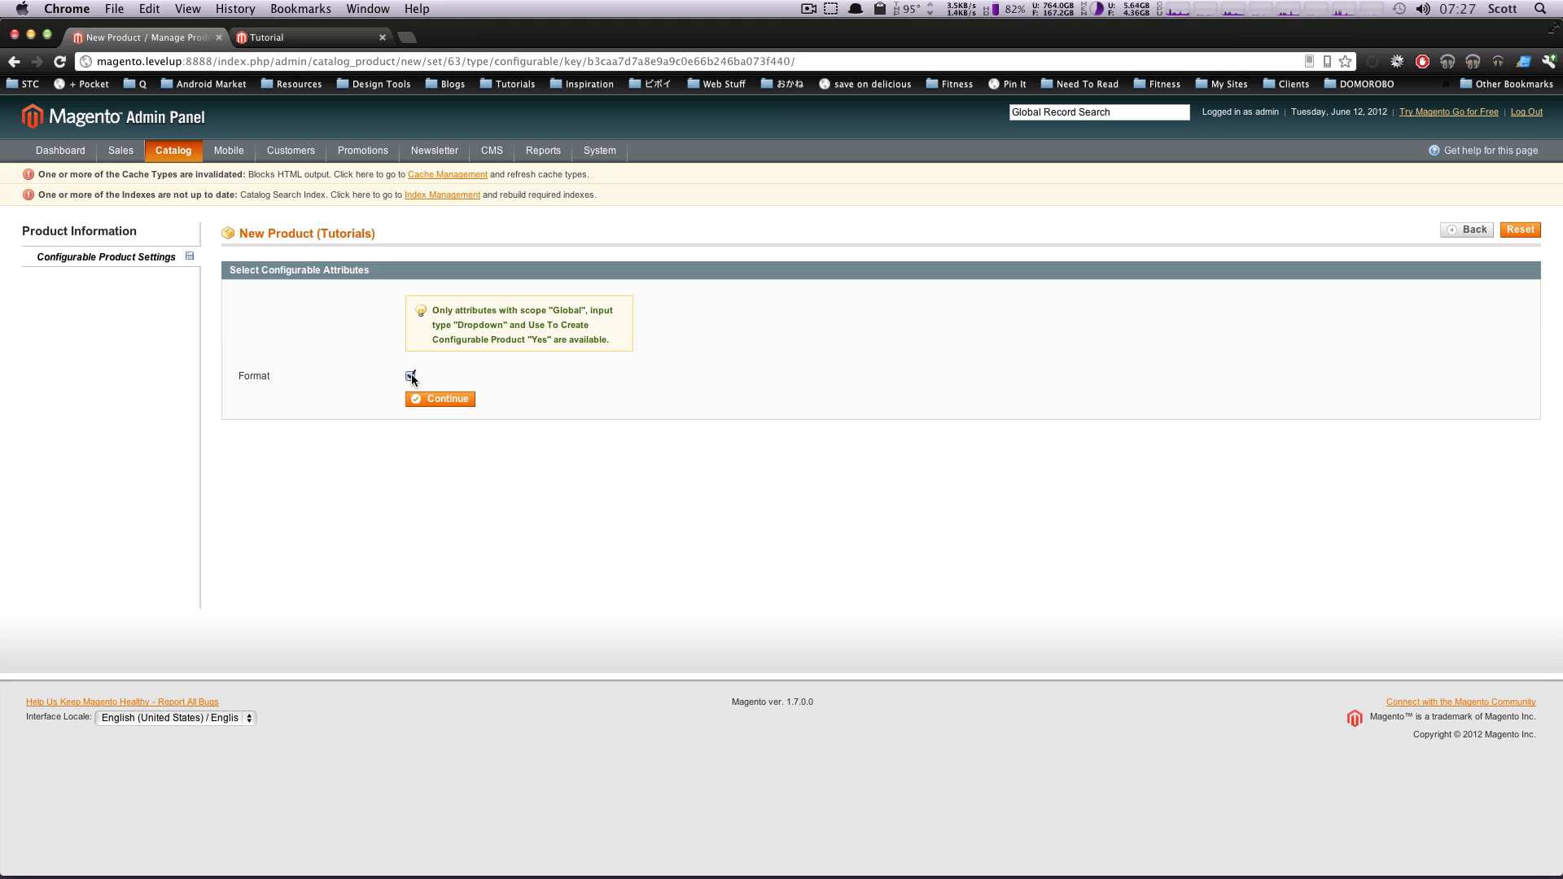
left_click(410, 375)
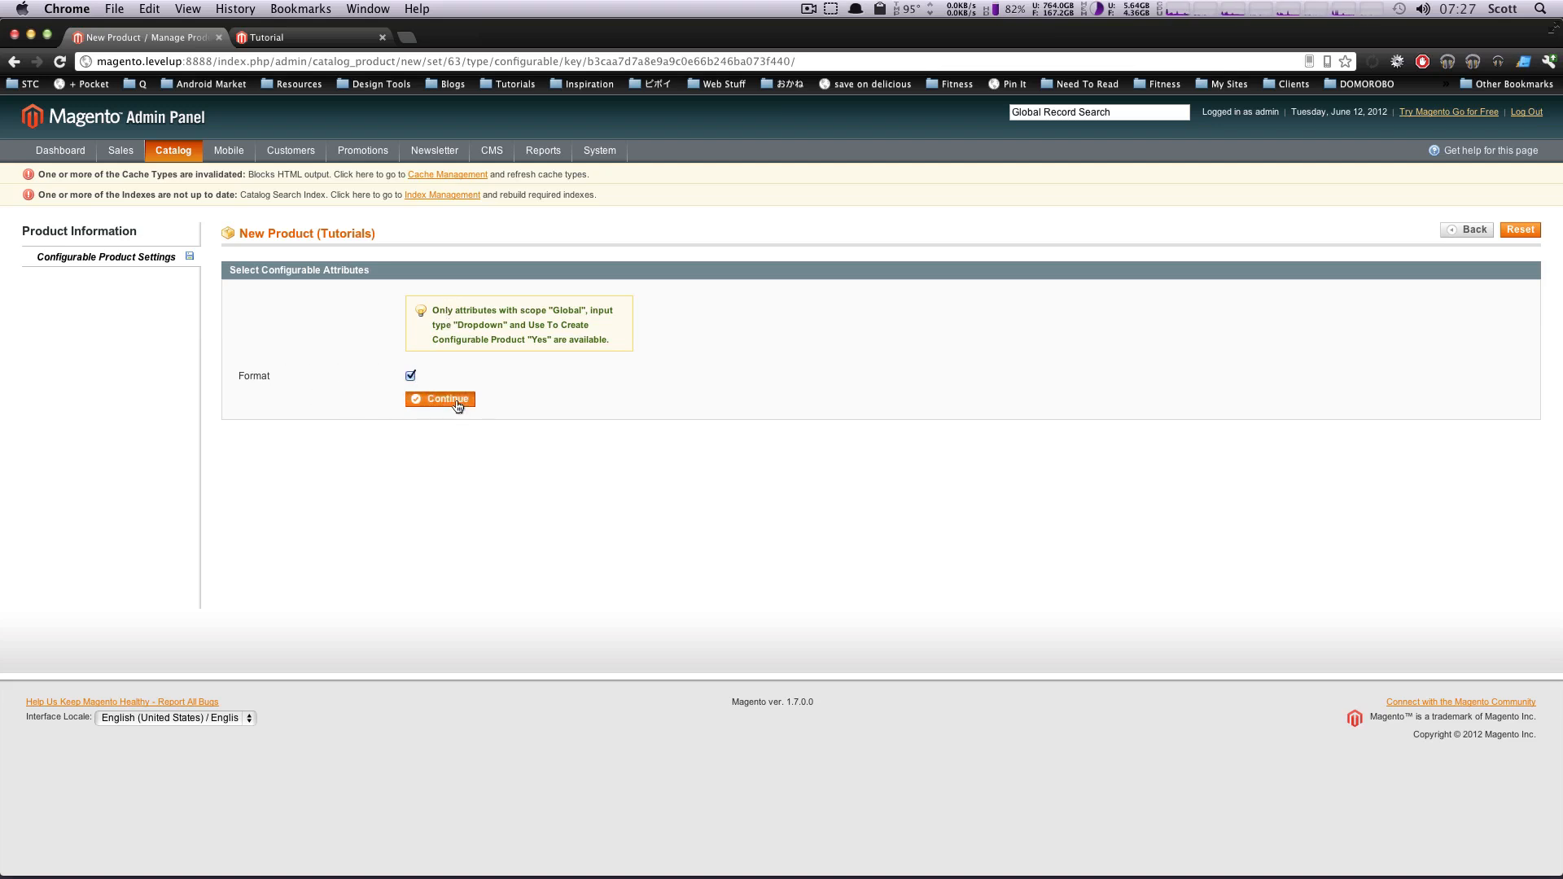
left_click(440, 399)
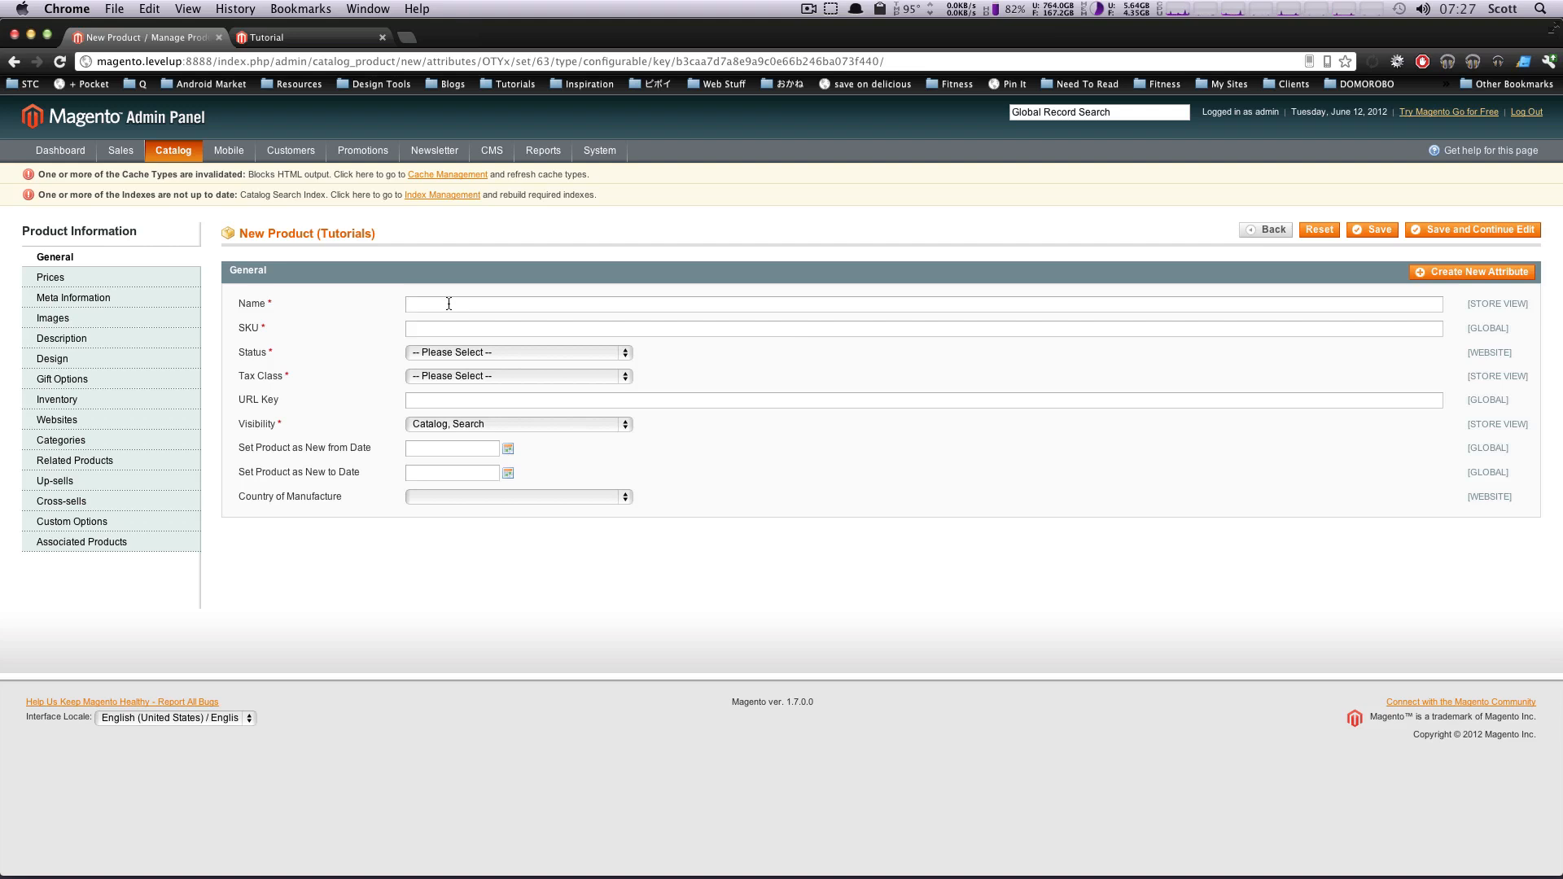
- Name the product 'New Tut 2' with SKU 1111111
type("New Tut")
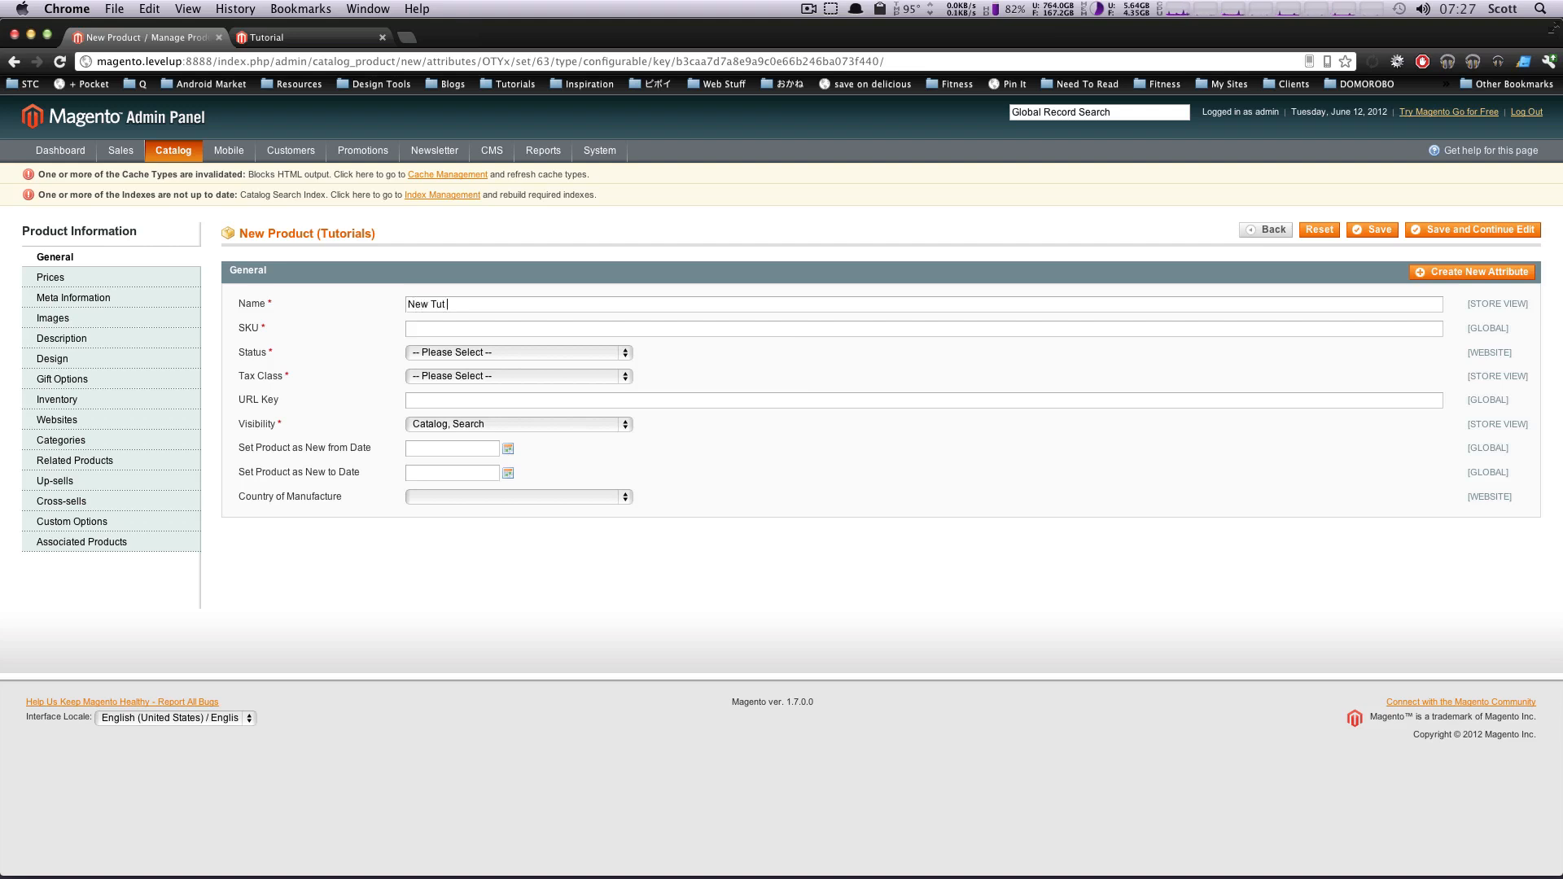
type("2")
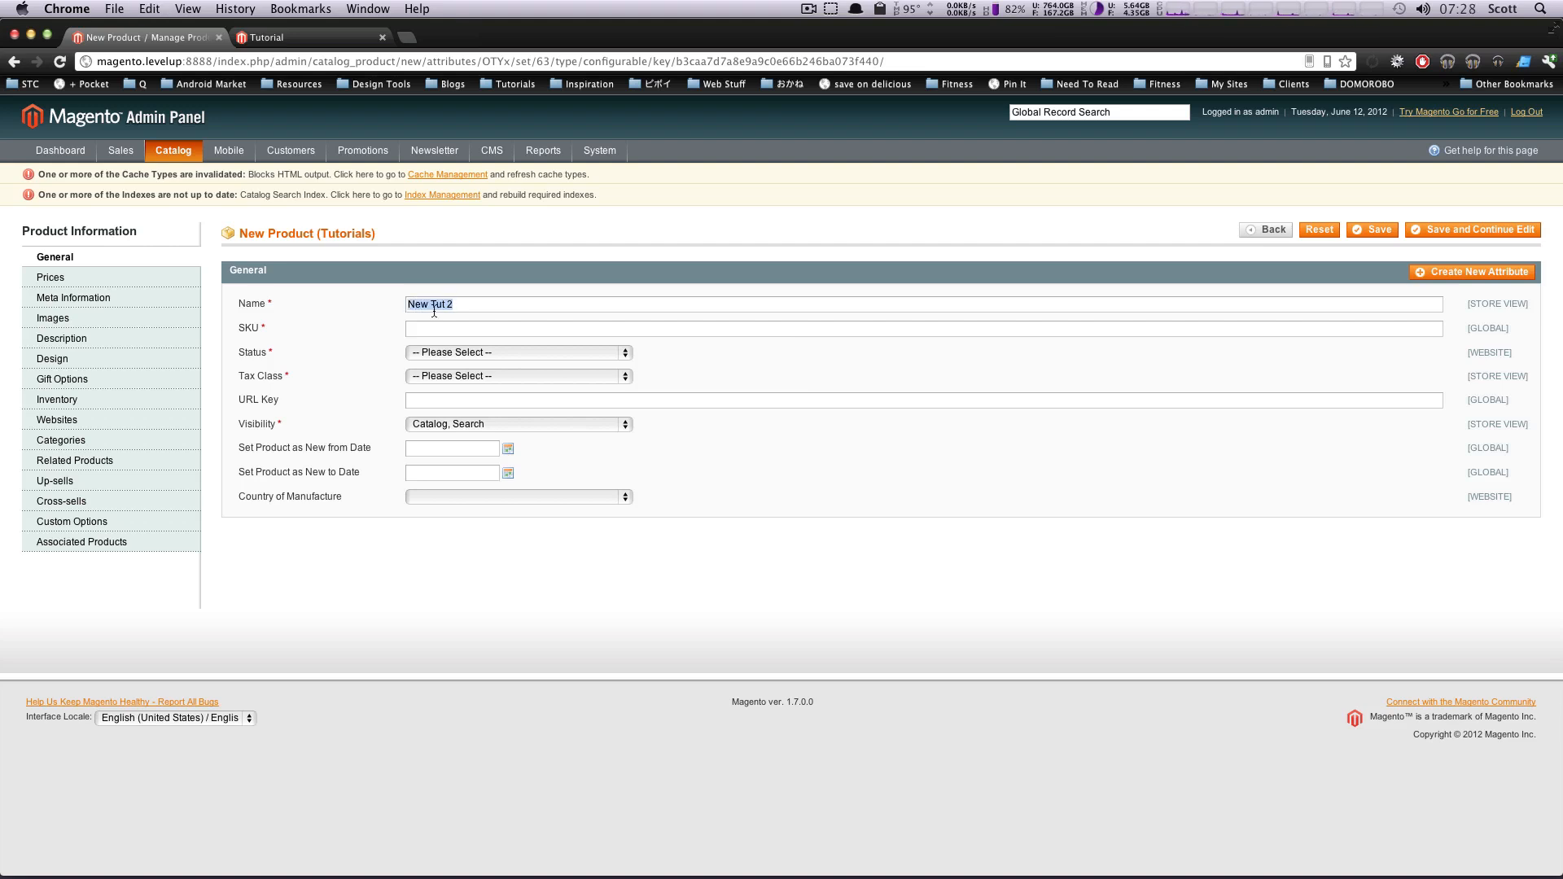
type("111")
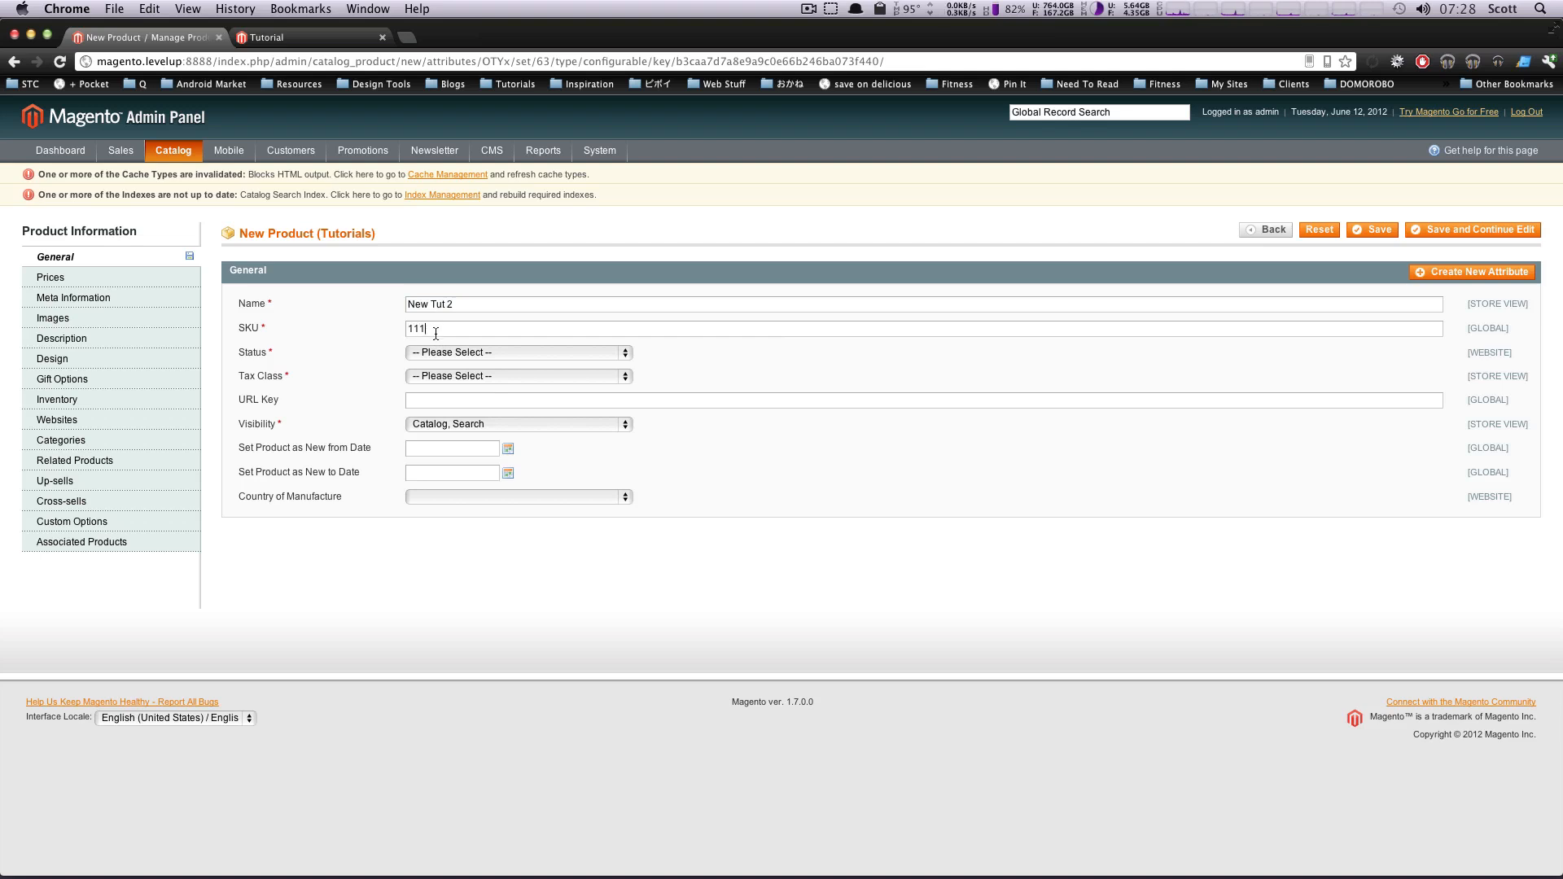
type("1111")
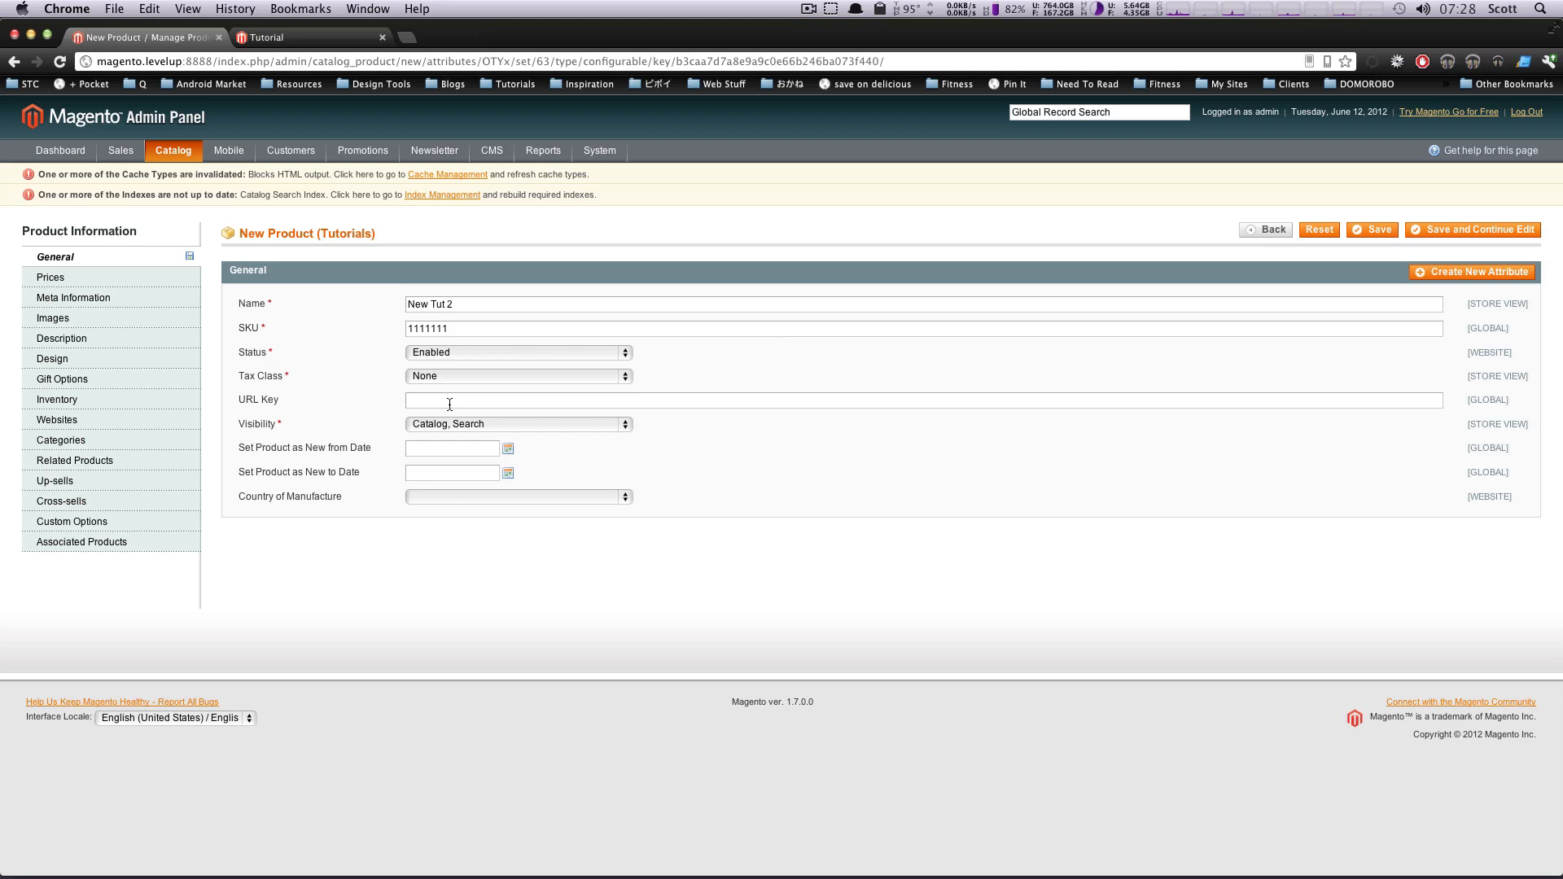
mouse_move(447, 426)
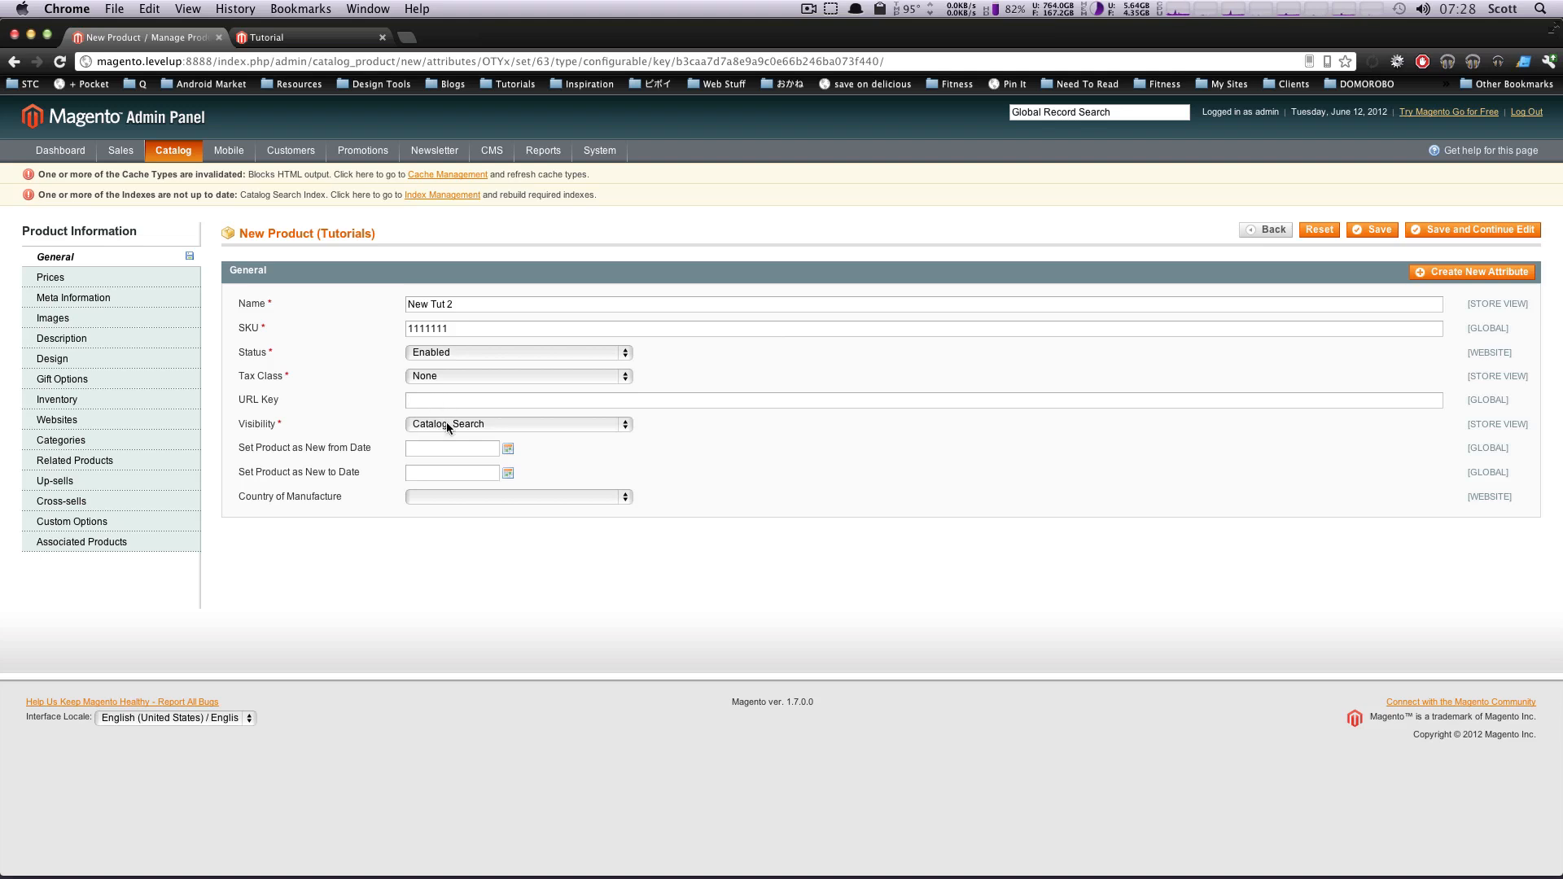
- Keep Visibility at Catalog, Search and move on to the Prices section
left_click(517, 423)
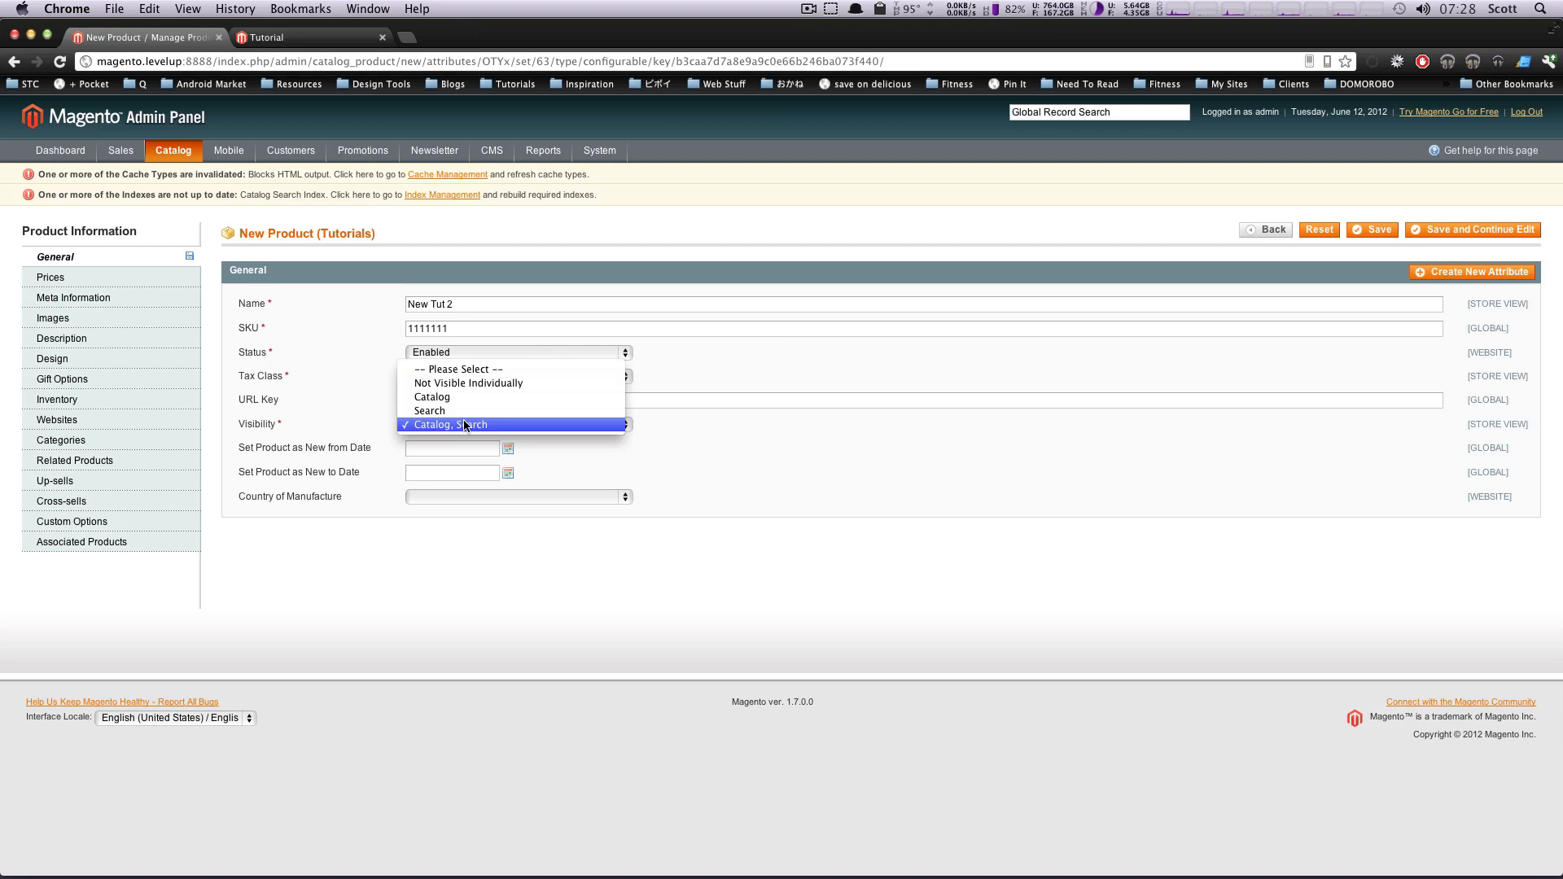
left_click(464, 424)
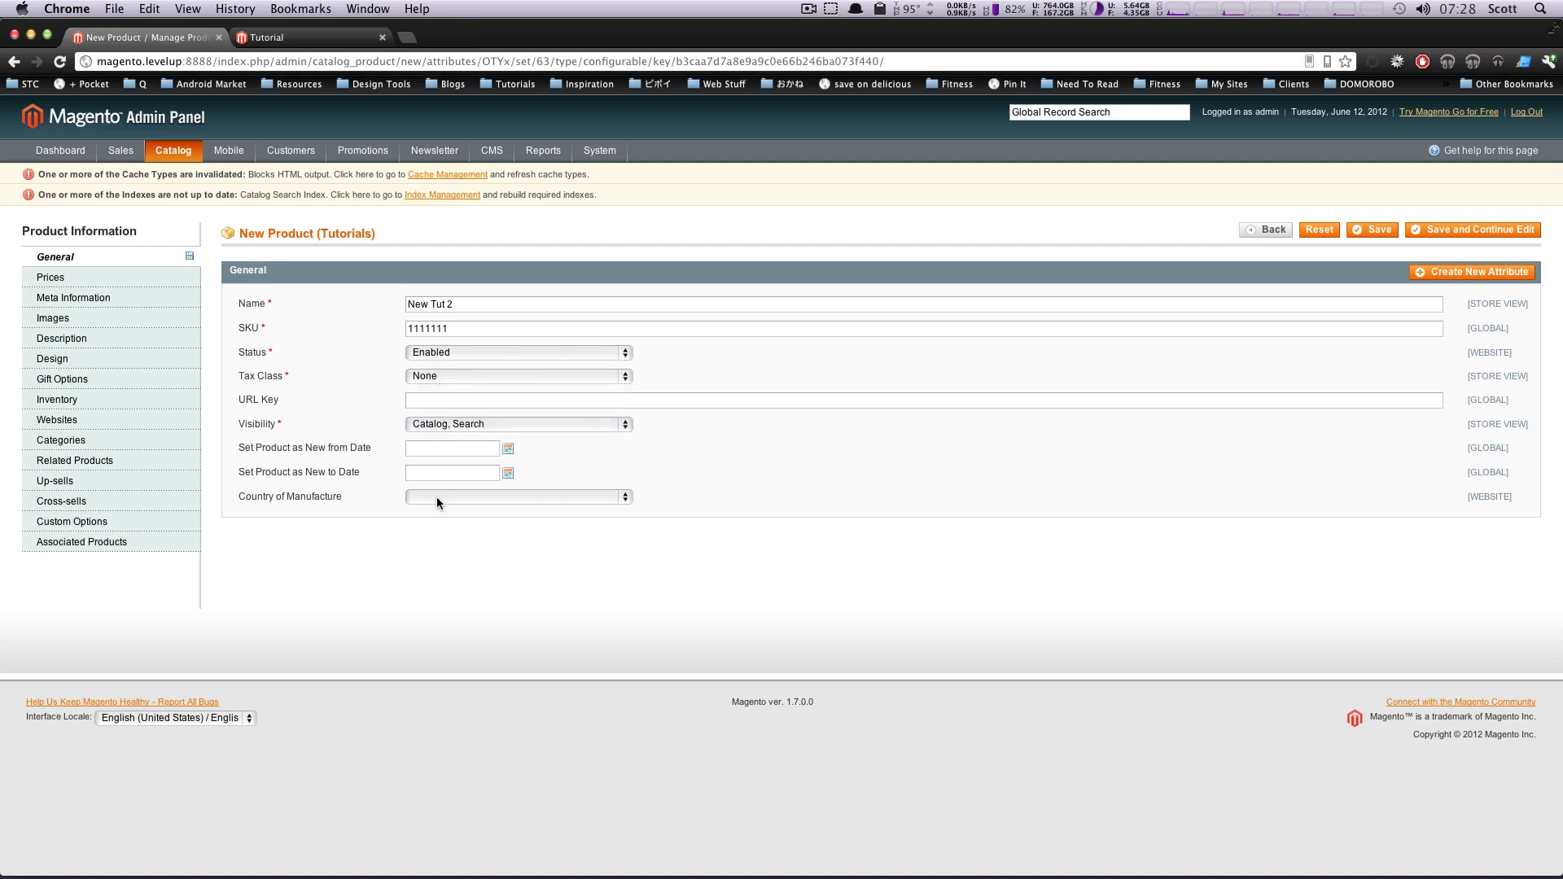
left_click(50, 276)
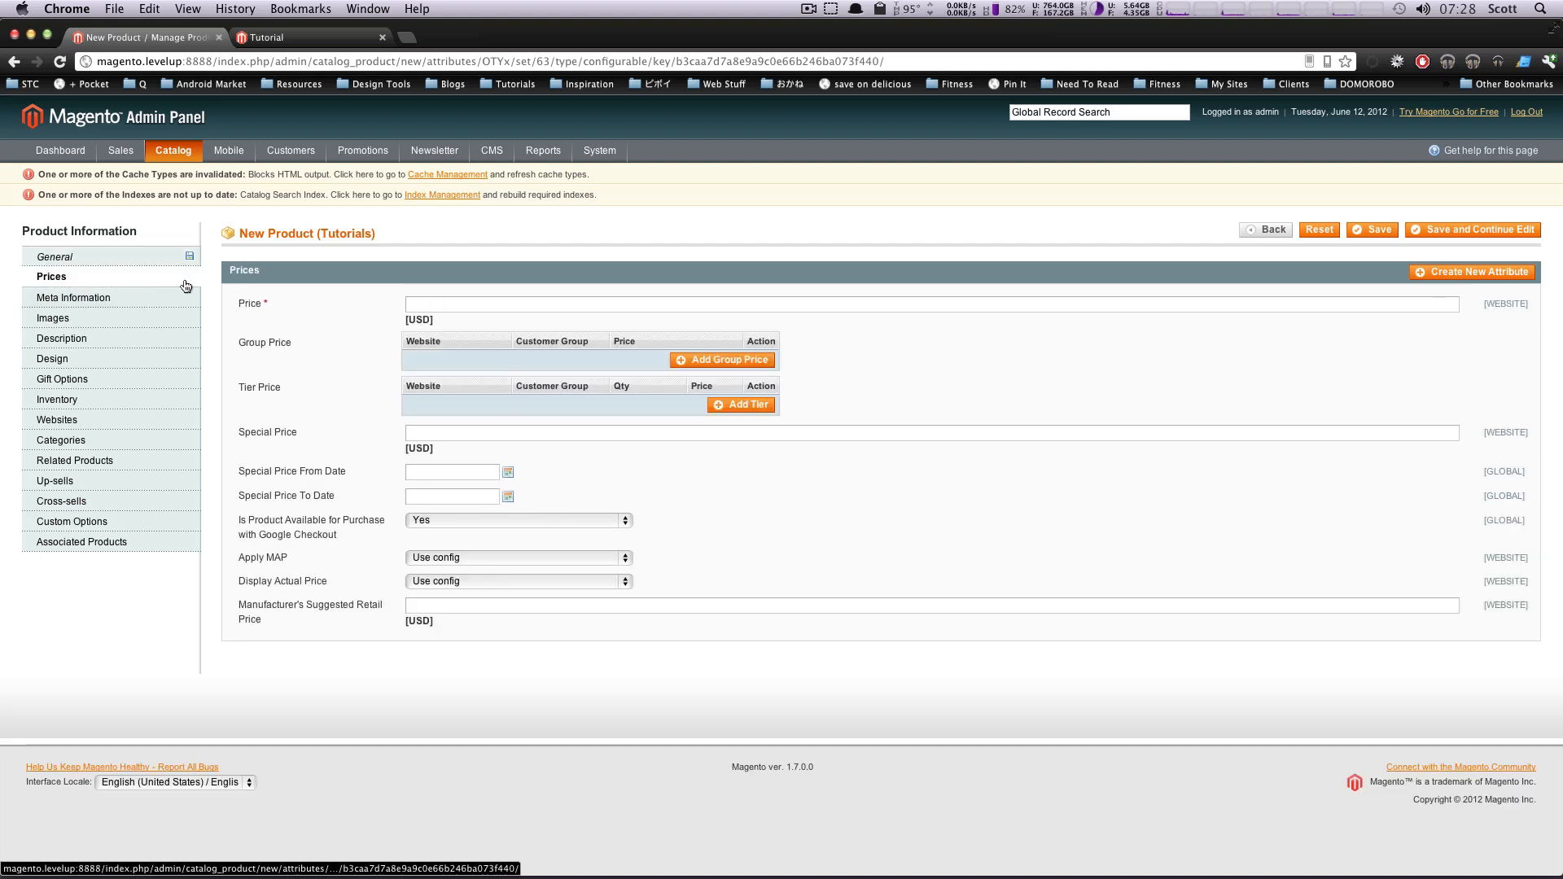
- Price the product at 10.00 and fill the meta information fields with 'New Tut 2'
type("10.00")
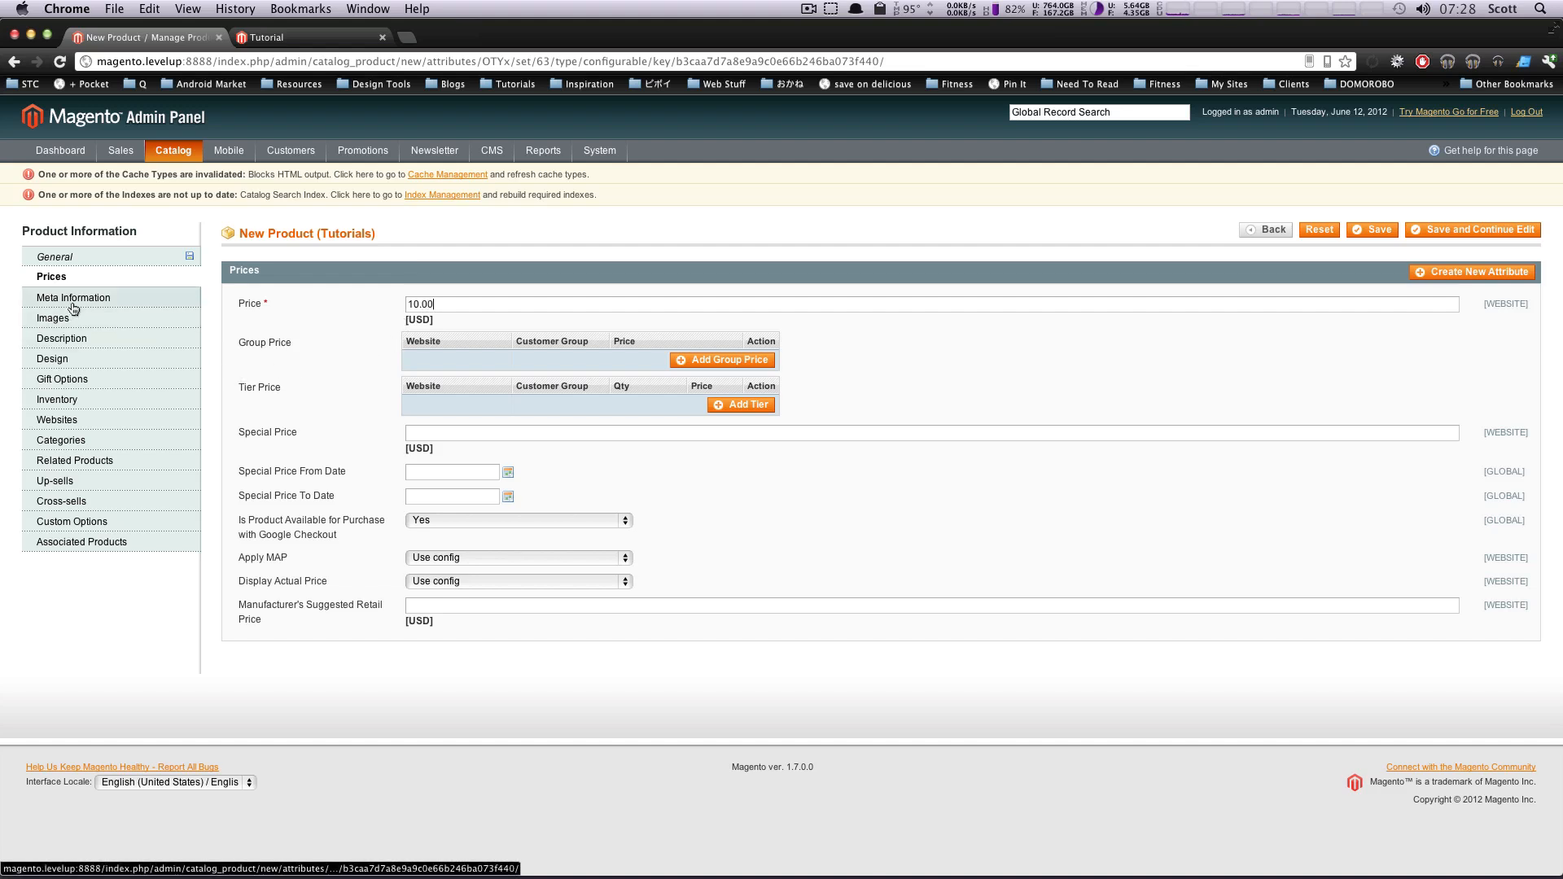
left_click(72, 297)
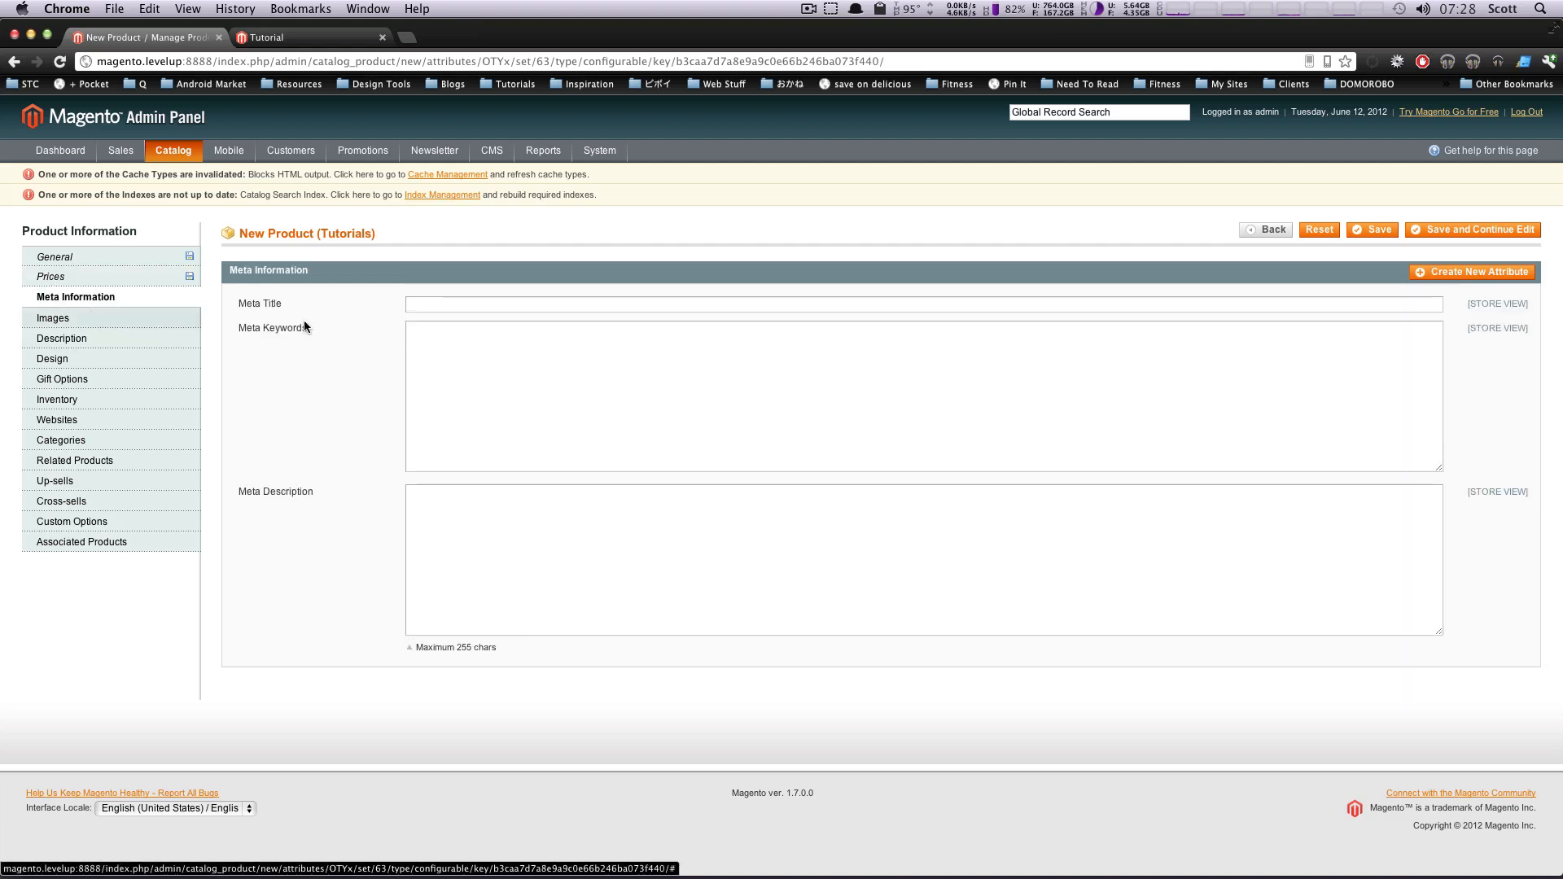
type("New Tut 2")
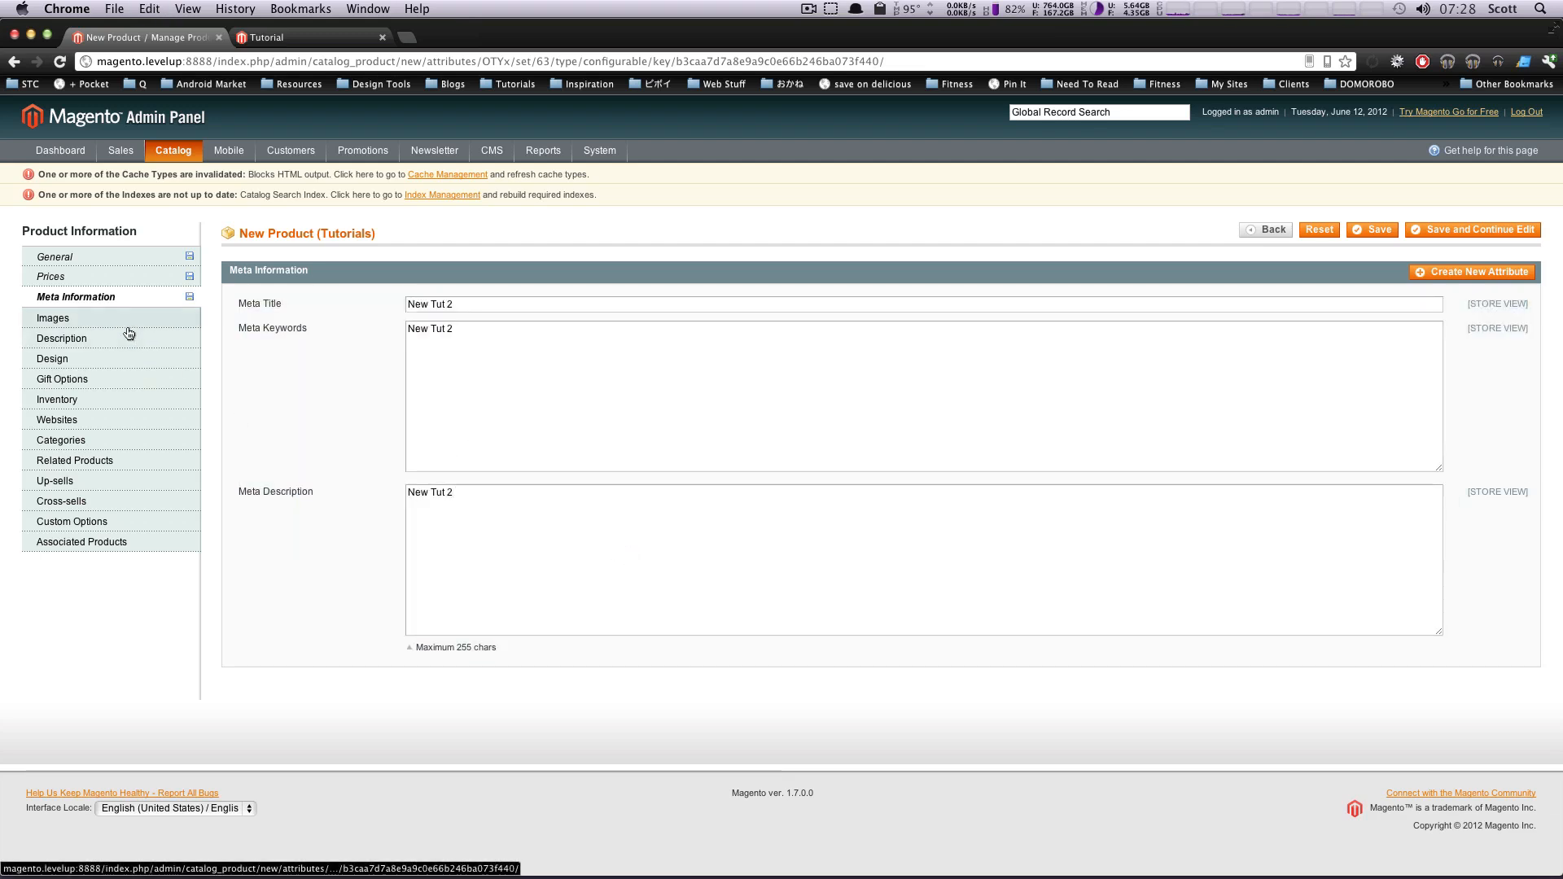
left_click(52, 318)
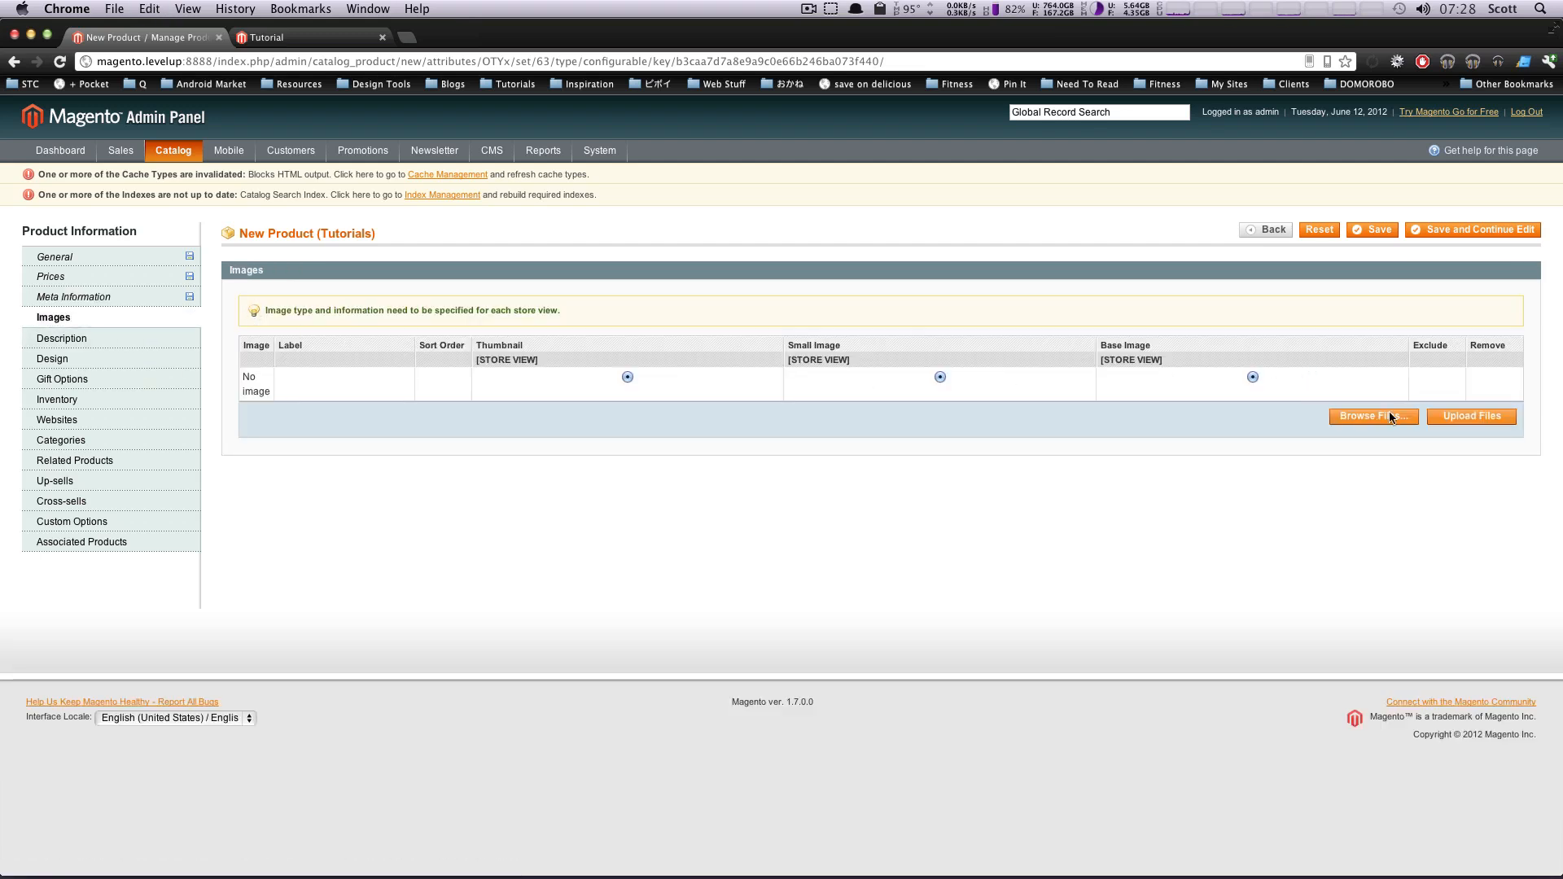
mouse_move(1074, 412)
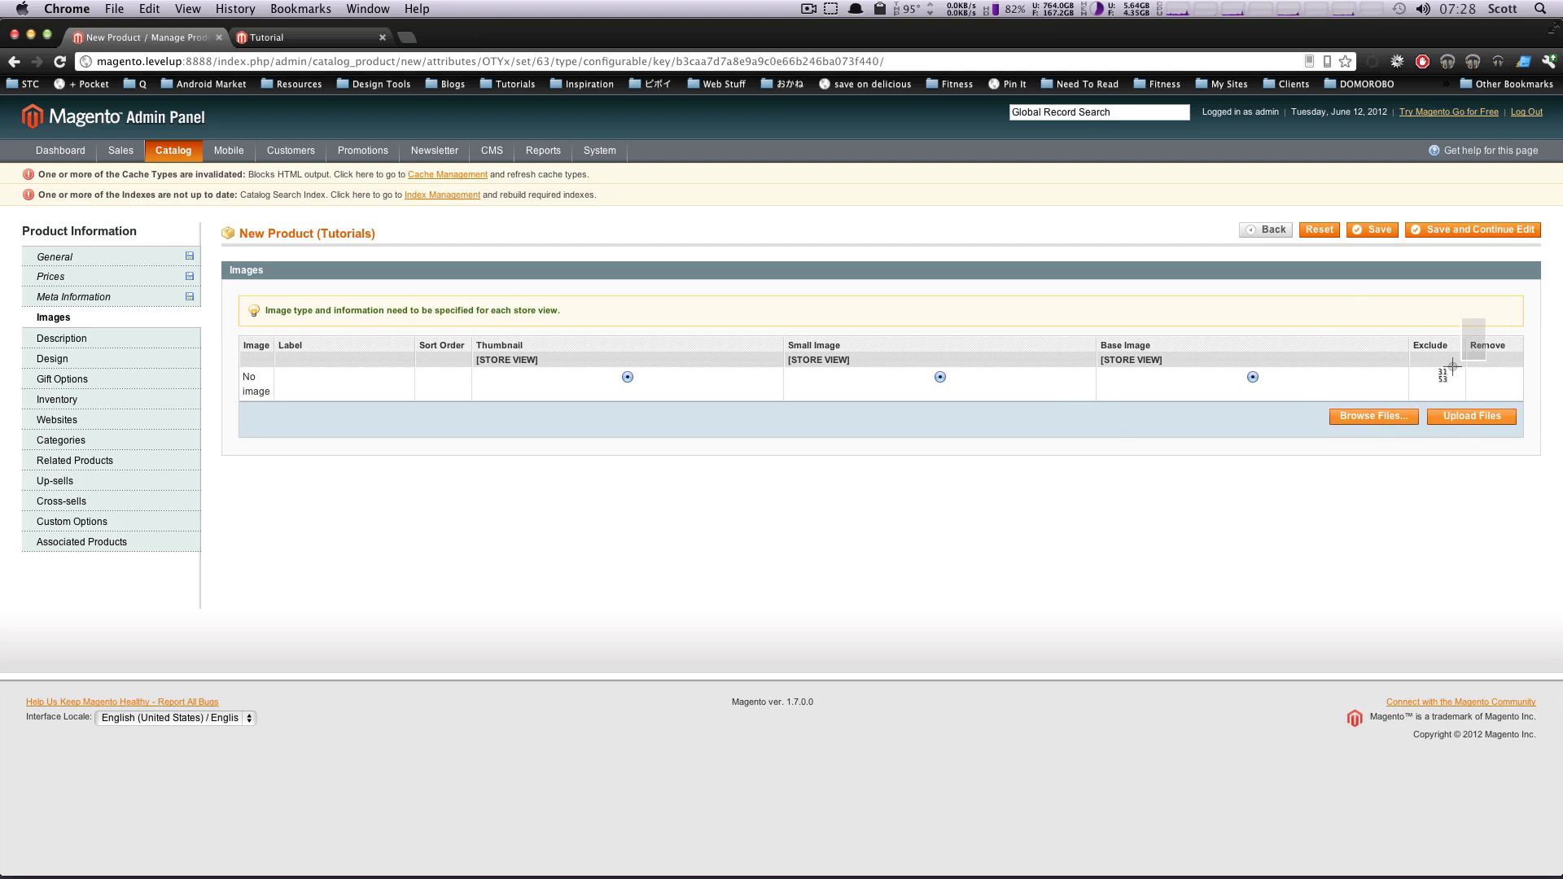
mouse_move(1406, 442)
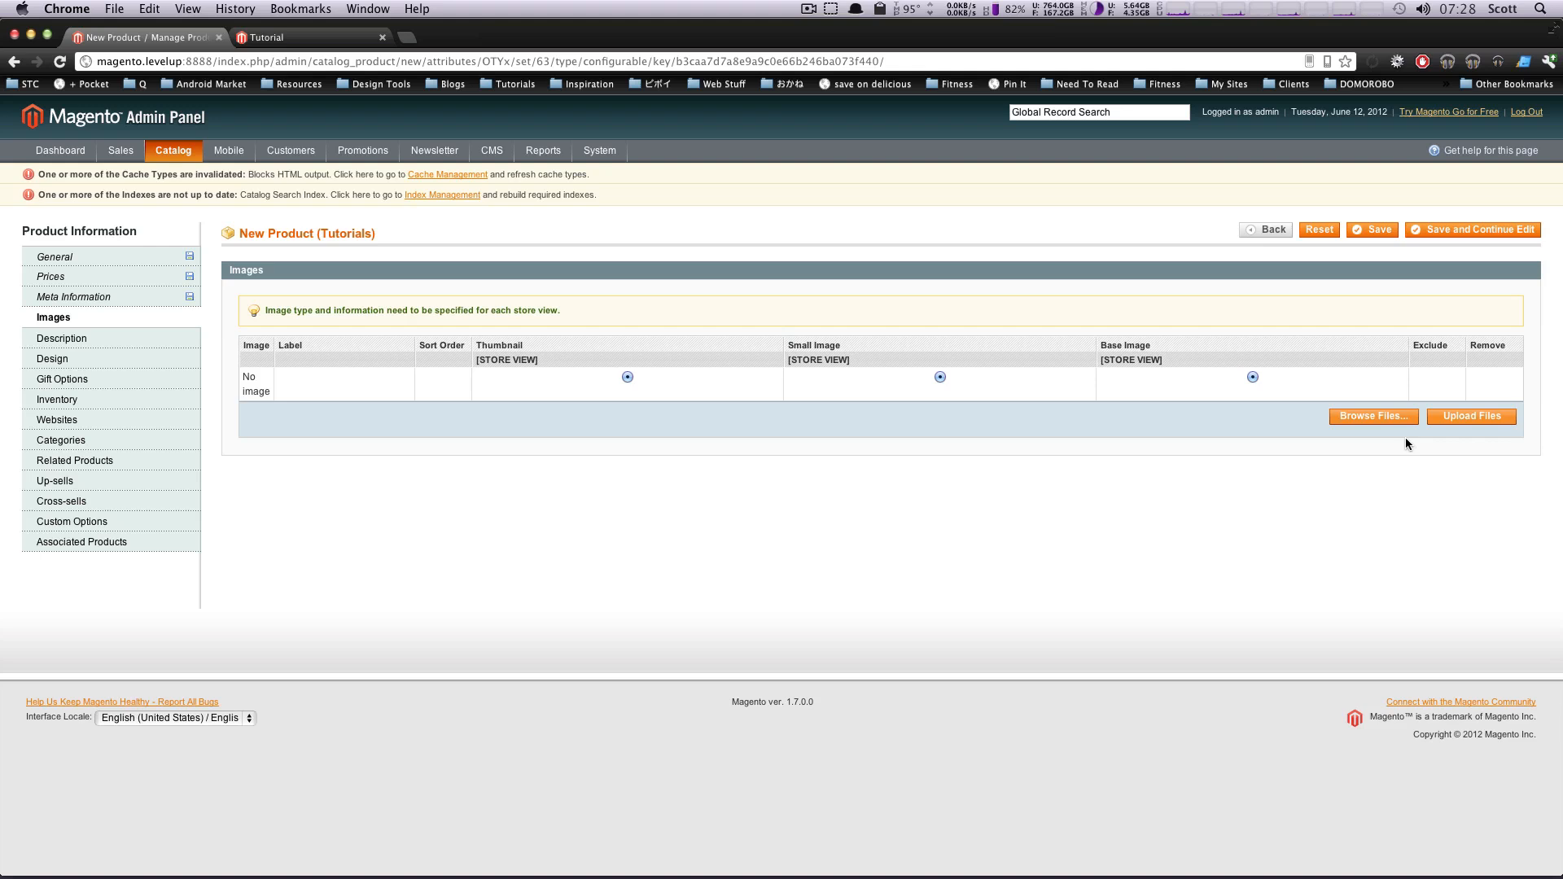
- Attach a first image and mark it as the base and small image
left_click(1371, 417)
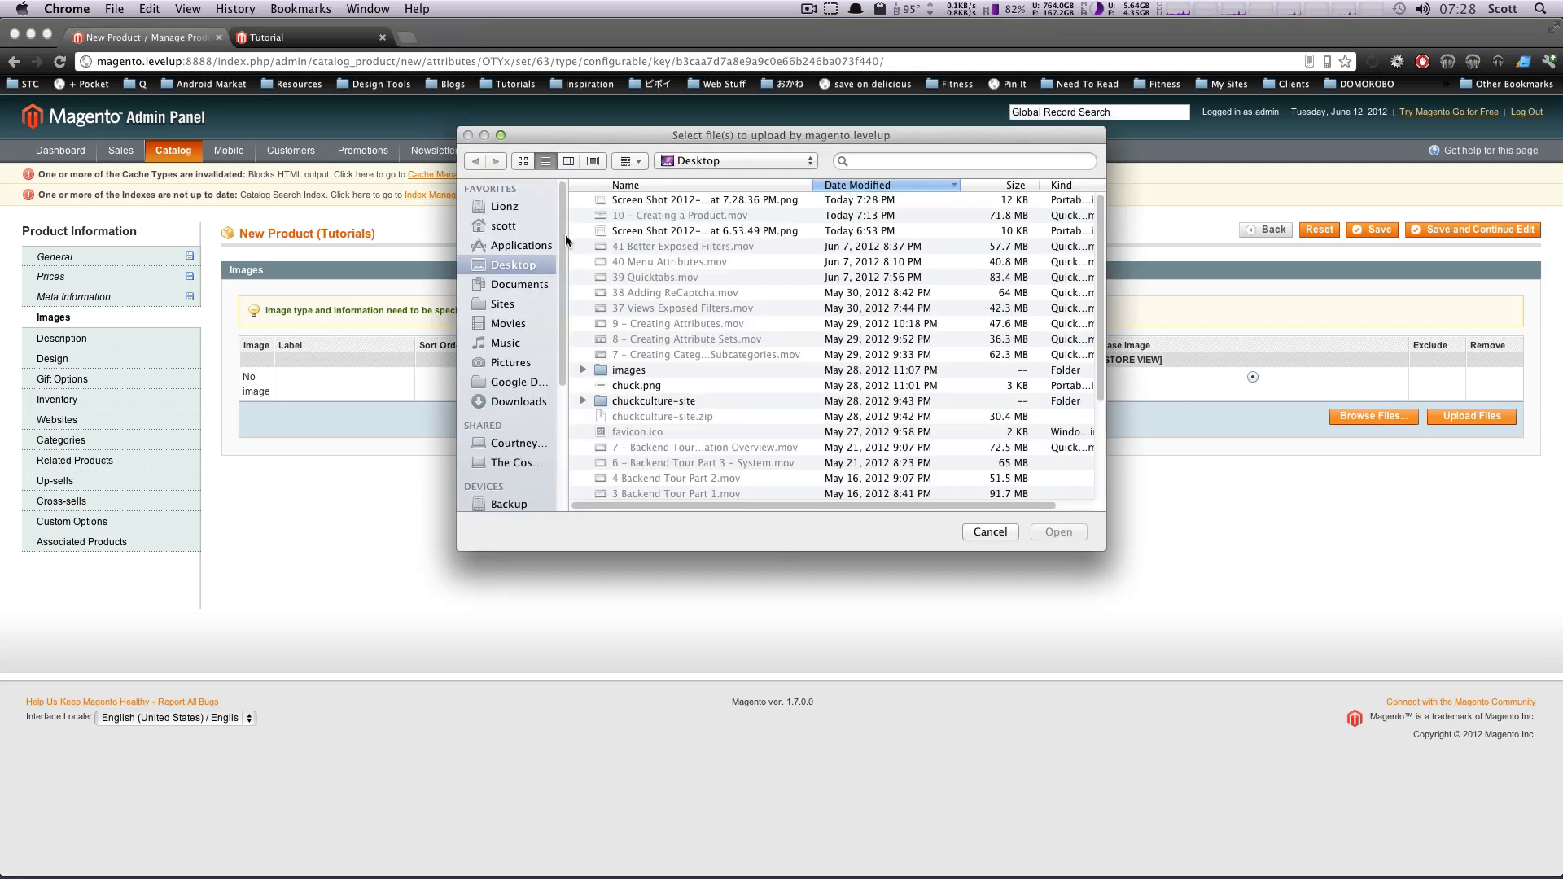
left_click(1058, 531)
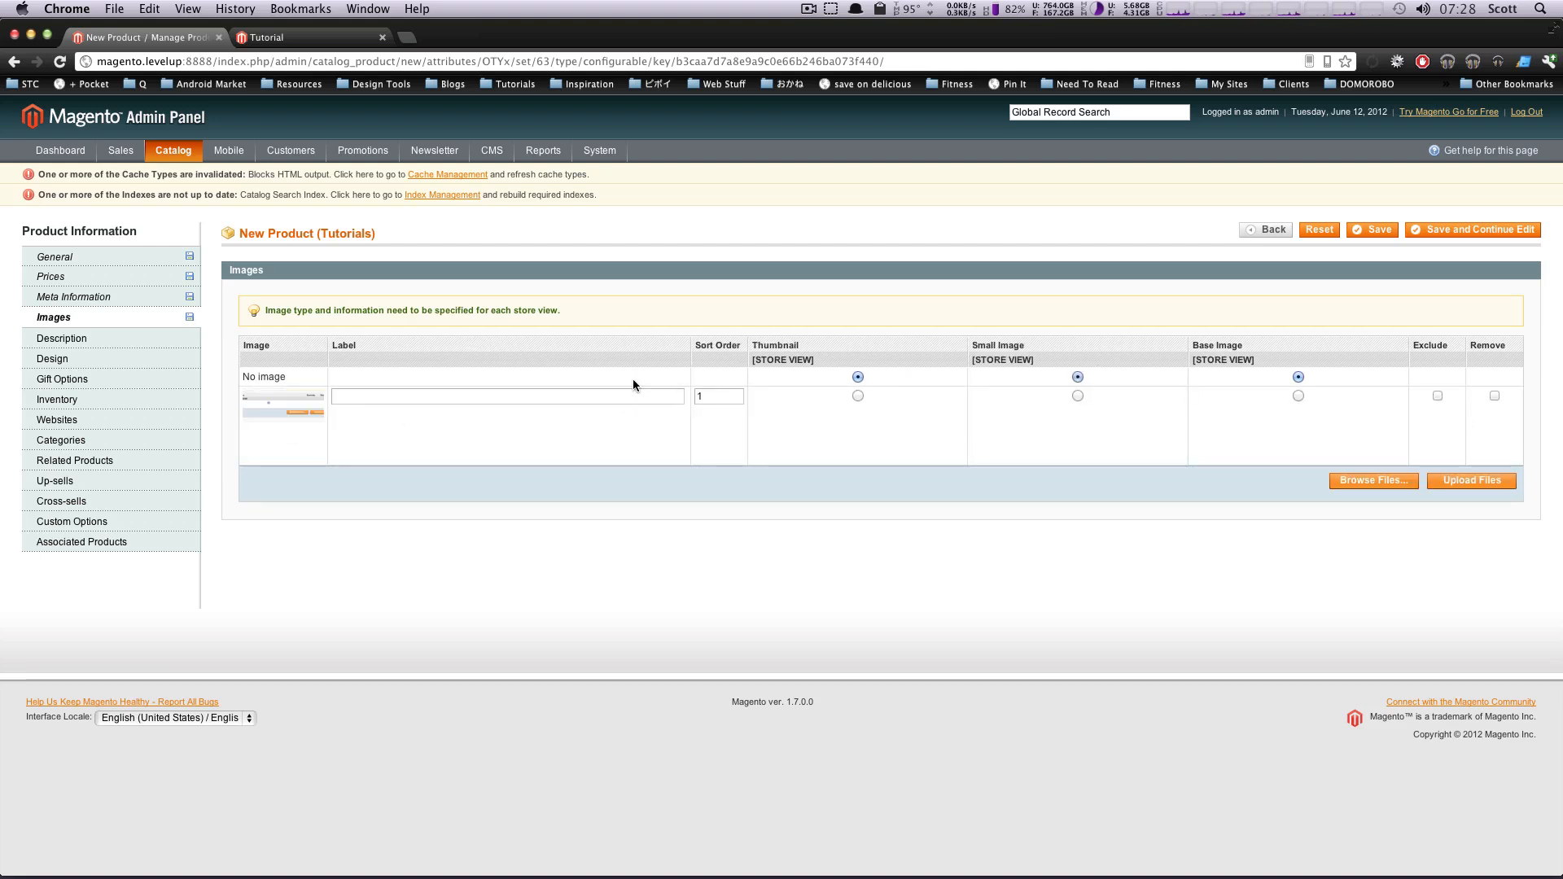
left_click(858, 395)
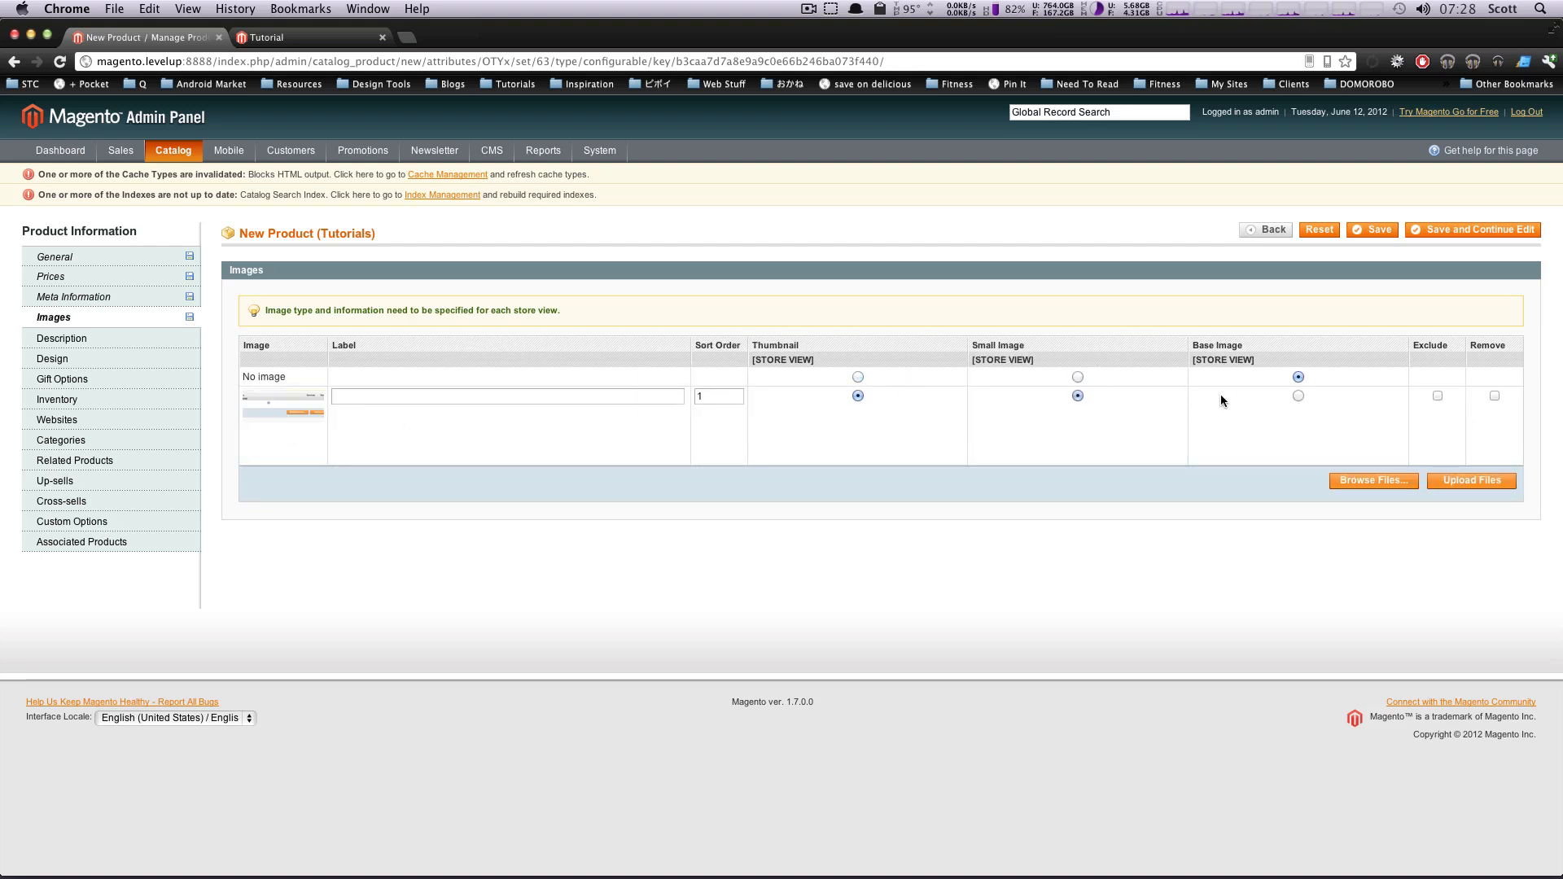
left_click(1298, 395)
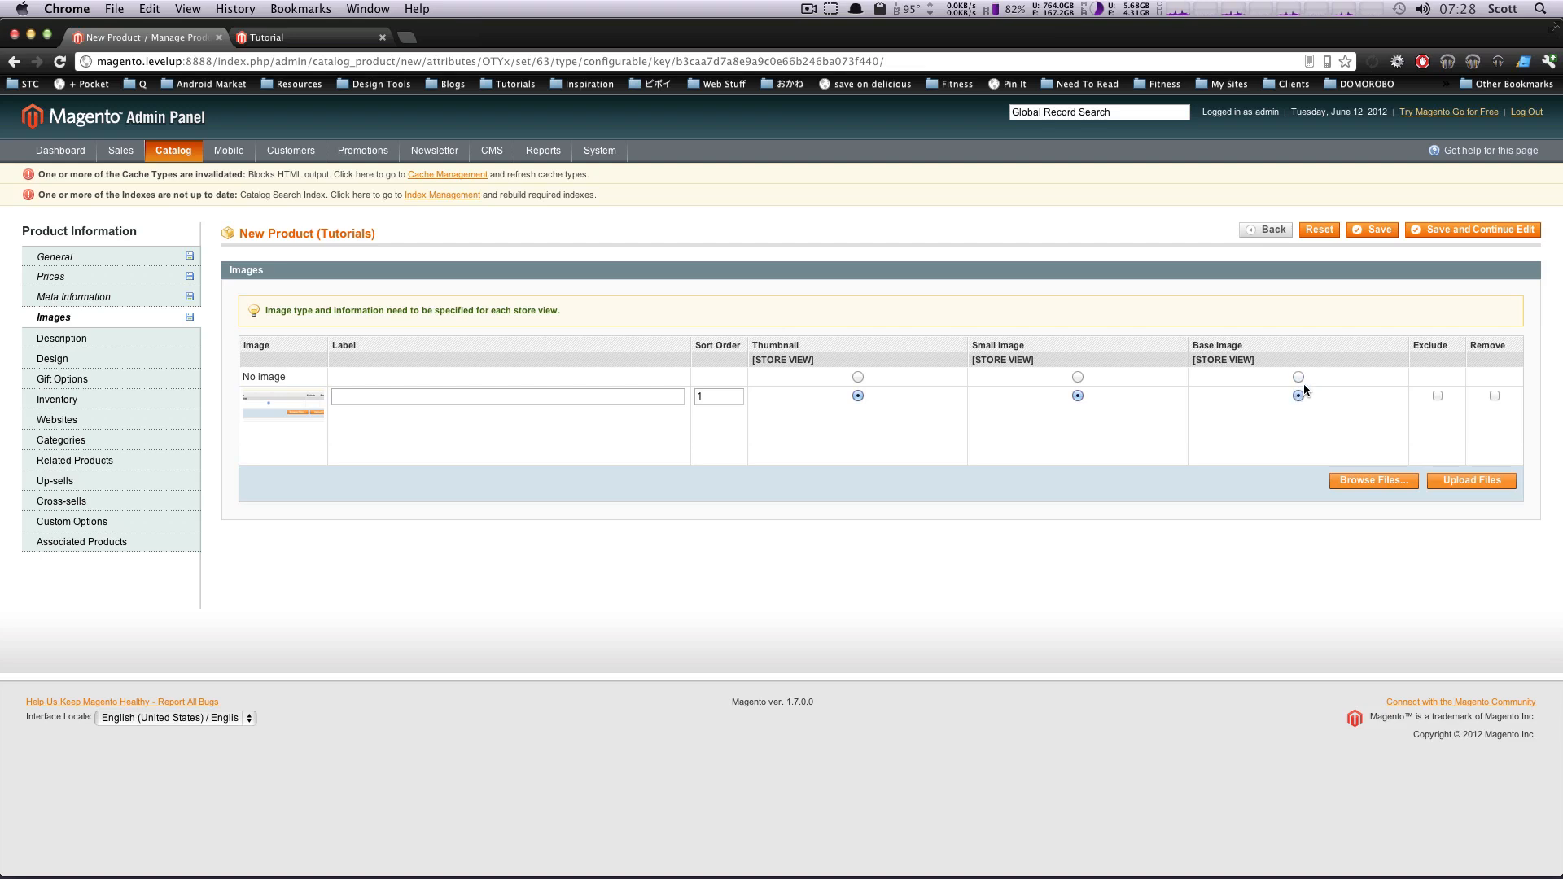
left_click(1297, 394)
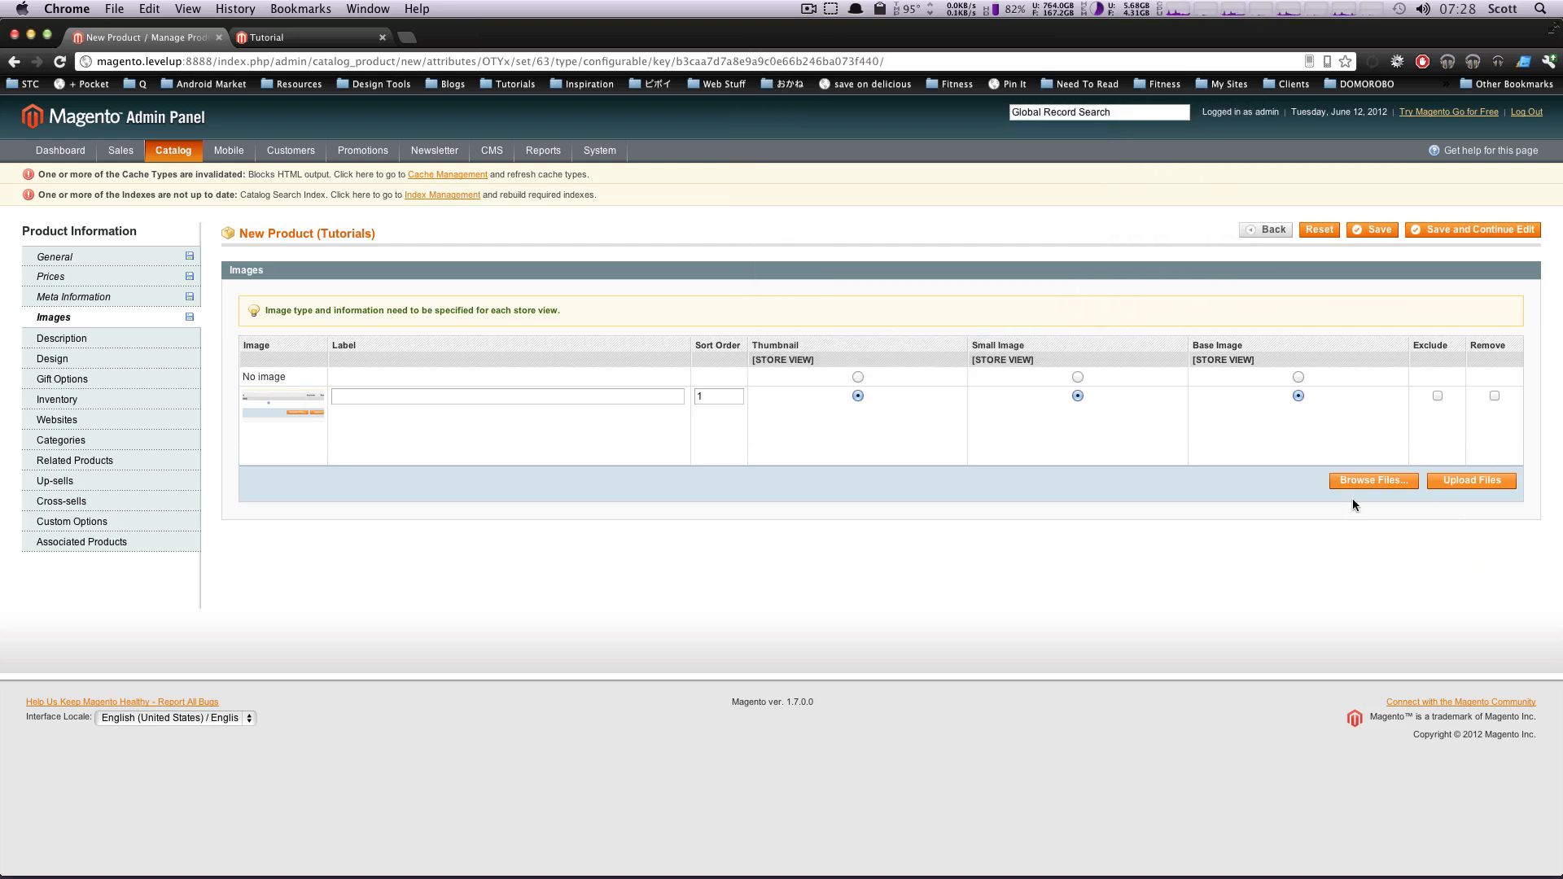
- Upload the screenshot as a second product image and move on to Description
left_click(1371, 480)
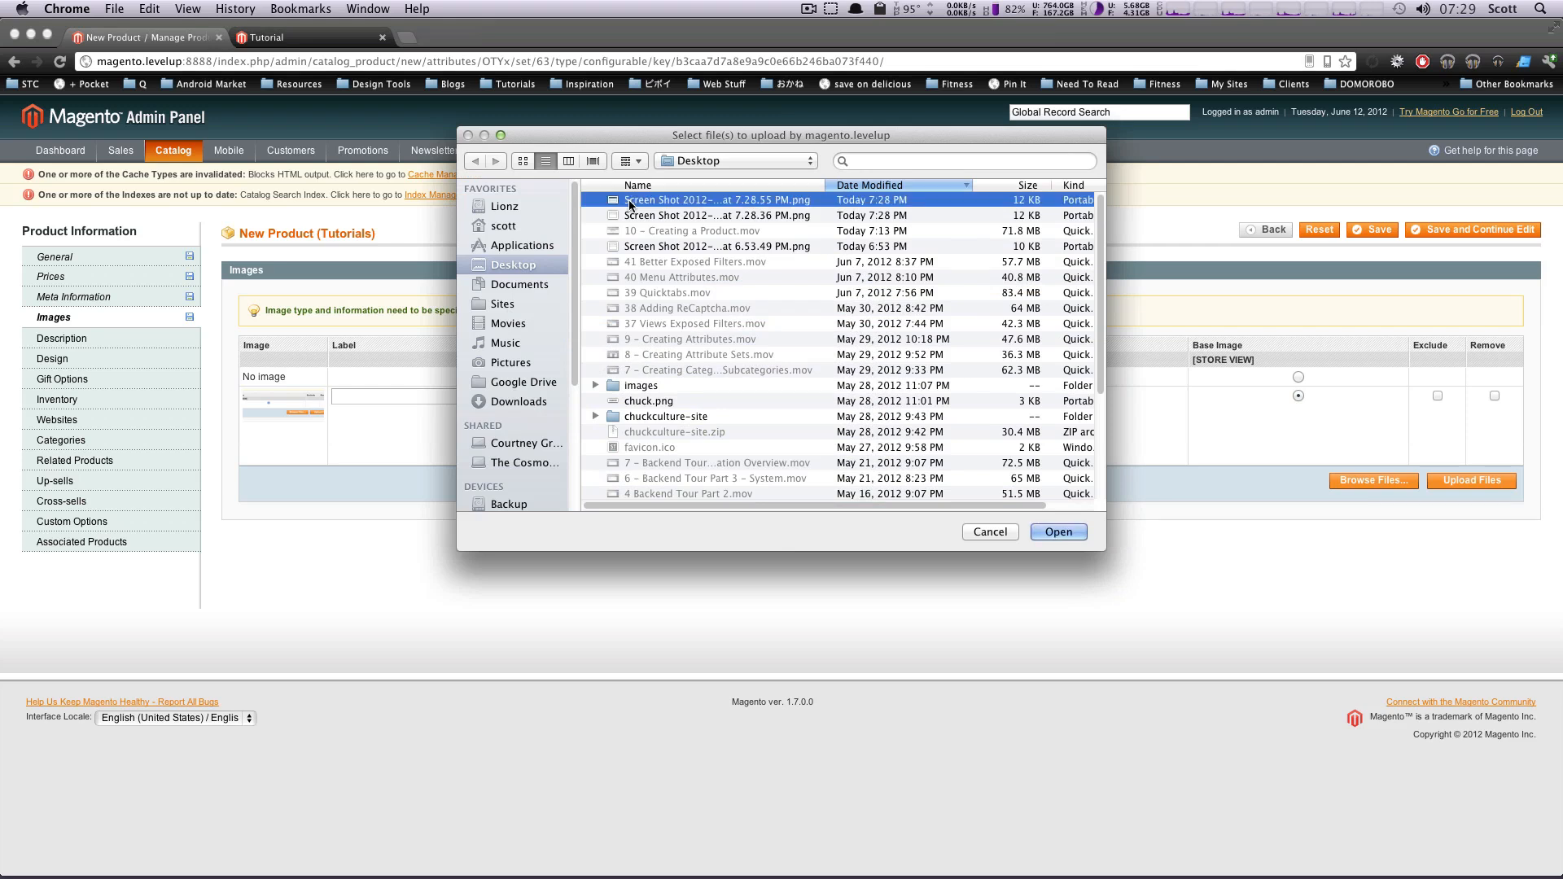
left_click(1058, 531)
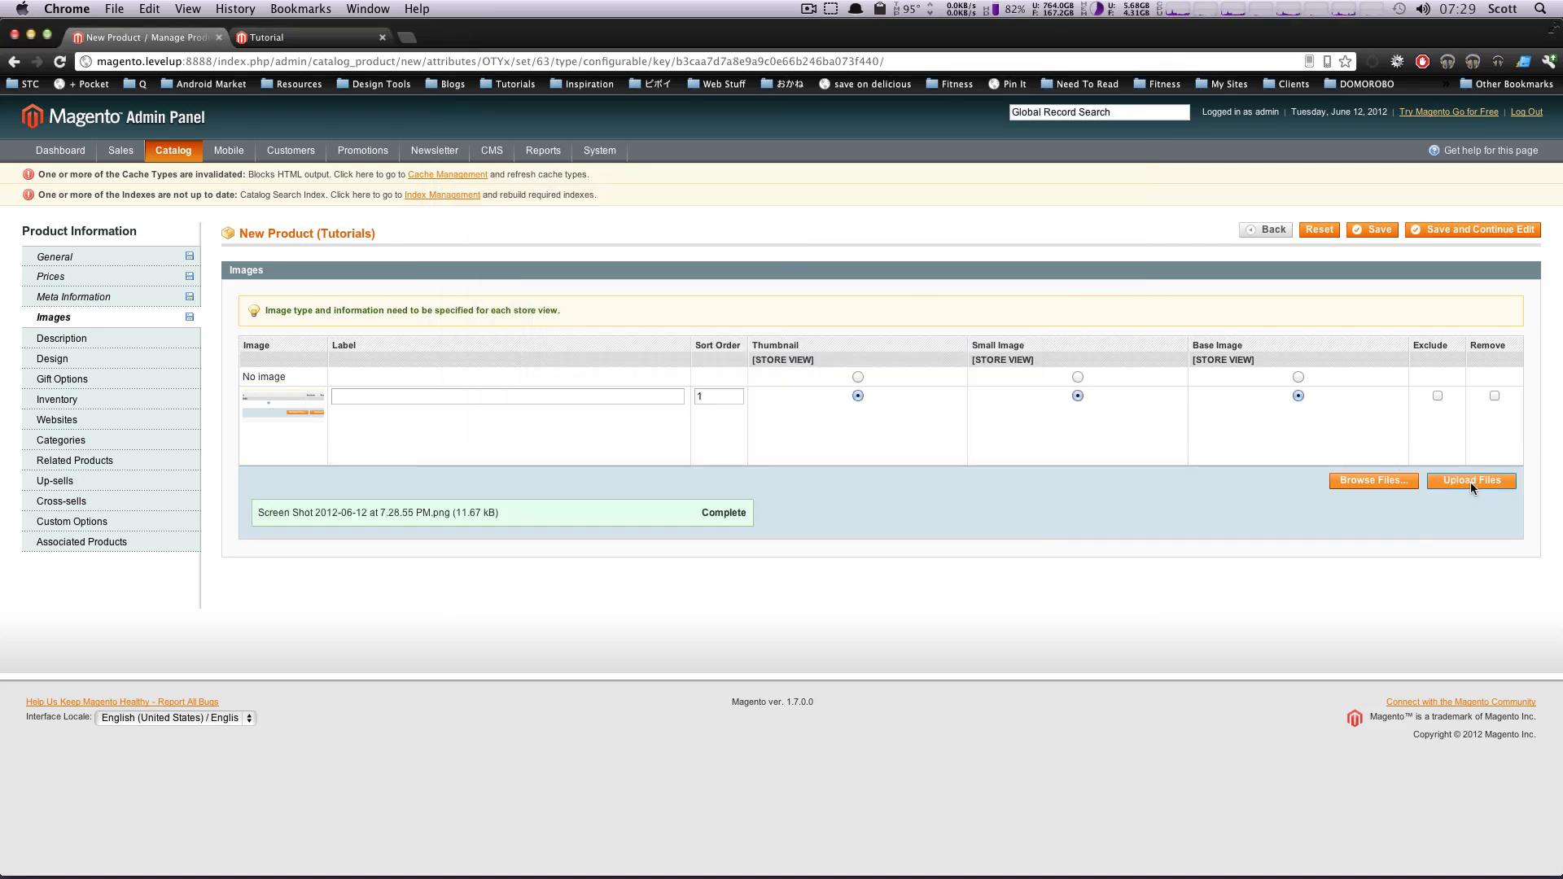
left_click(1470, 480)
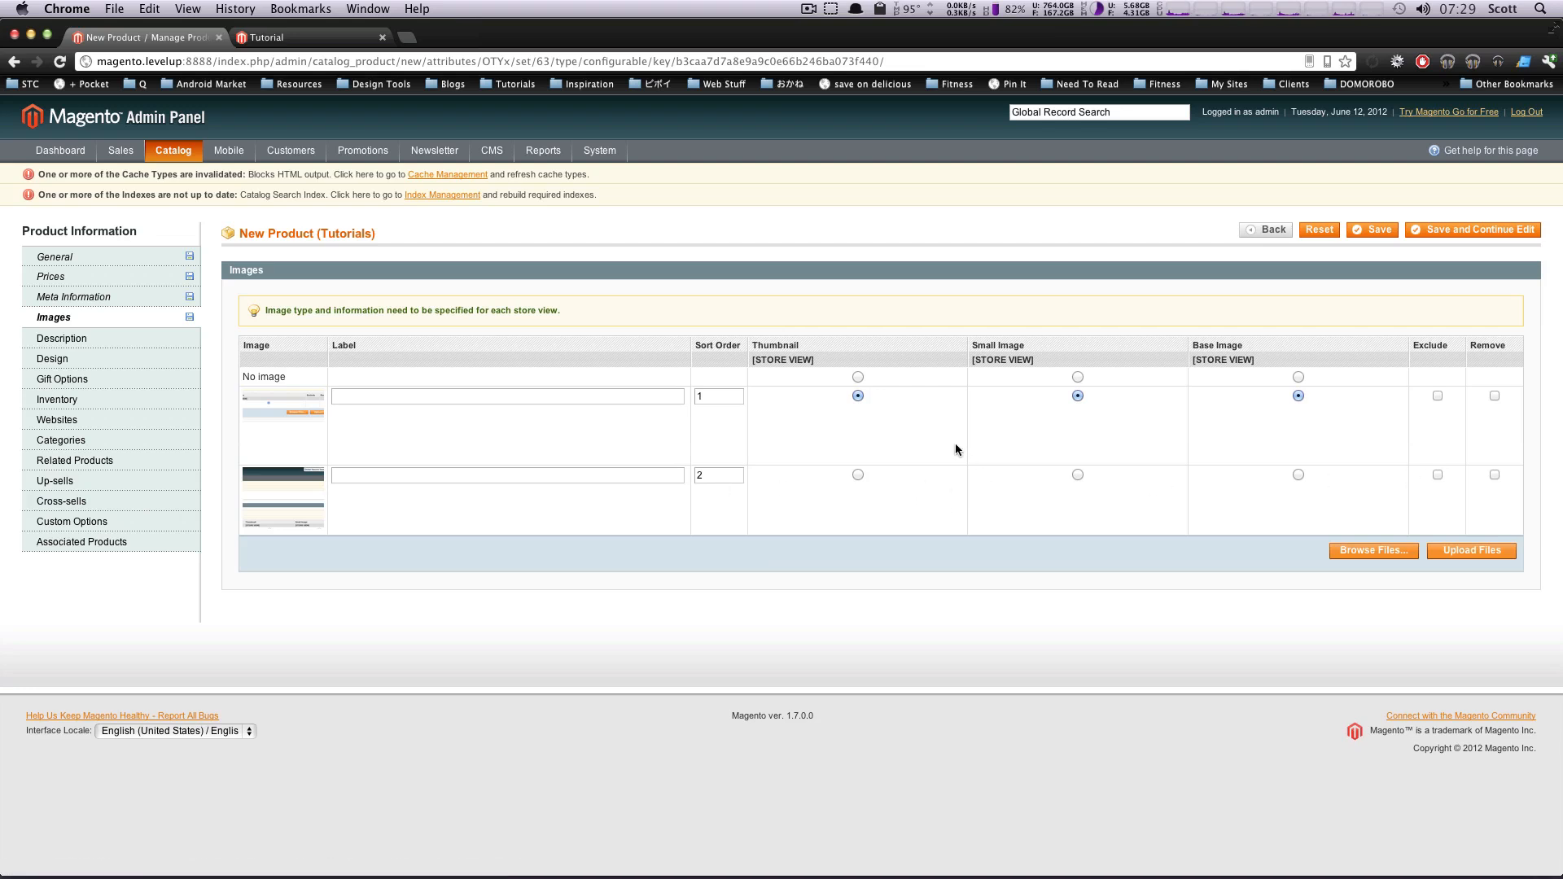
left_click(62, 339)
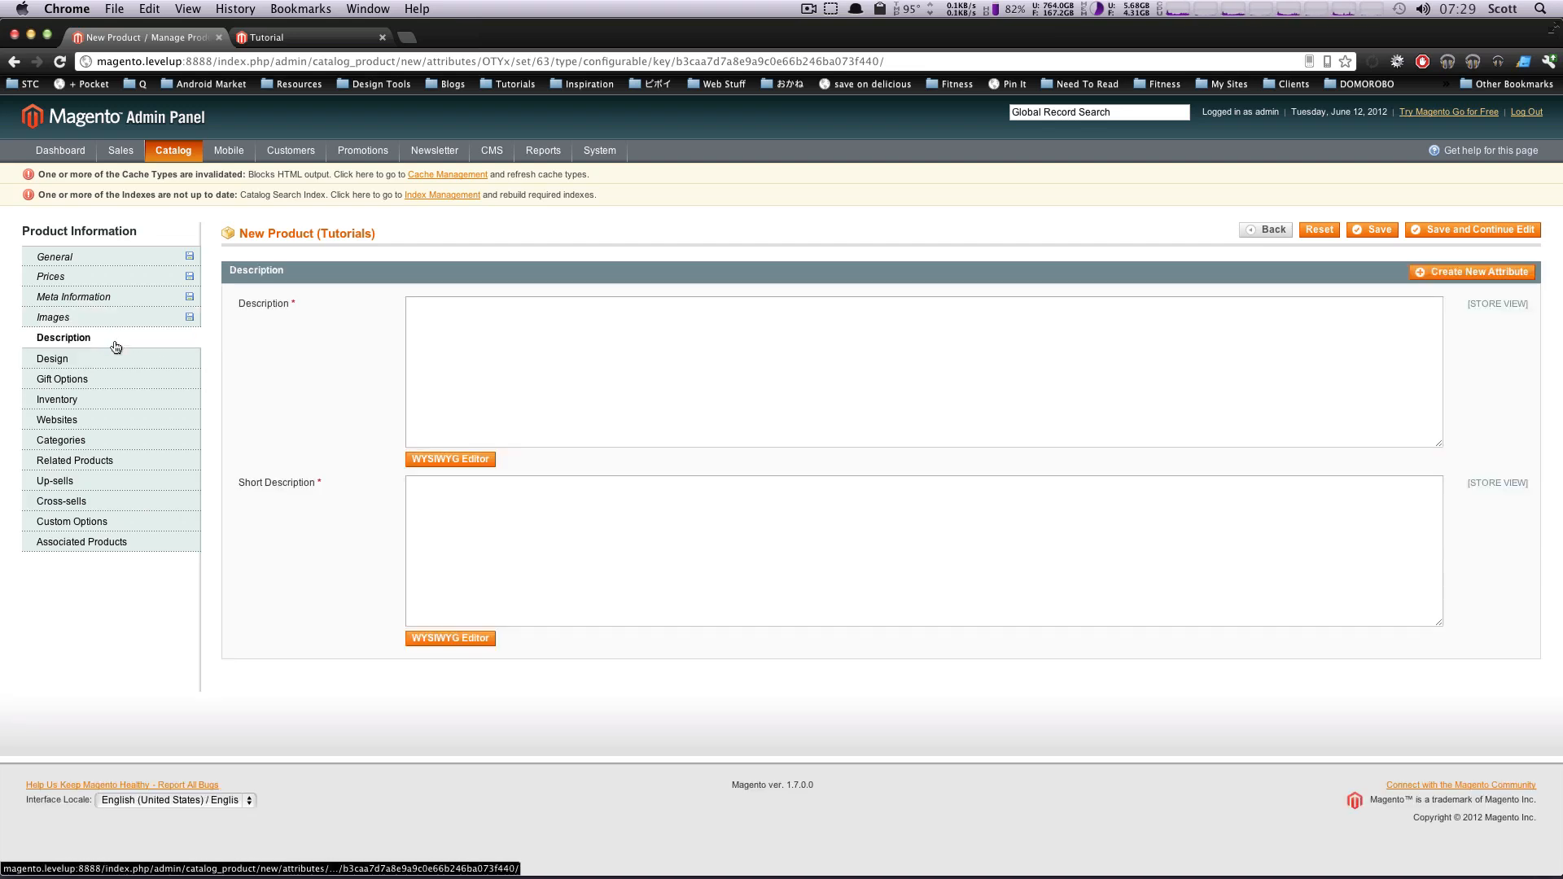
- Fill the description fields with 'New Tut 2' and continue past Design to Inventory
type("New Tut 2")
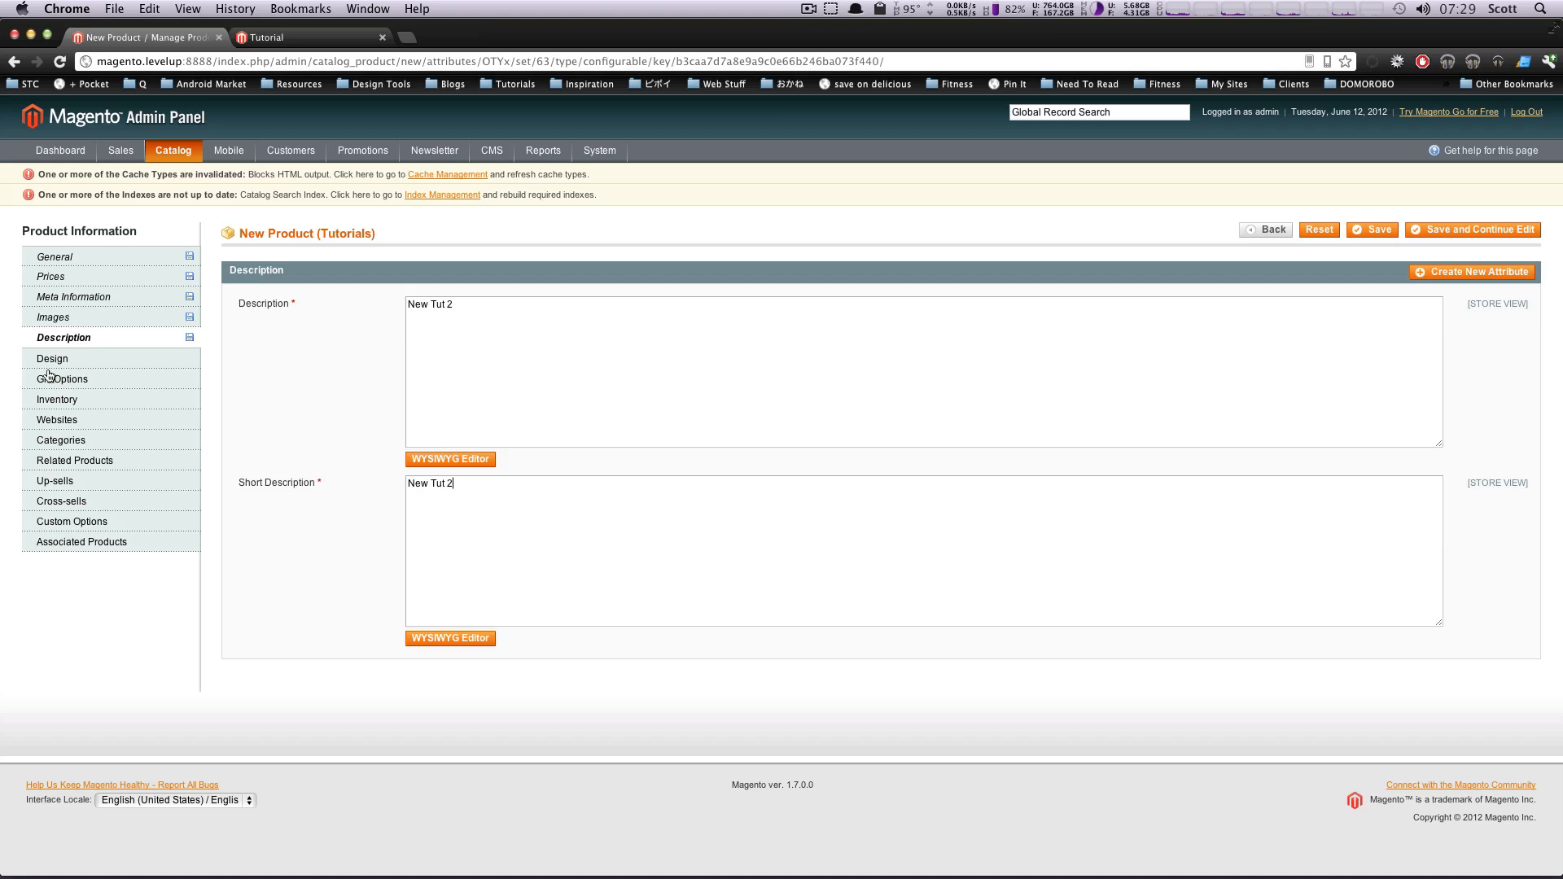
left_click(52, 358)
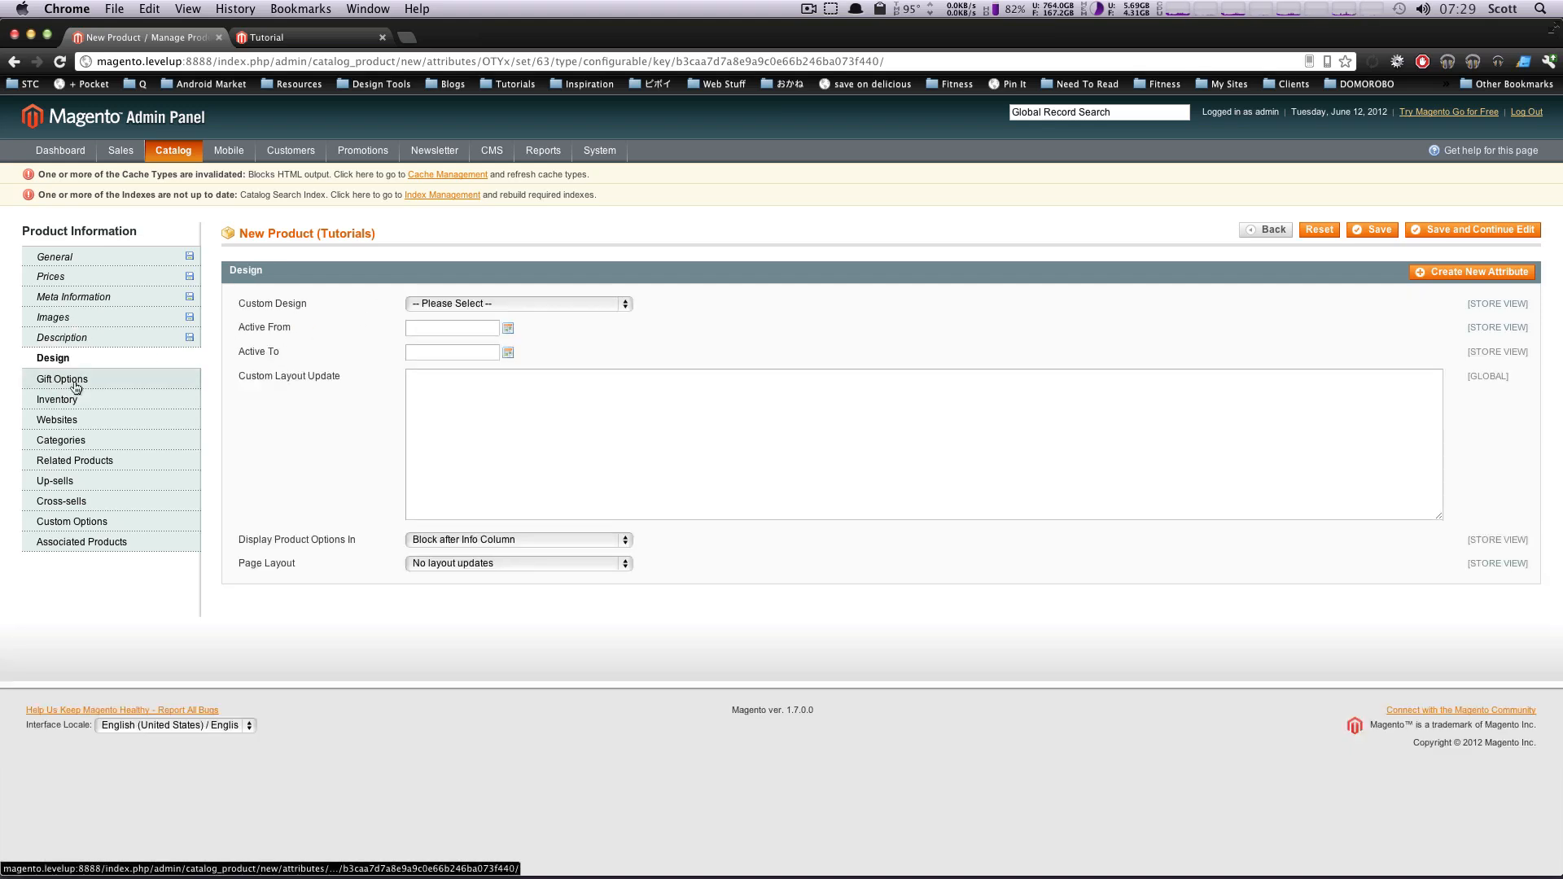
left_click(59, 399)
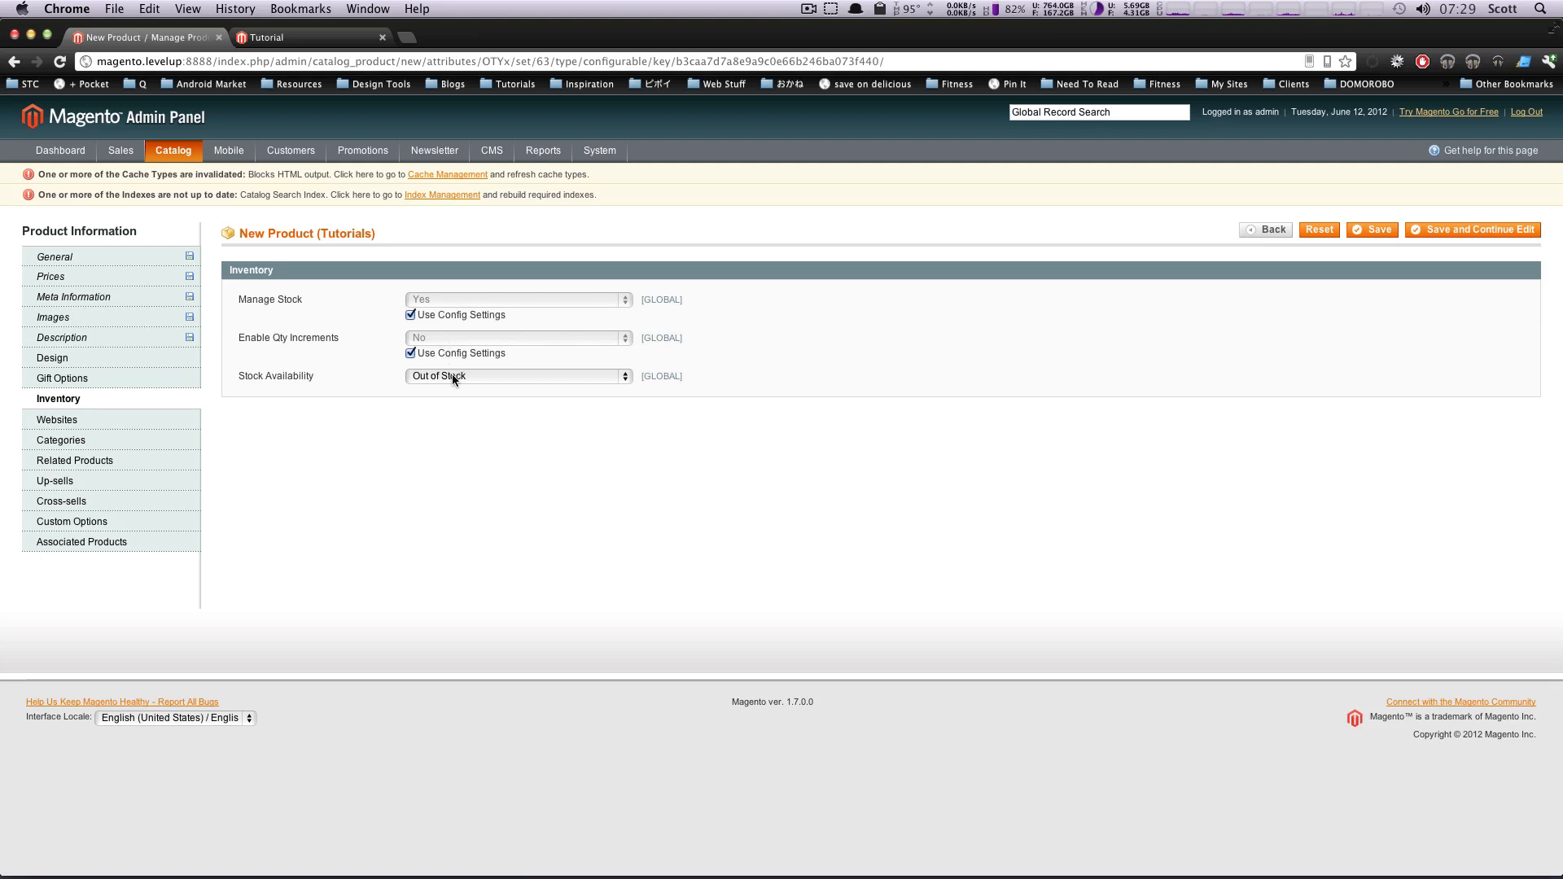
mouse_move(487, 345)
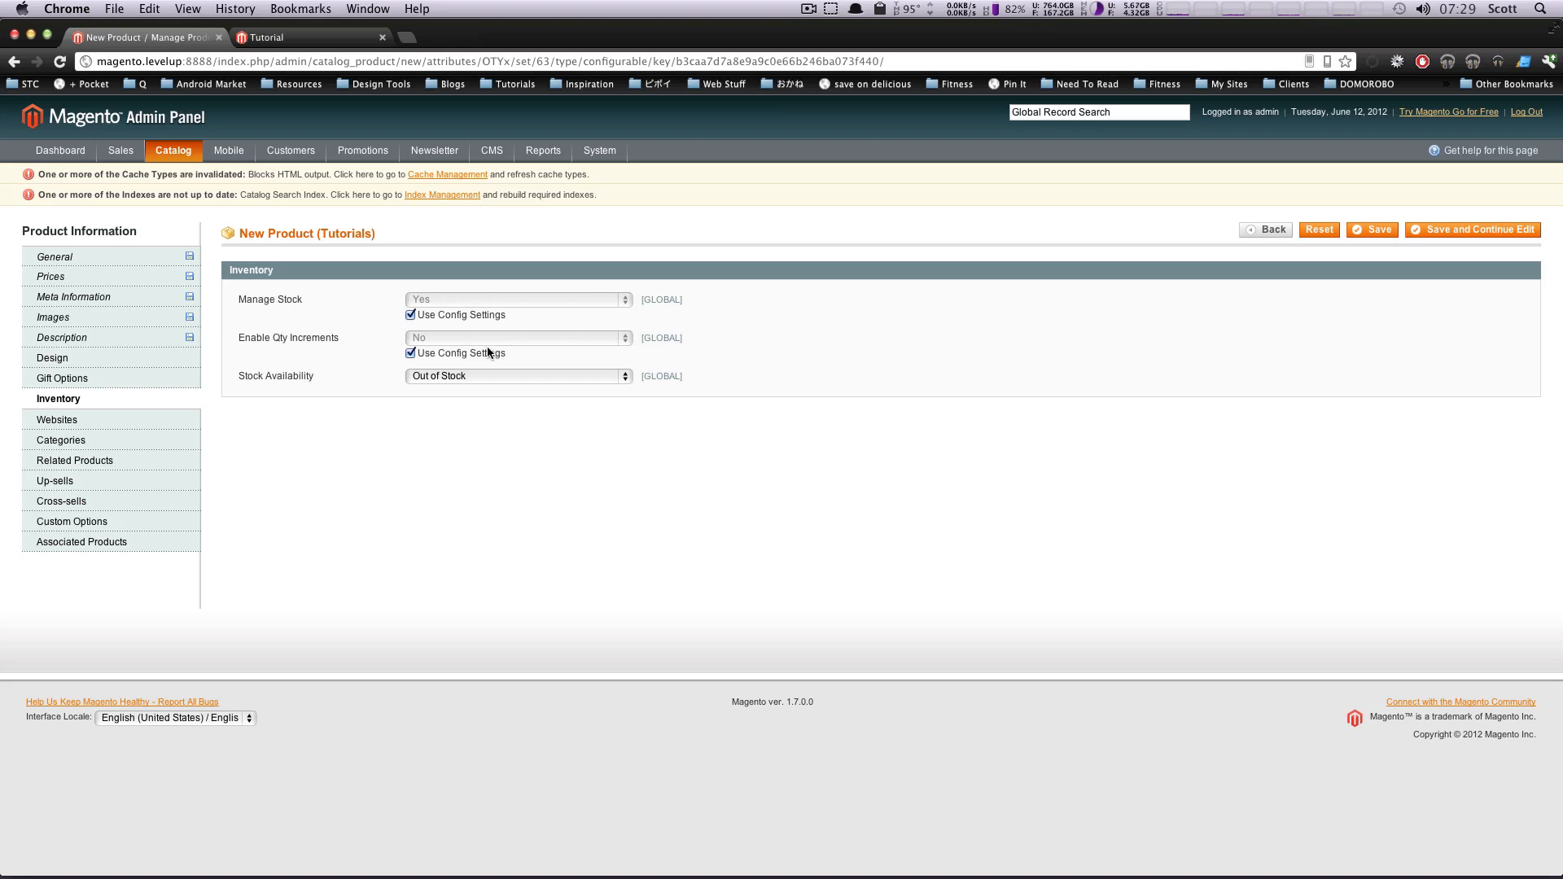
- Set Stock Availability to In Stock for New Tut 2
left_click(518, 376)
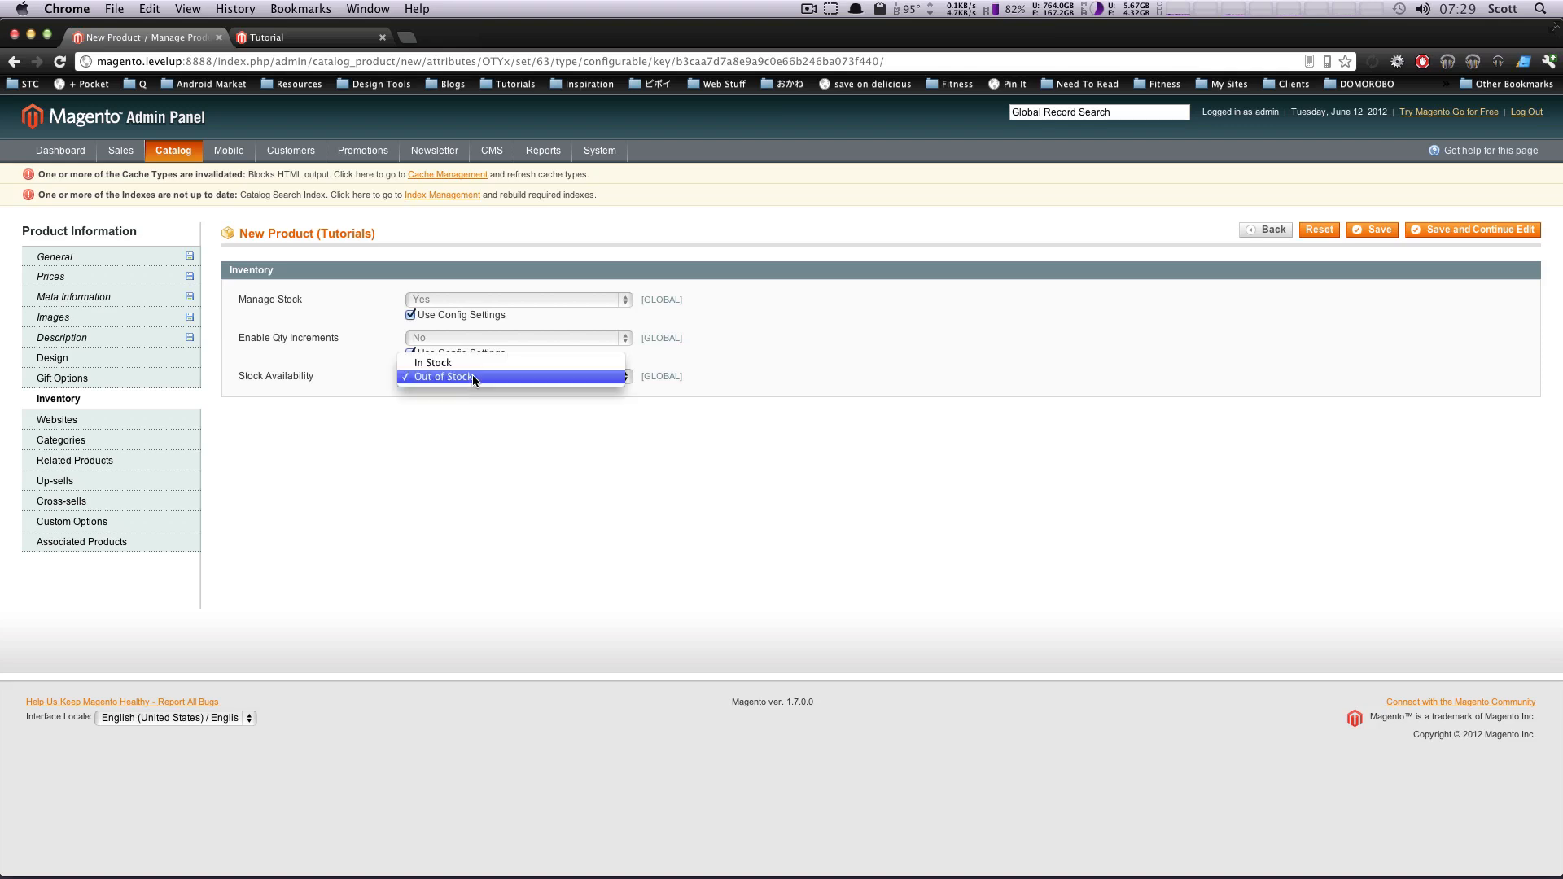
left_click(433, 362)
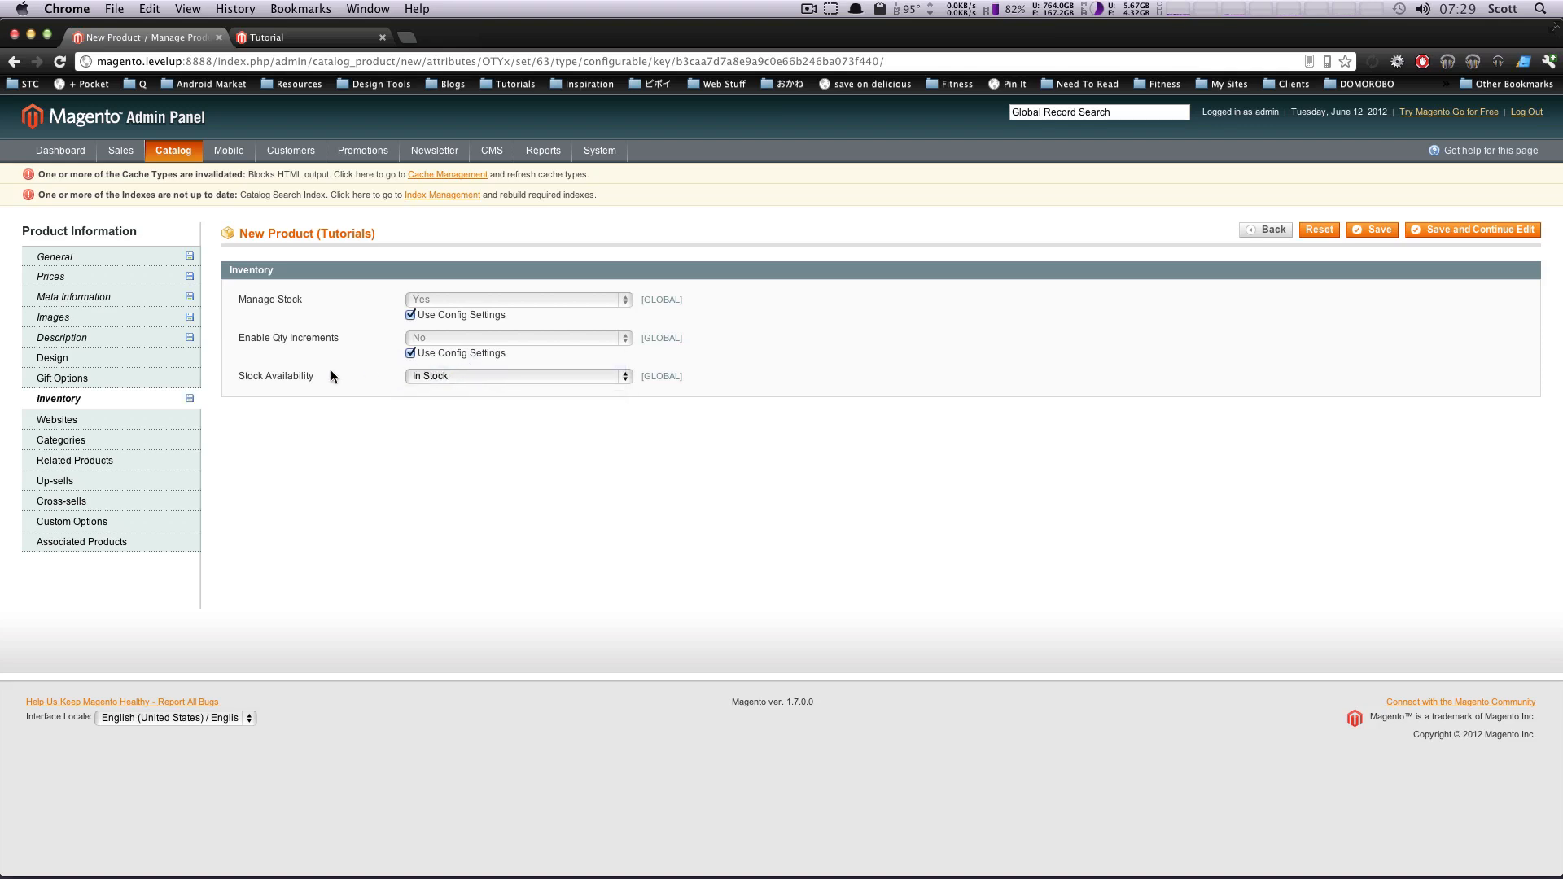
left_click(57, 418)
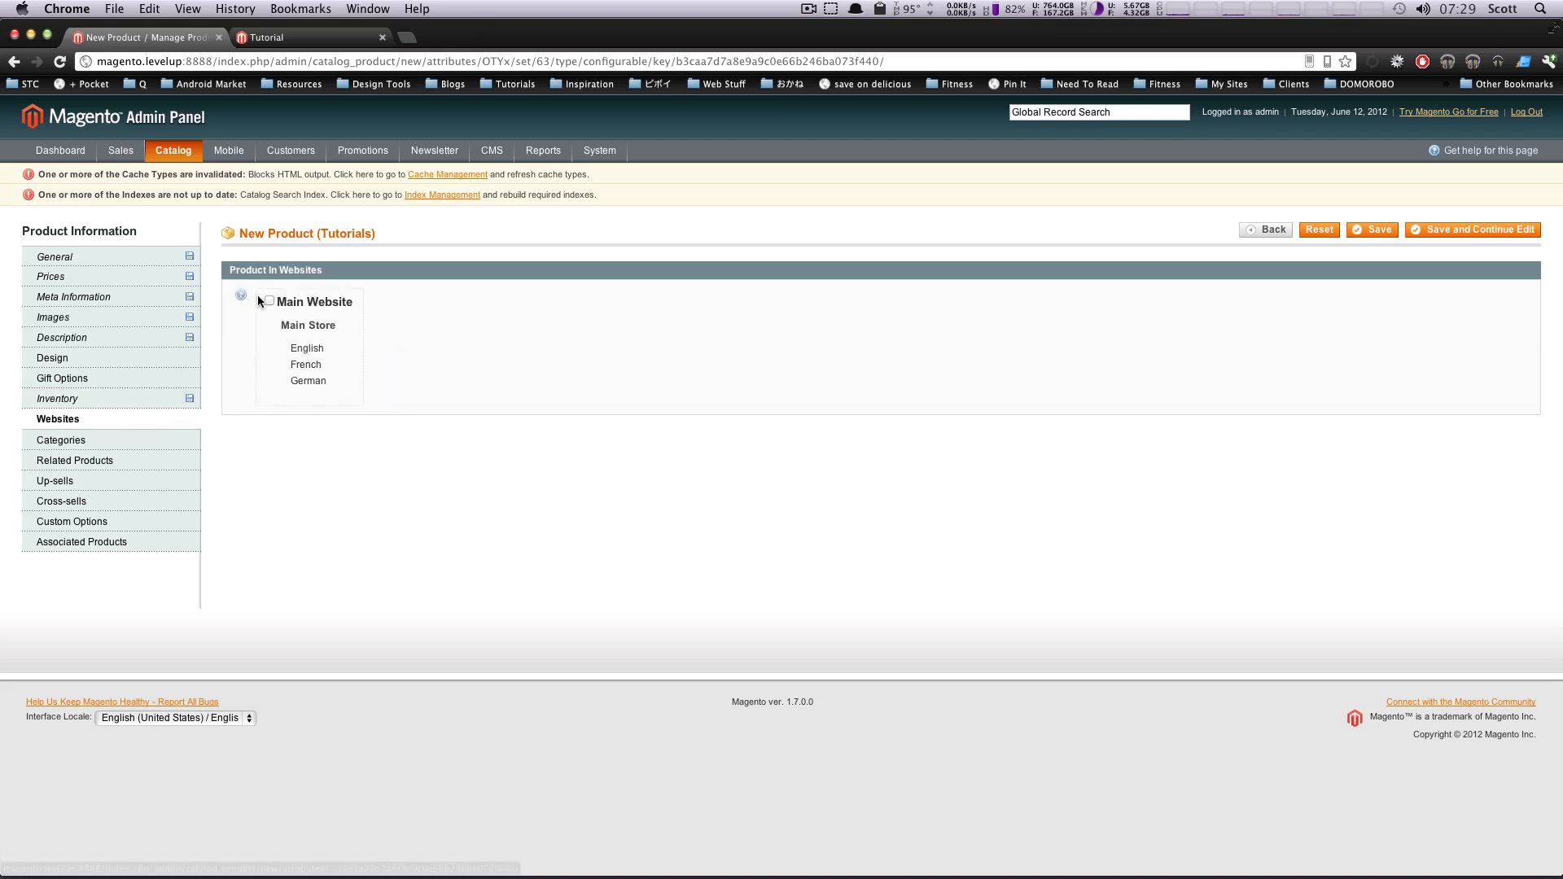
- Assign the product to the Tutorials category
left_click(60, 440)
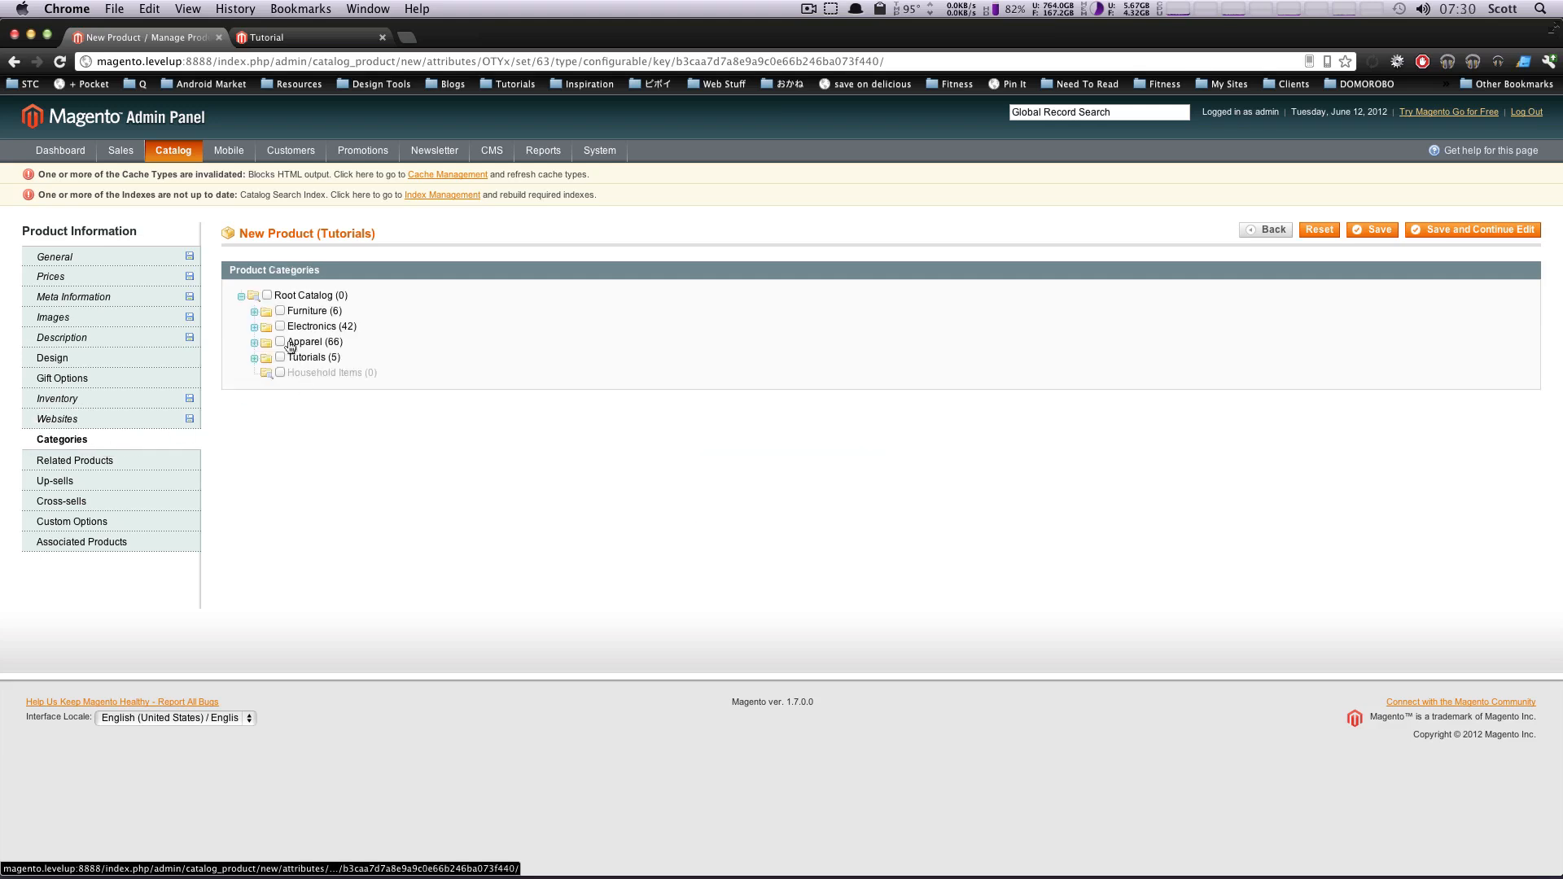
left_click(256, 357)
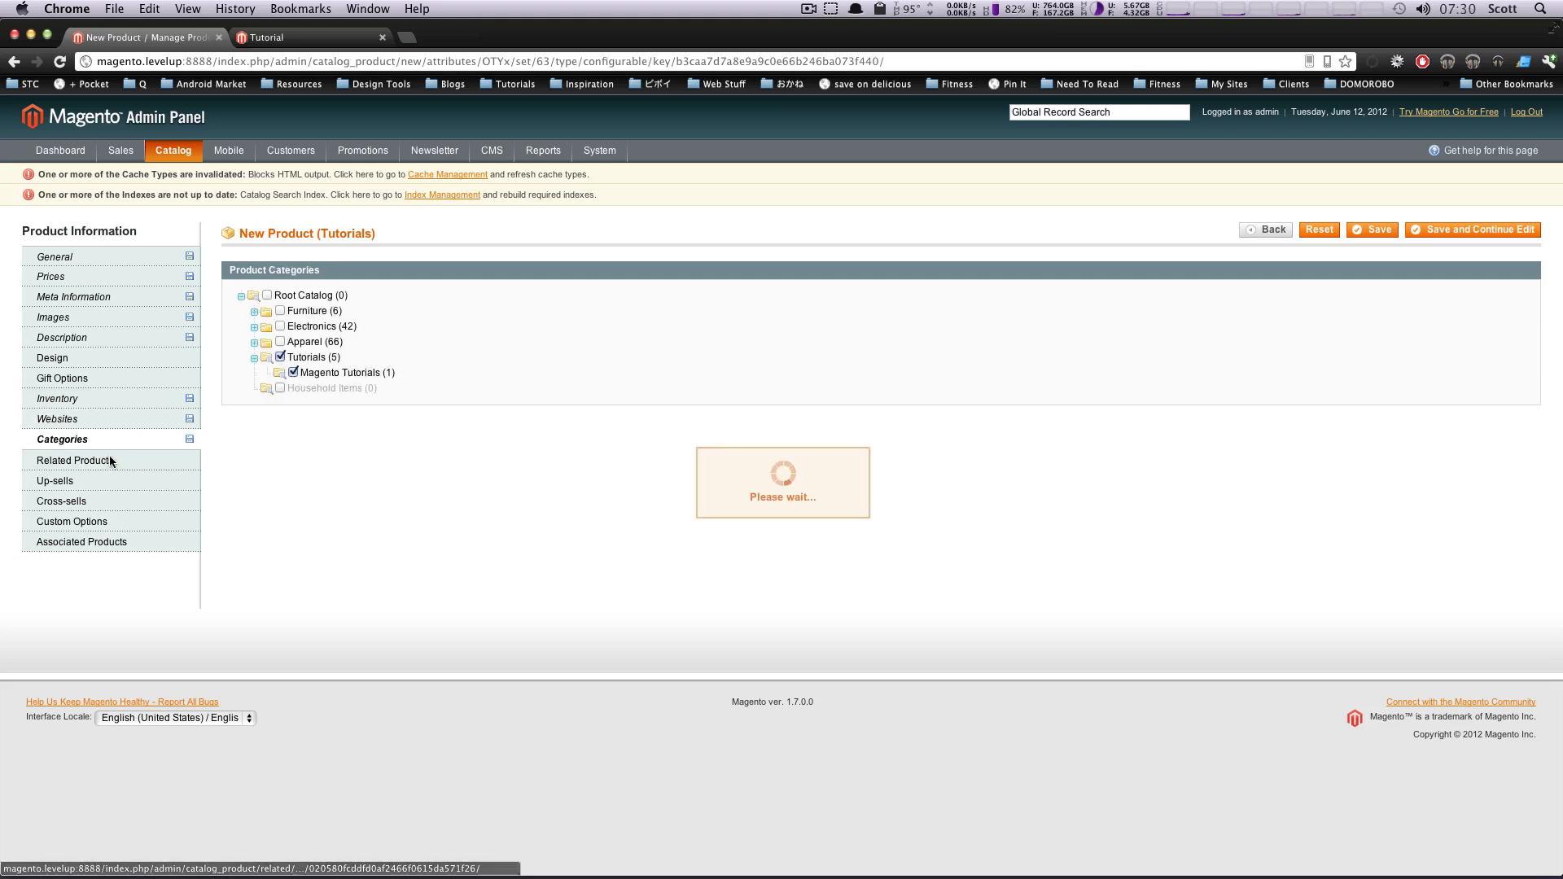
- Choose Computer as a cross-sell product under Related Products
left_click(78, 459)
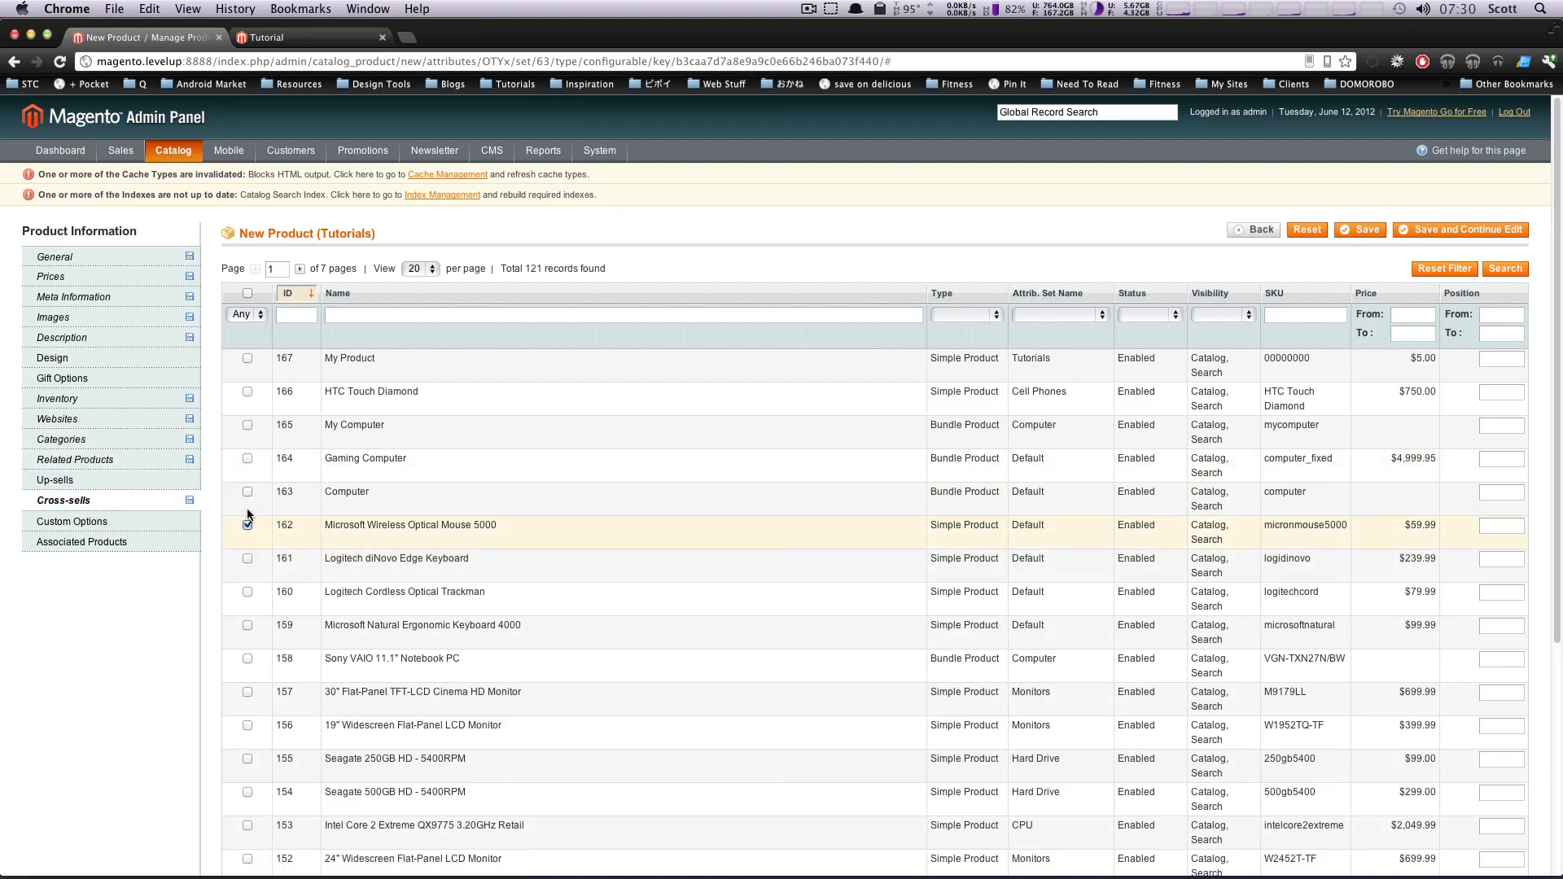
left_click(247, 492)
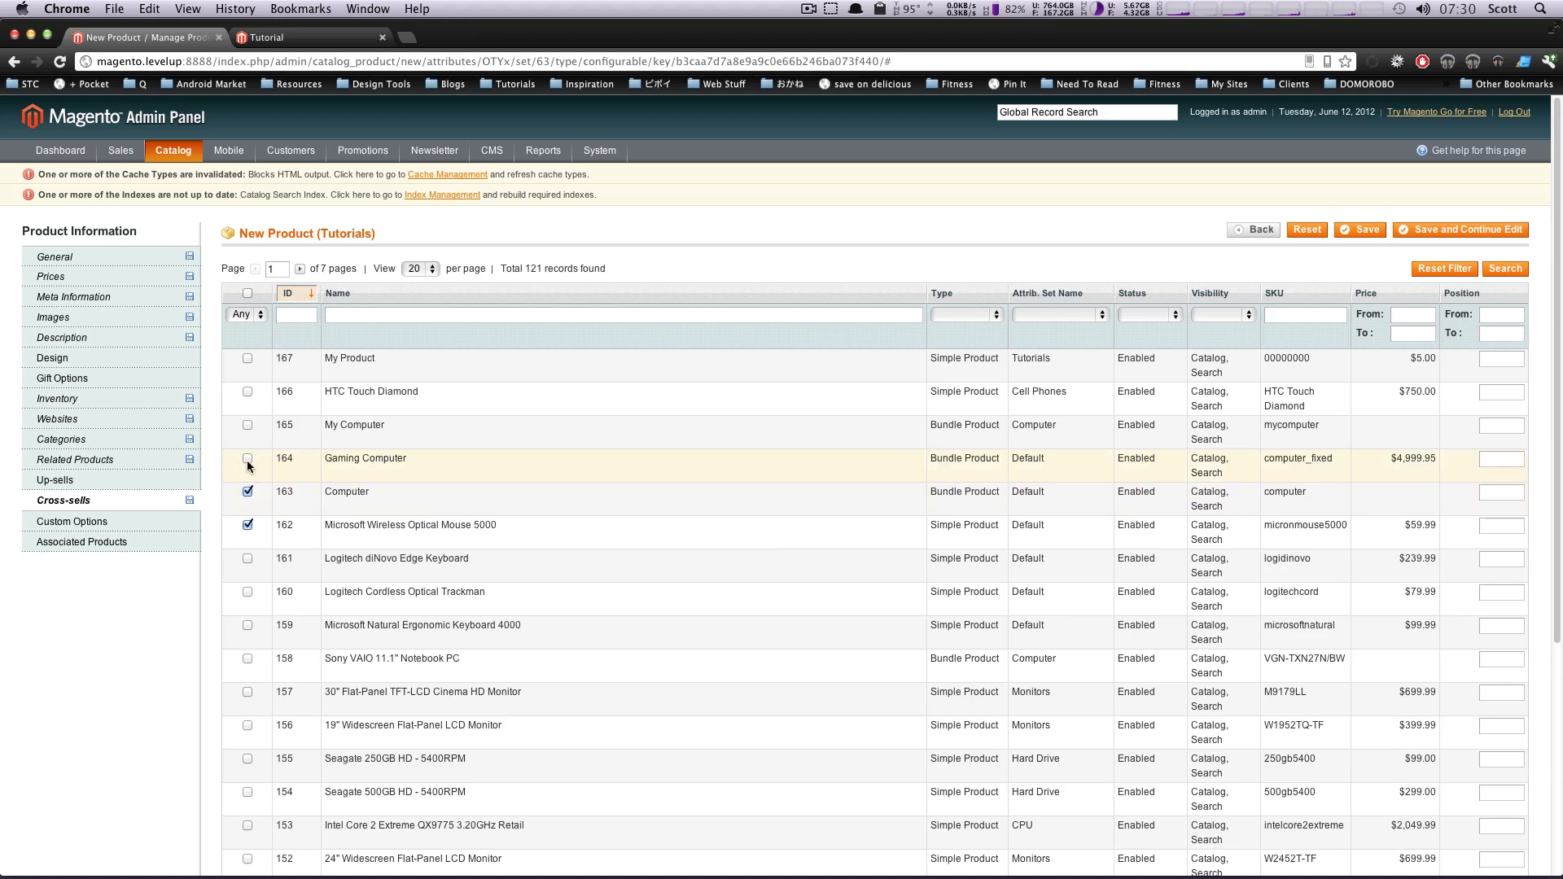
left_click(74, 521)
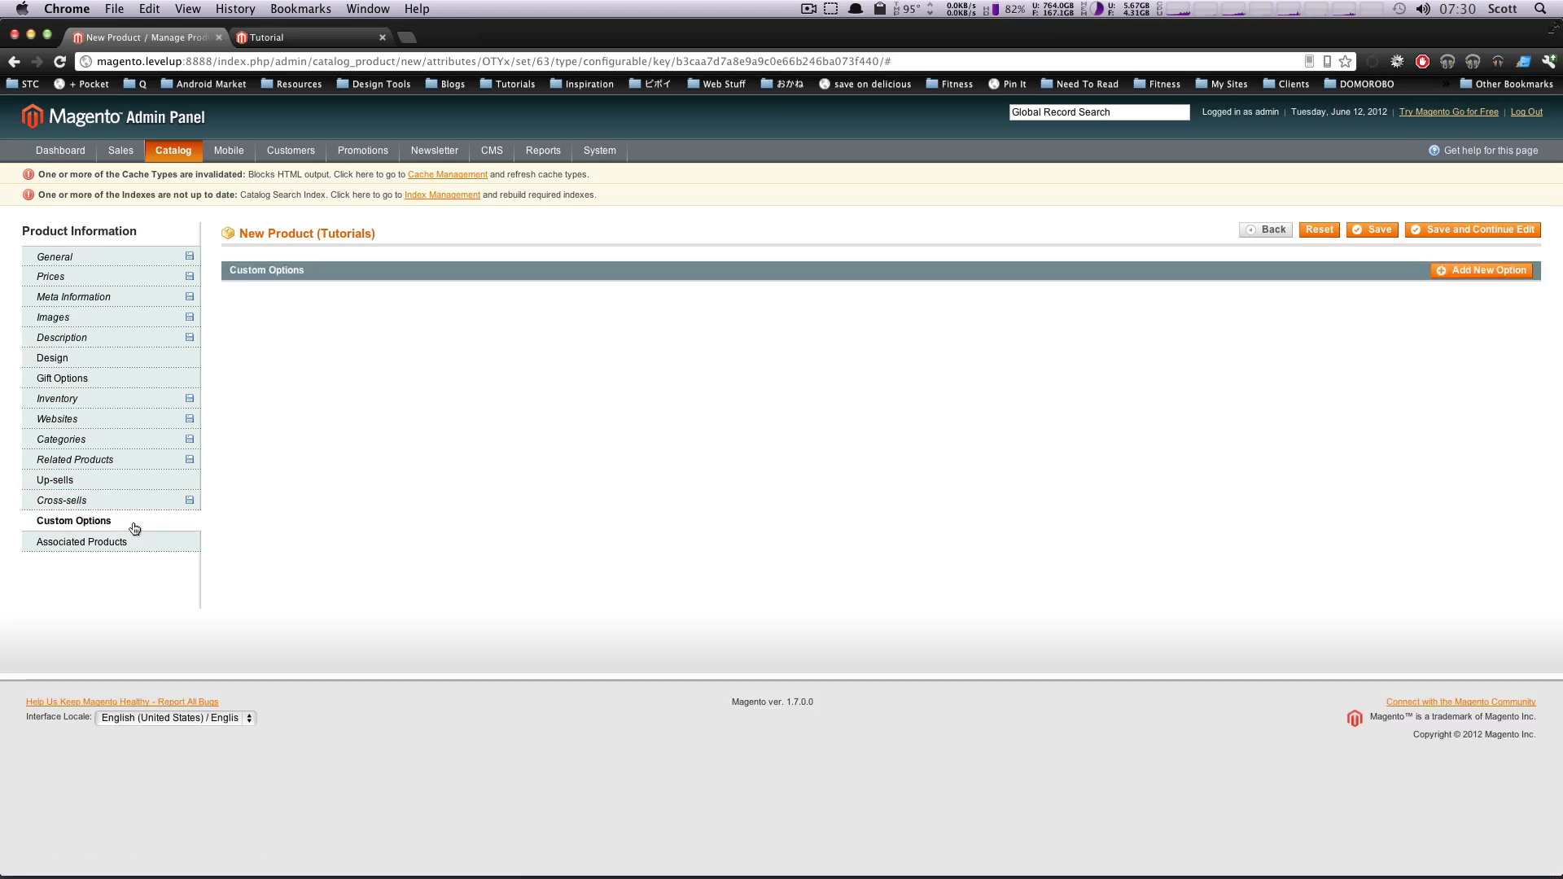
- Review associated products and save New Tut 2 as a configurable product
left_click(81, 541)
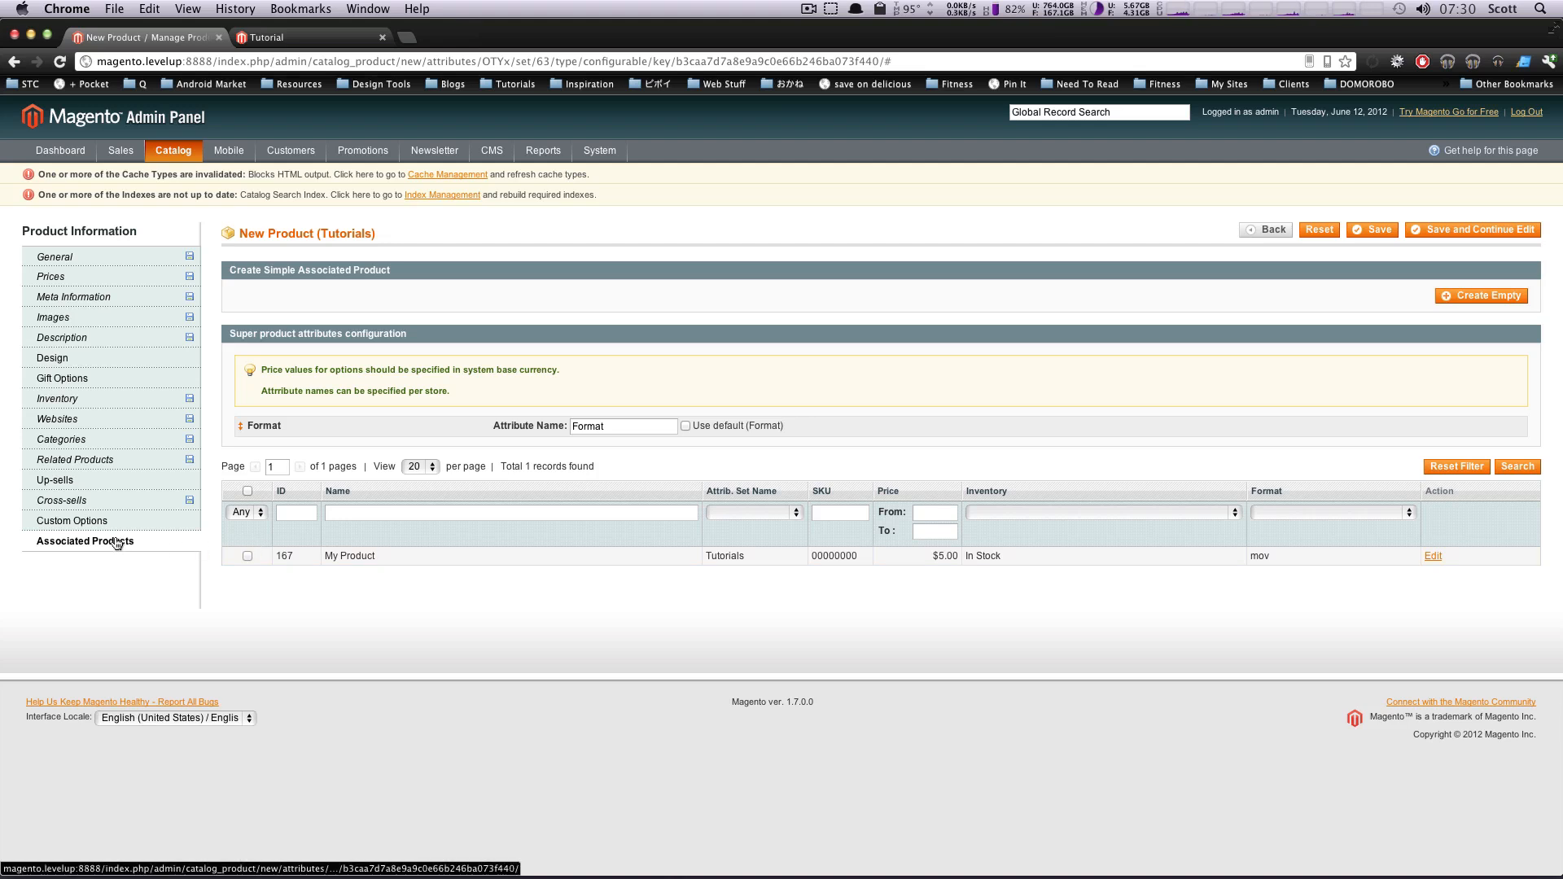
mouse_move(85, 540)
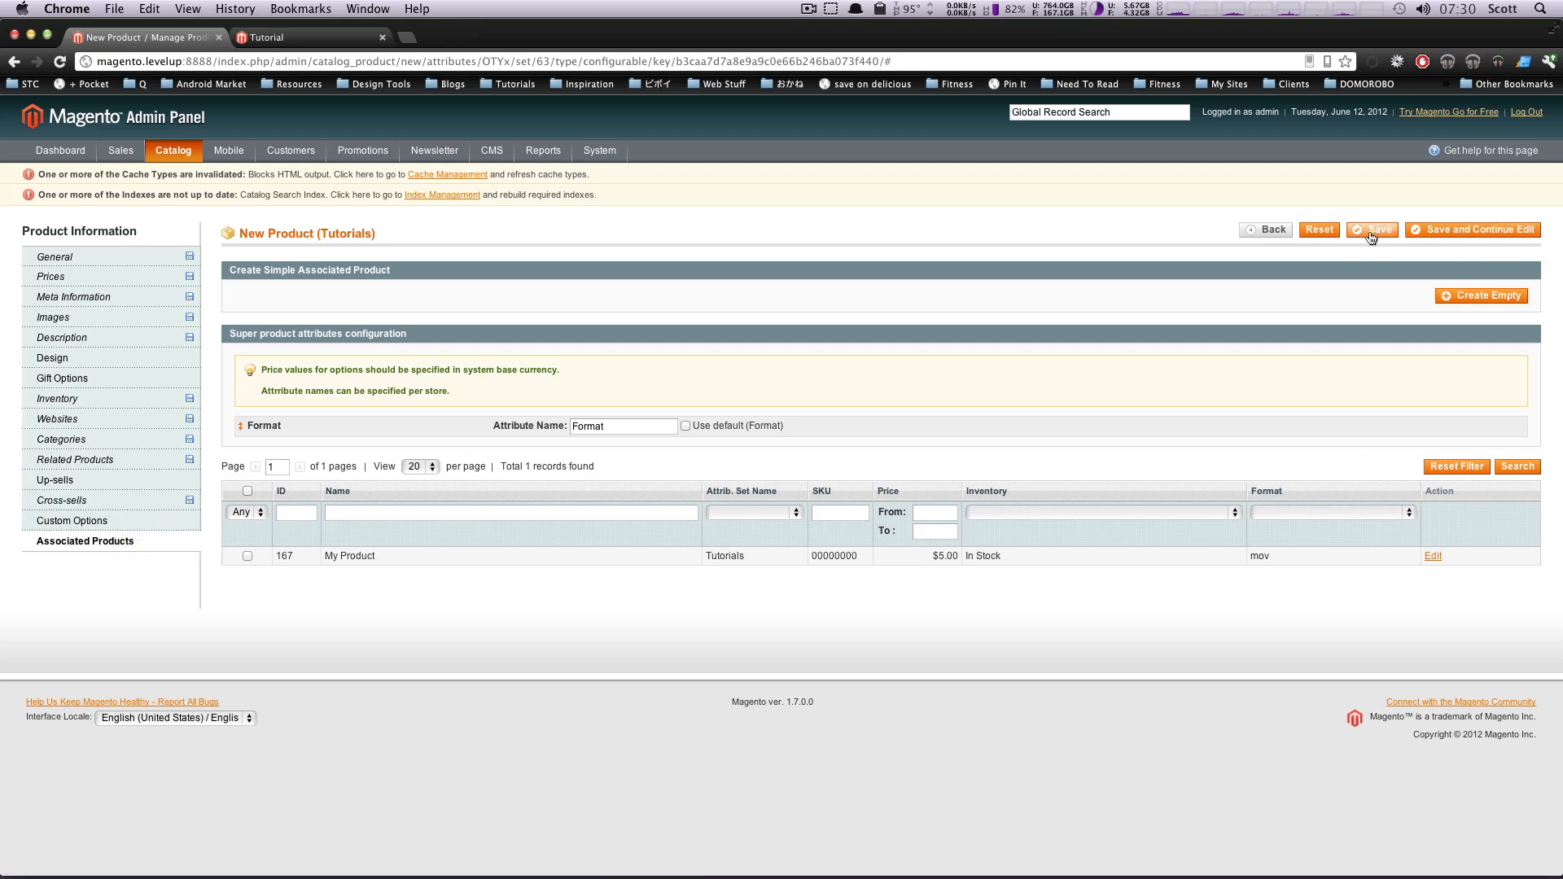
left_click(1377, 229)
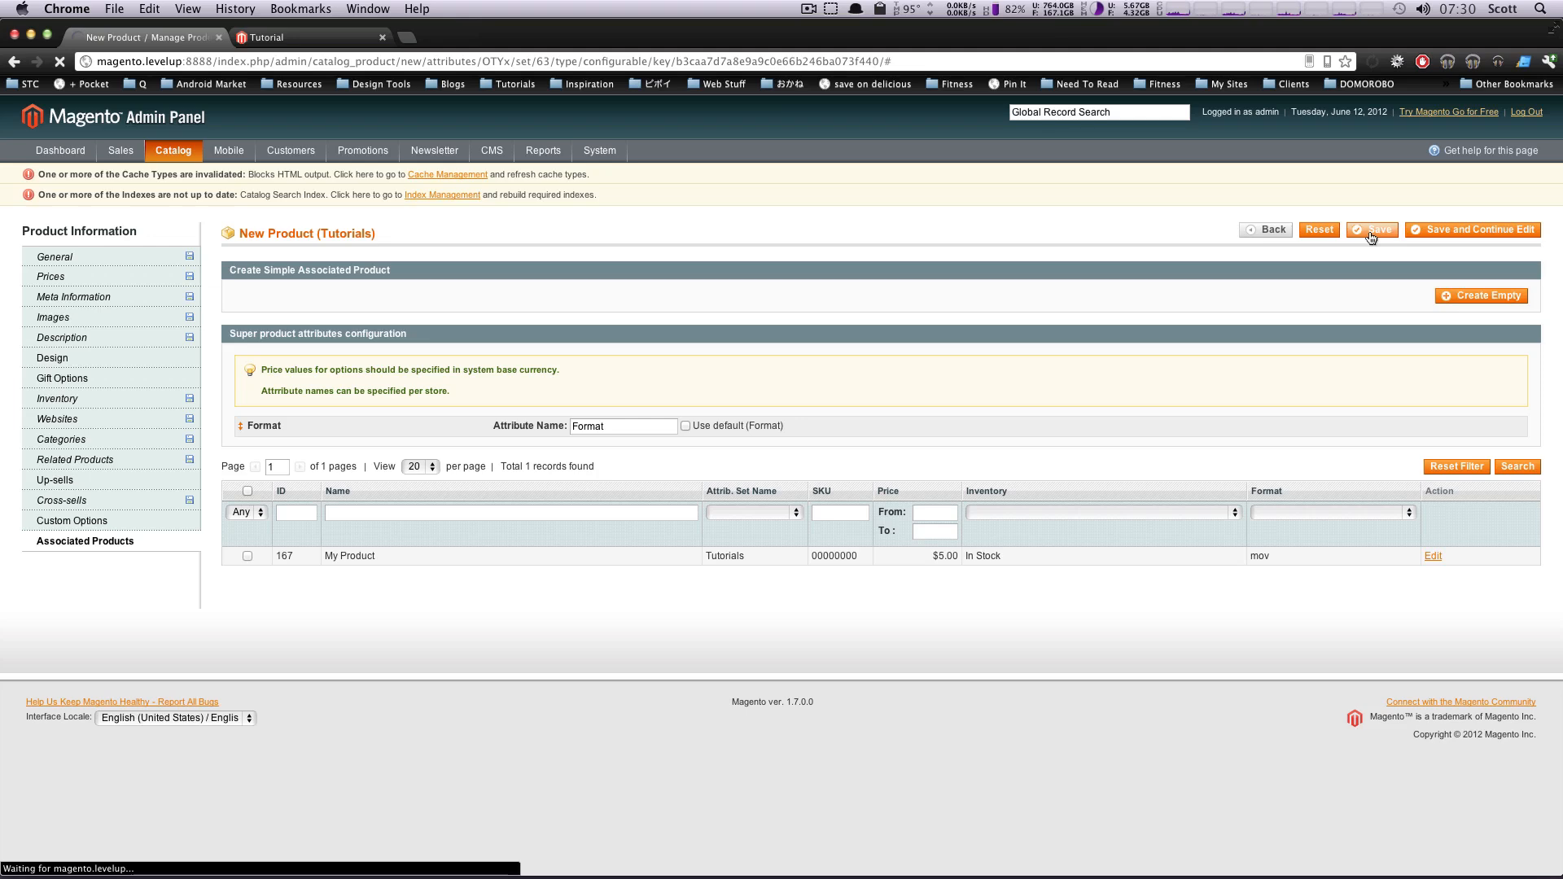
left_click(1371, 230)
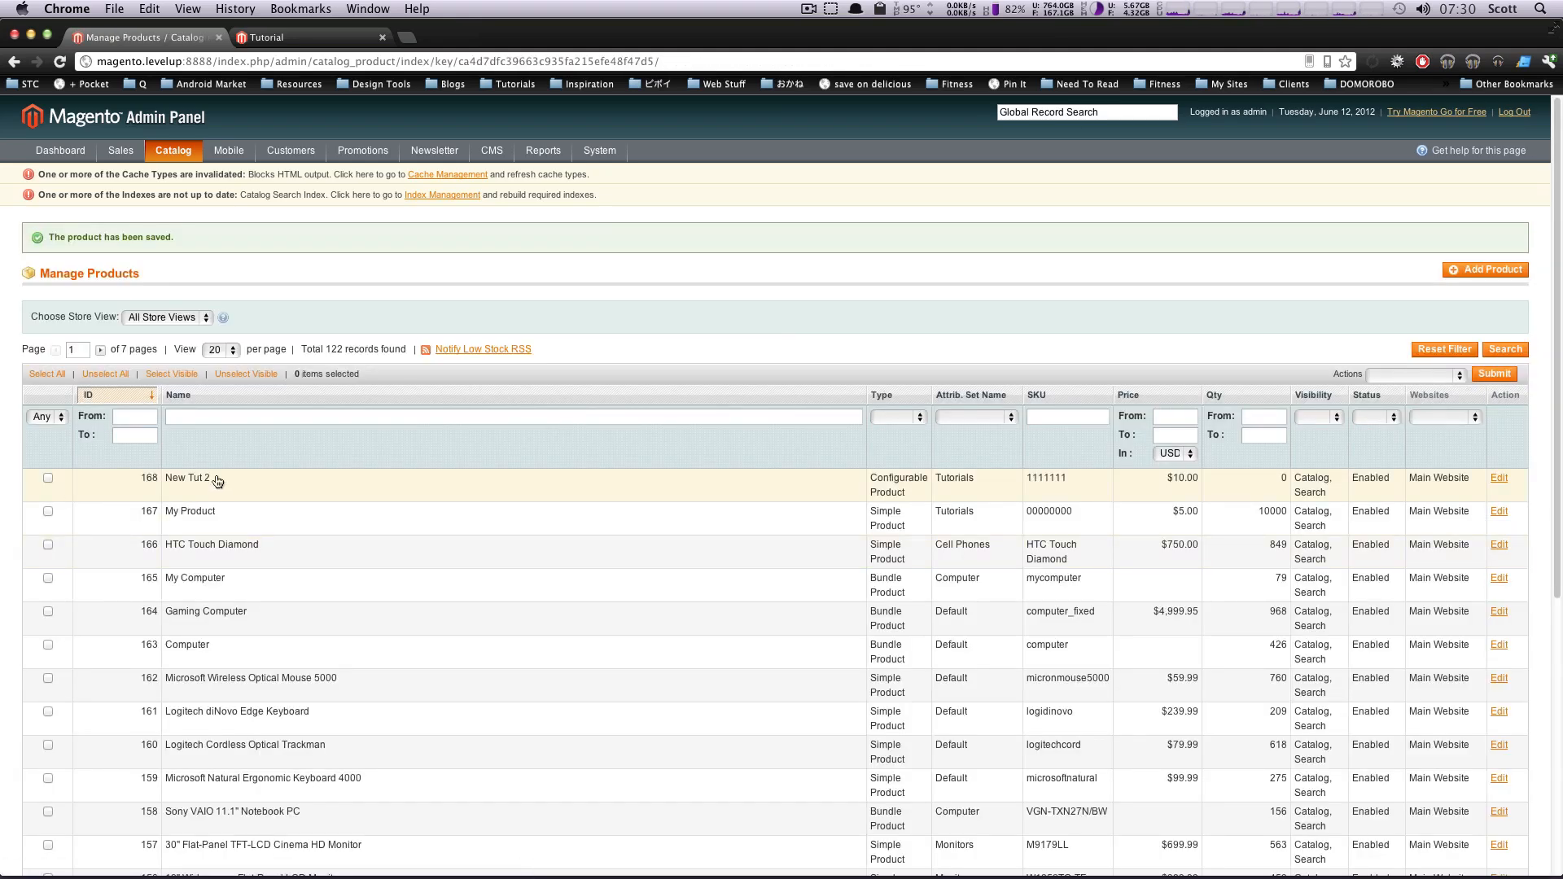
mouse_move(676, 120)
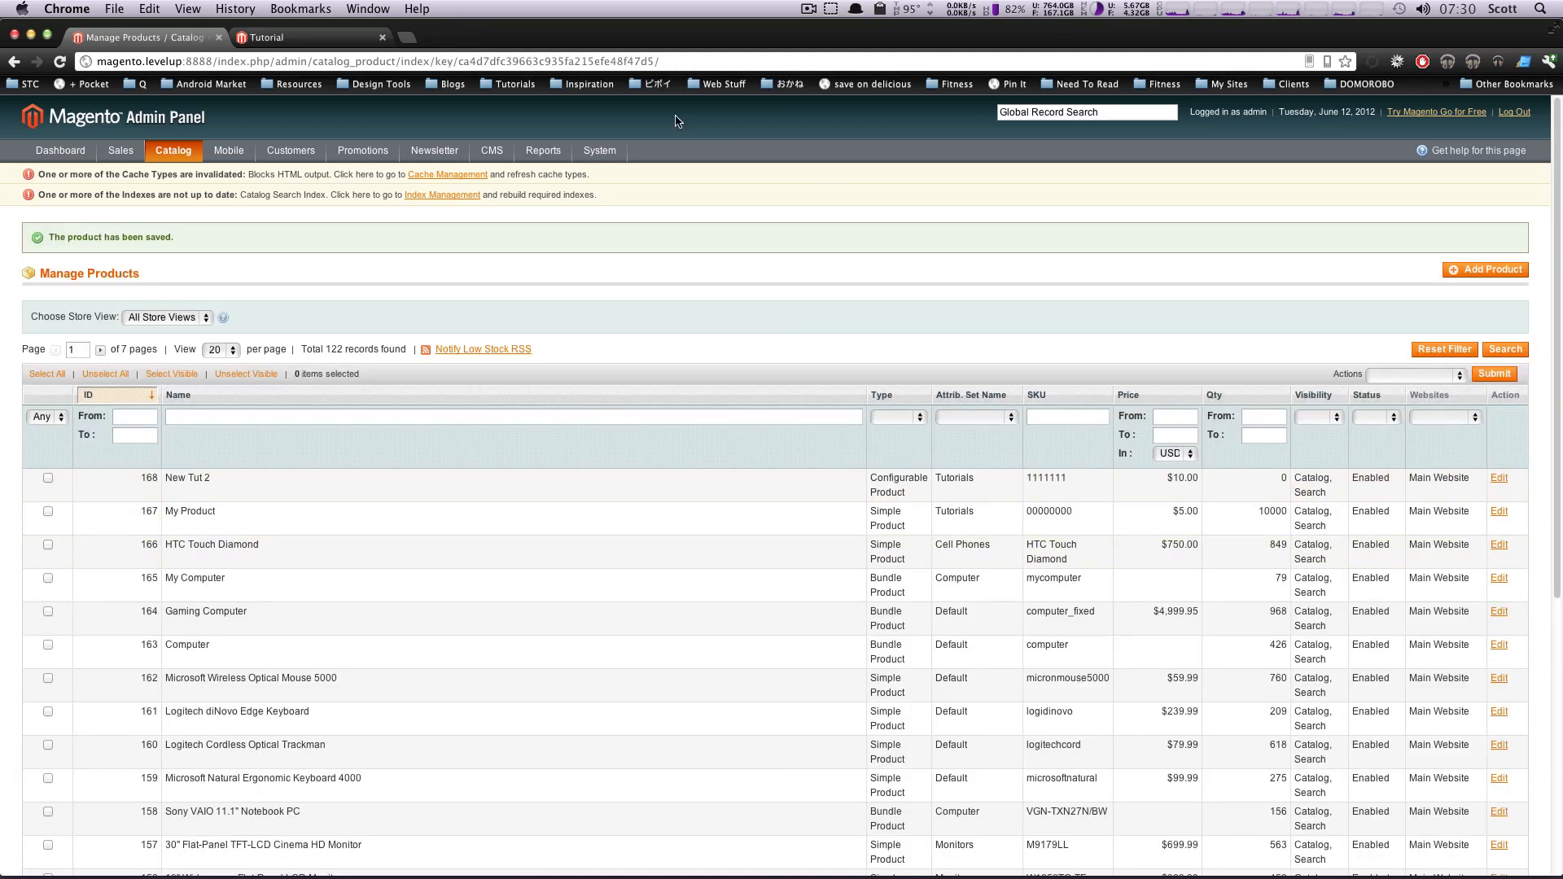
left_click(309, 38)
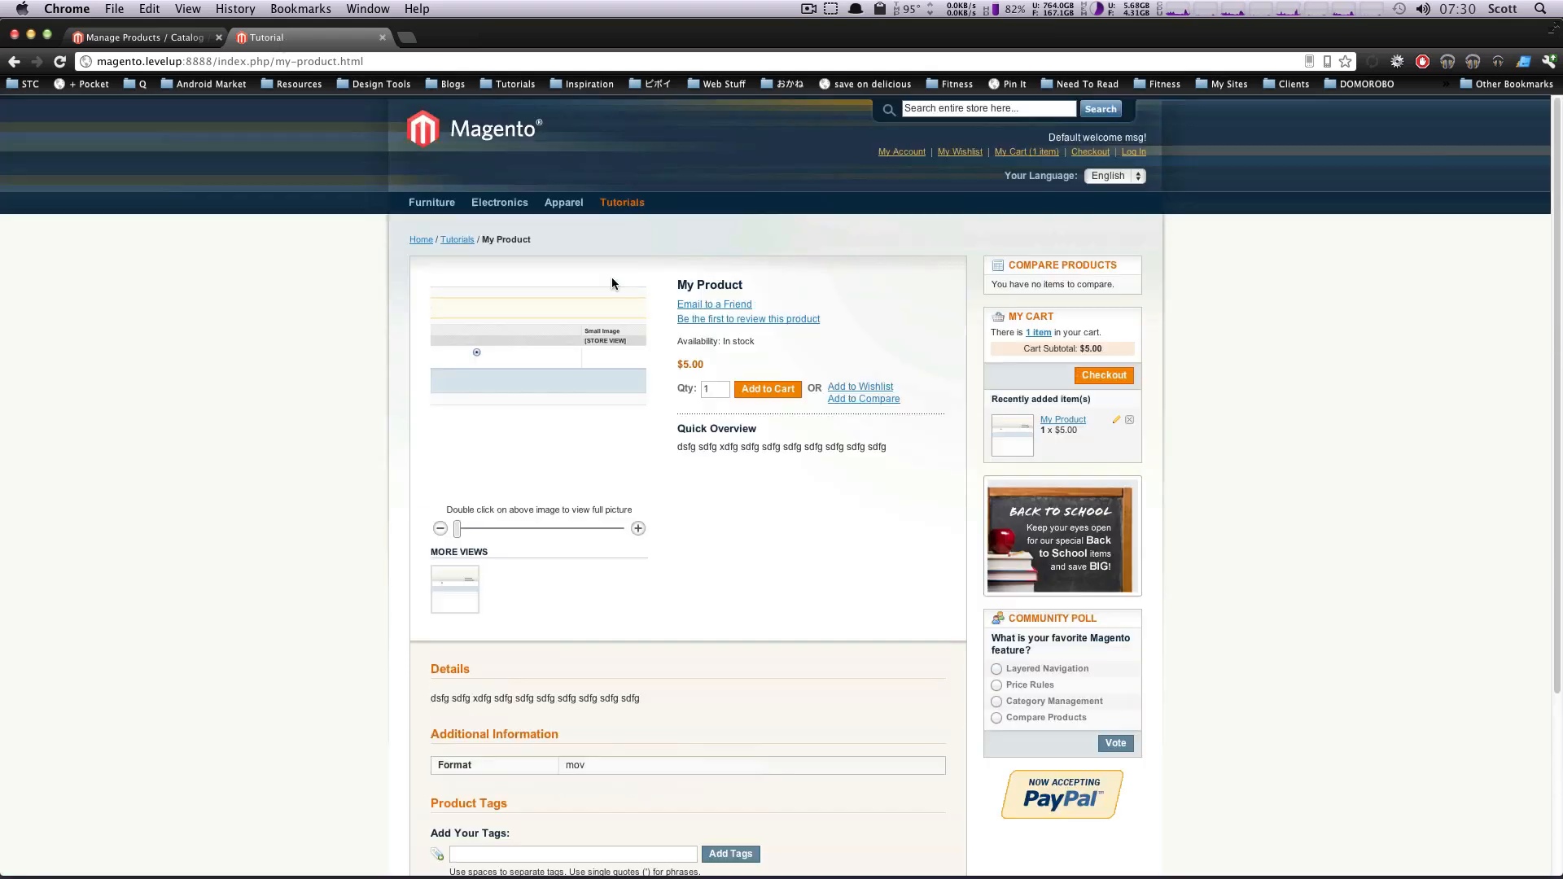
- Browse Tutorials and its Magento Tutorials subcategory for New Tut 2, ending on Tutorials
left_click(621, 202)
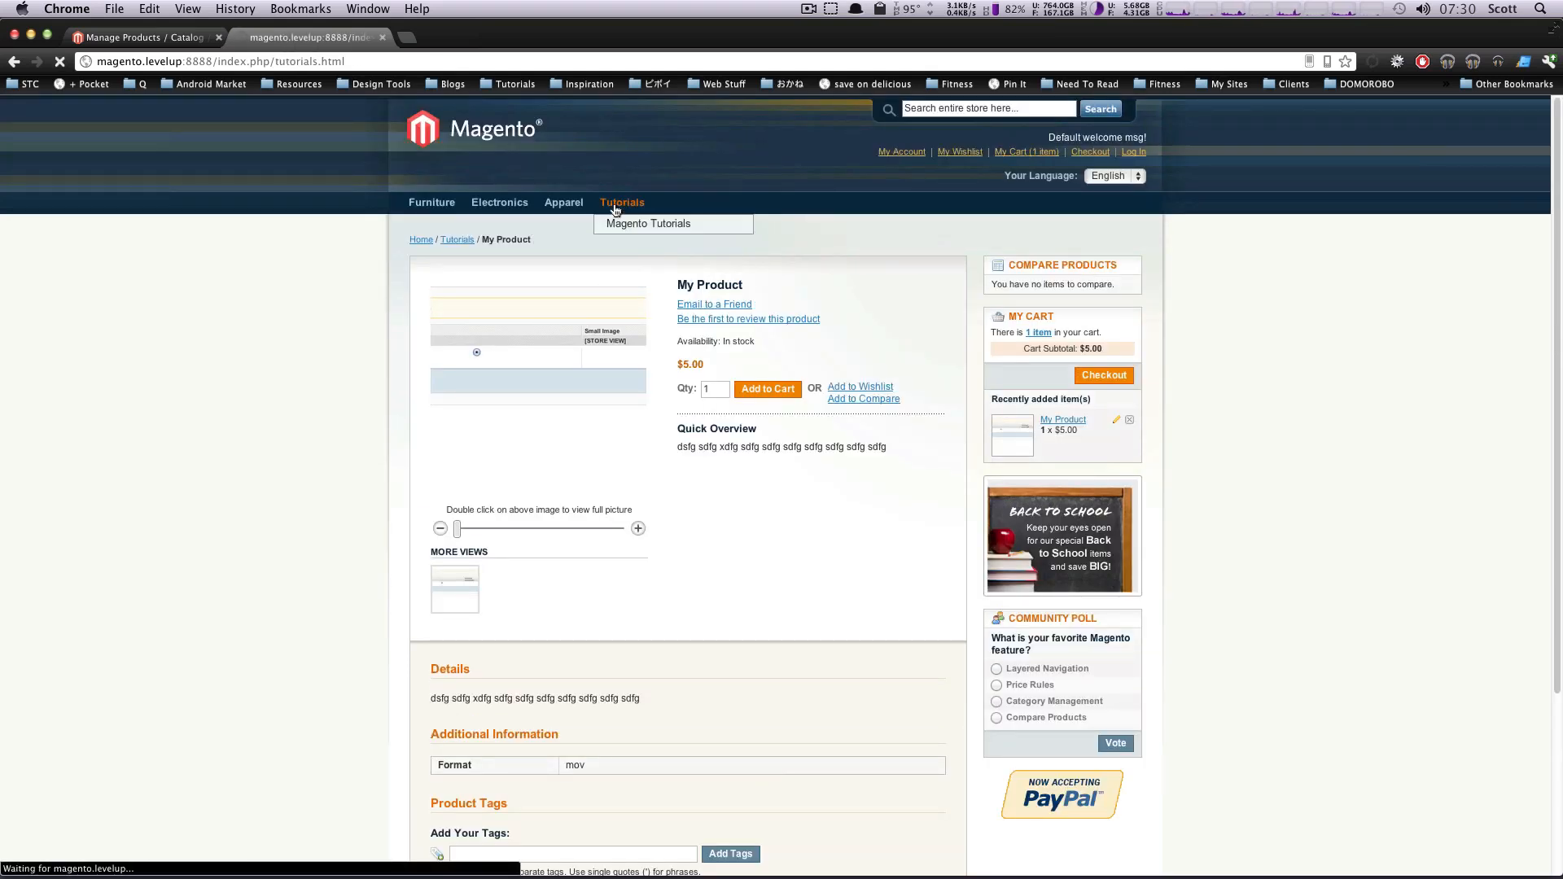
left_click(649, 223)
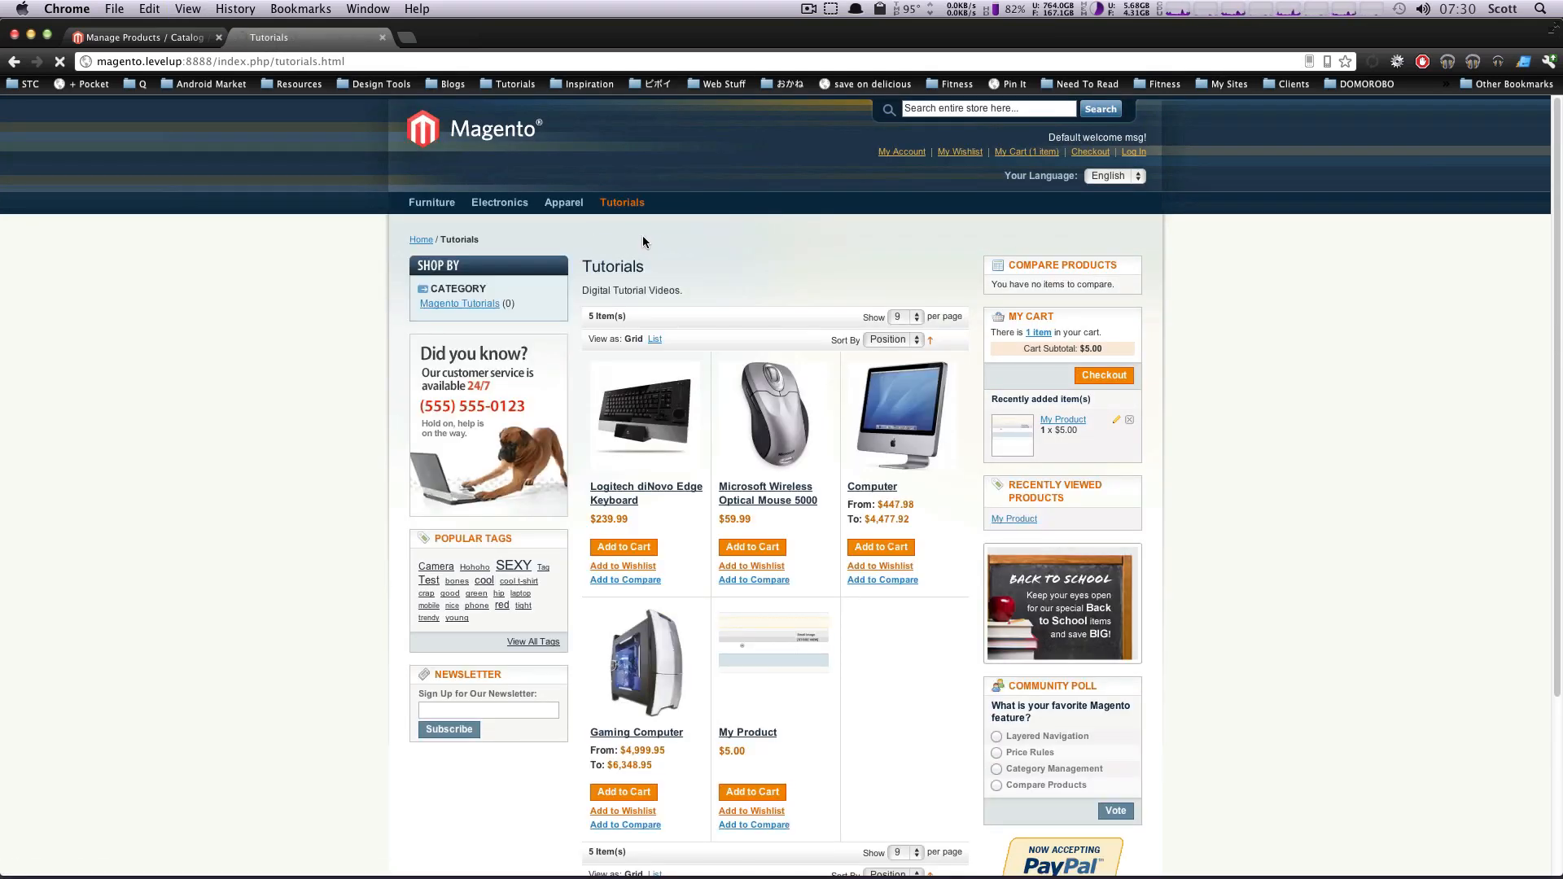
mouse_move(622, 201)
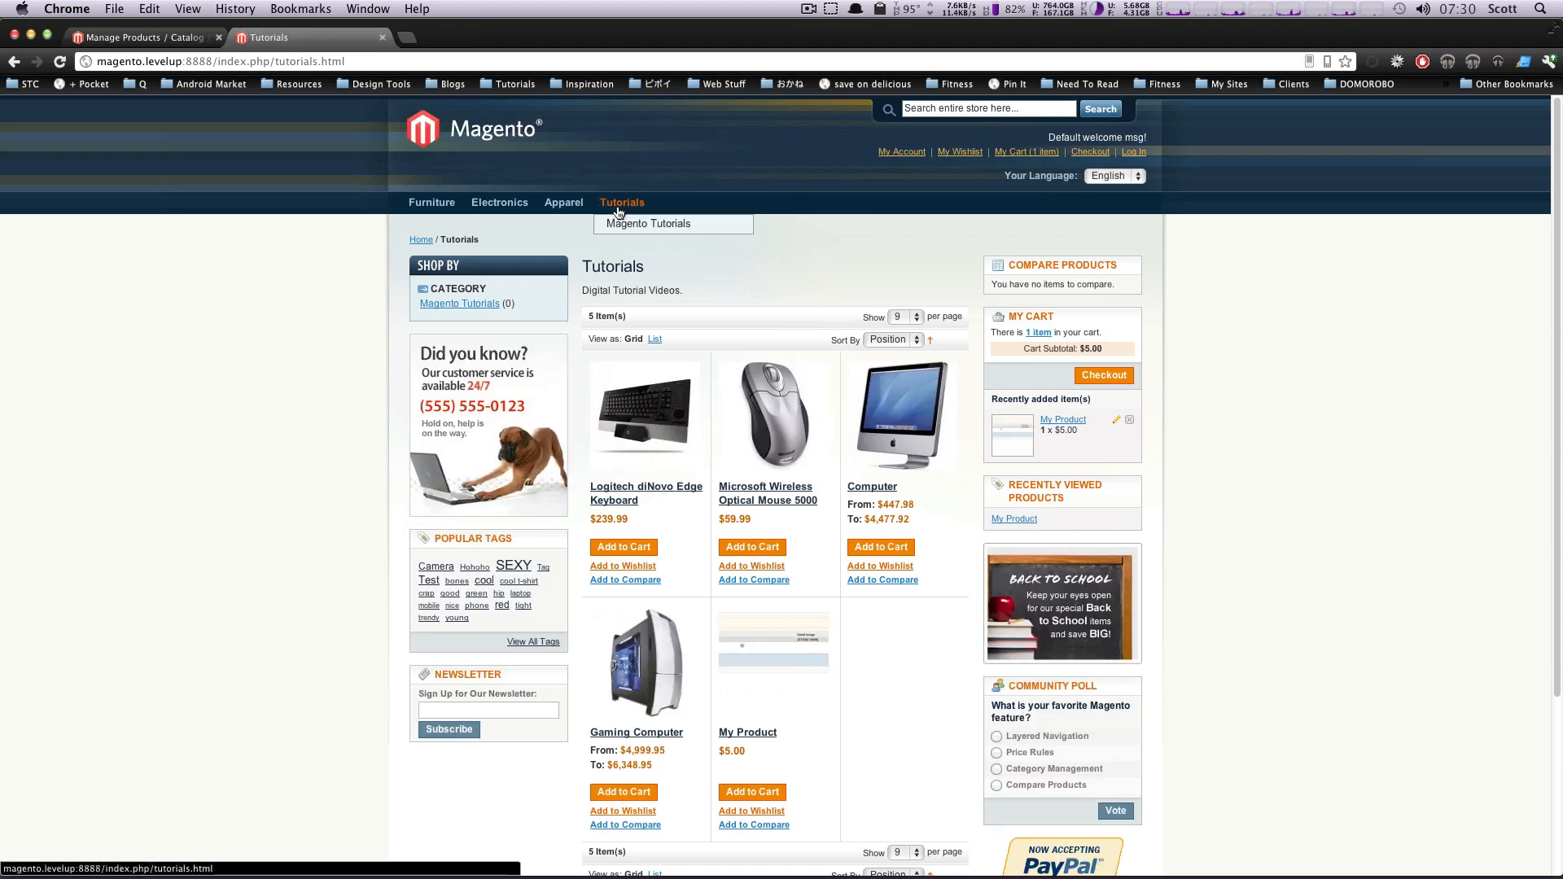
left_click(648, 223)
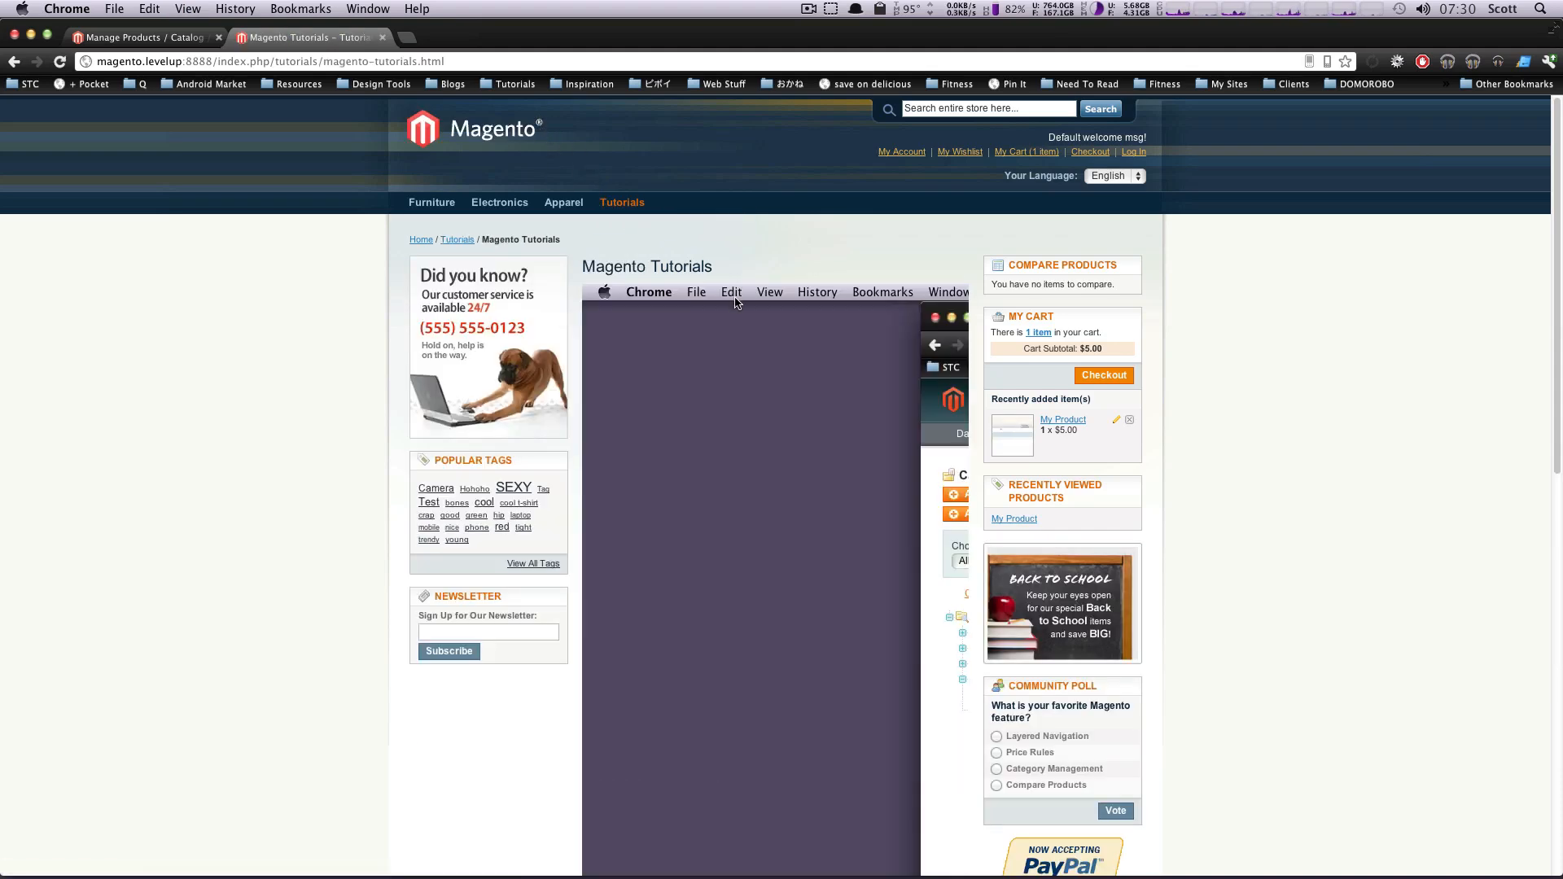
scroll("down", 3)
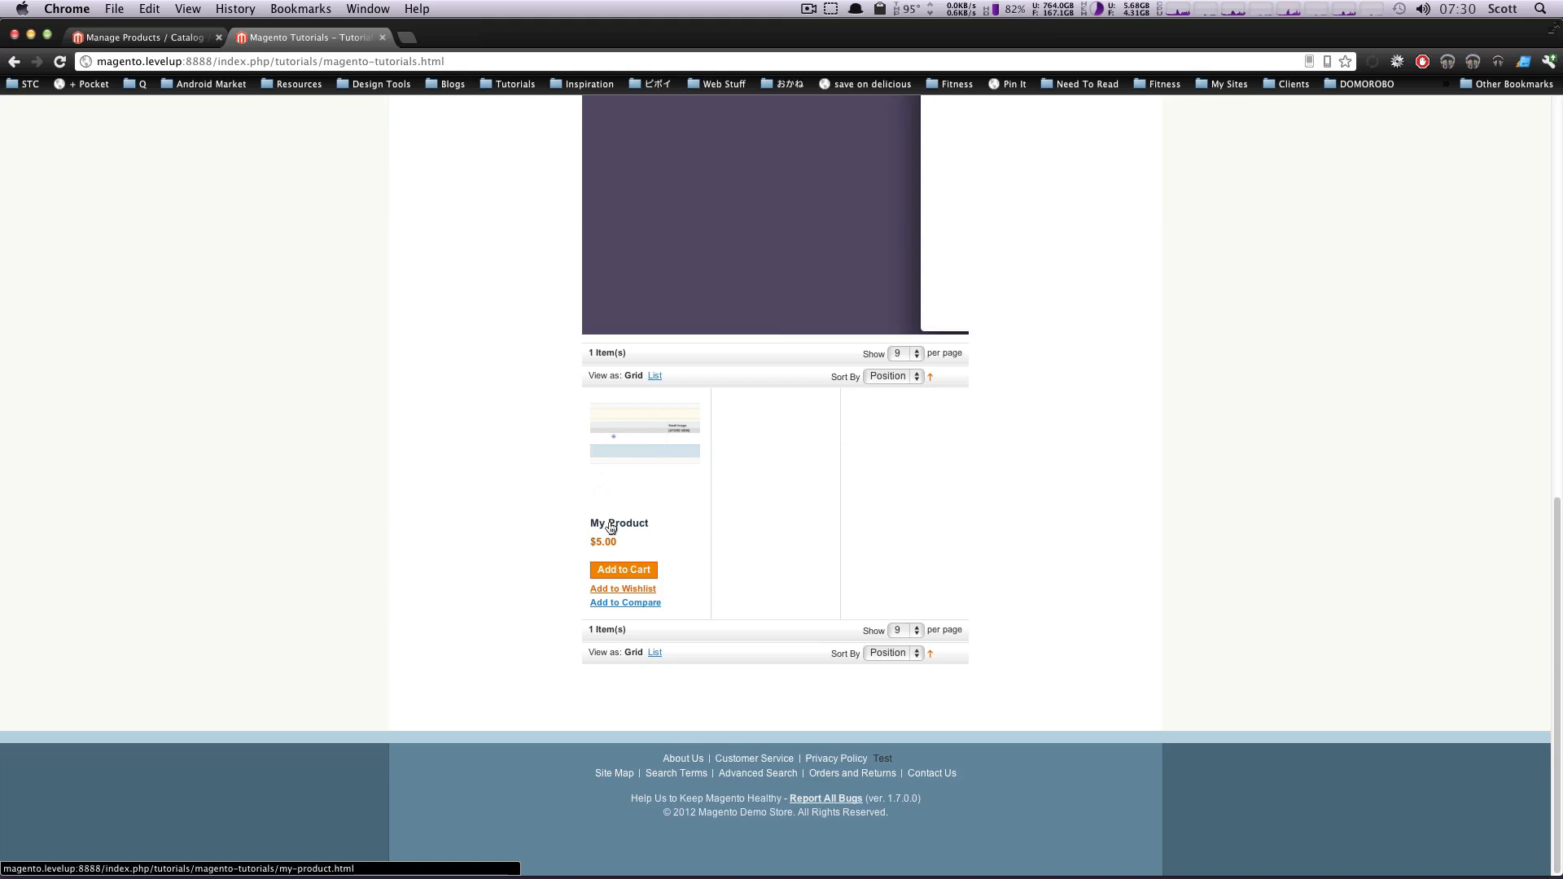
scroll("up", 3)
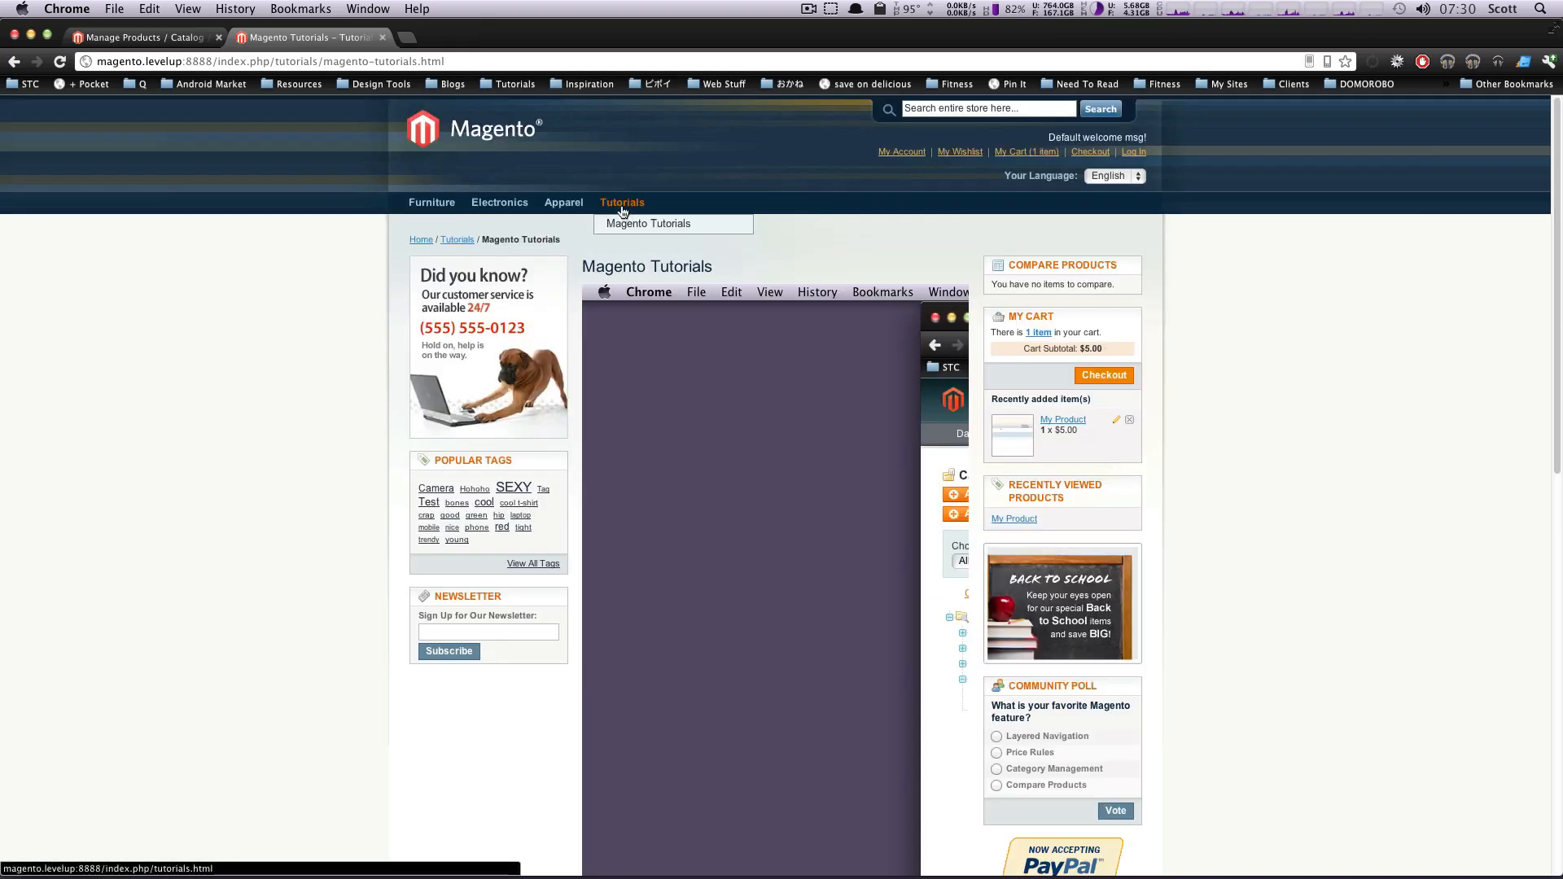
left_click(622, 201)
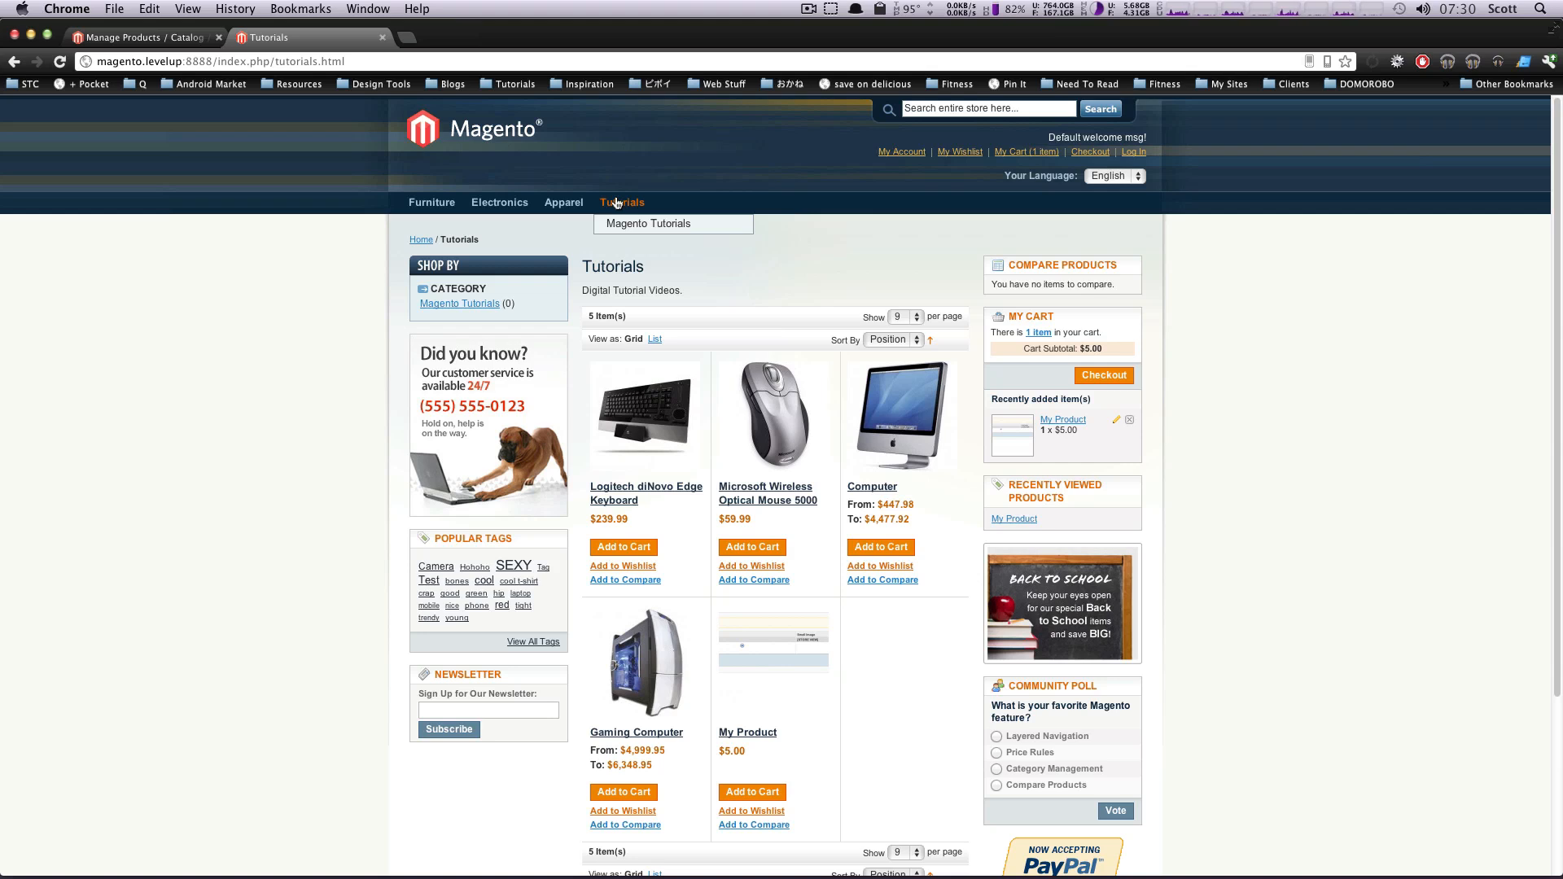
mouse_move(589, 83)
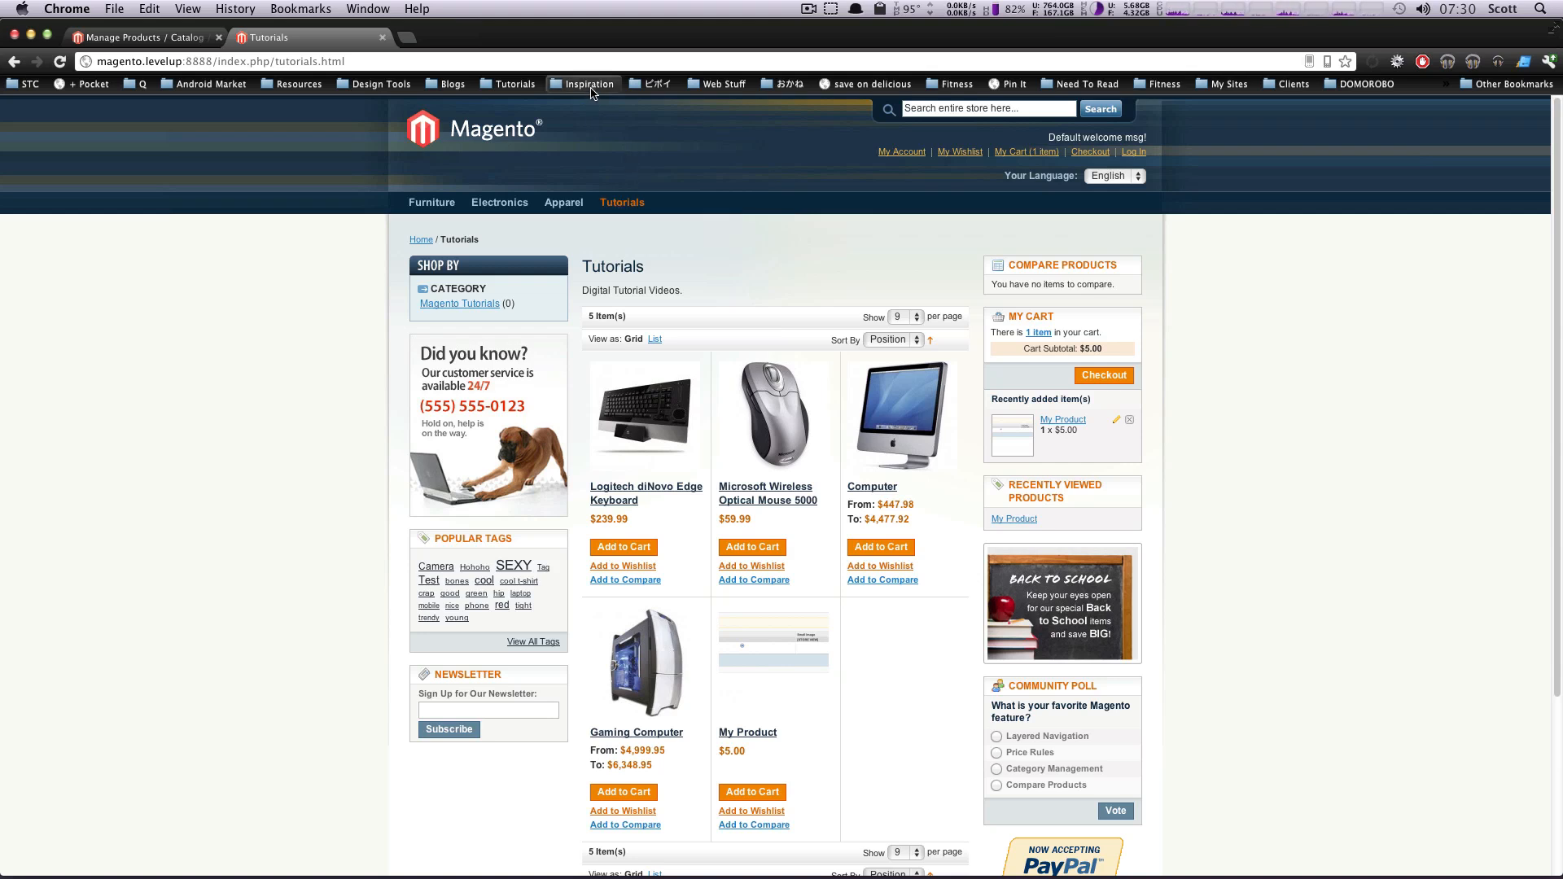
mouse_move(630, 228)
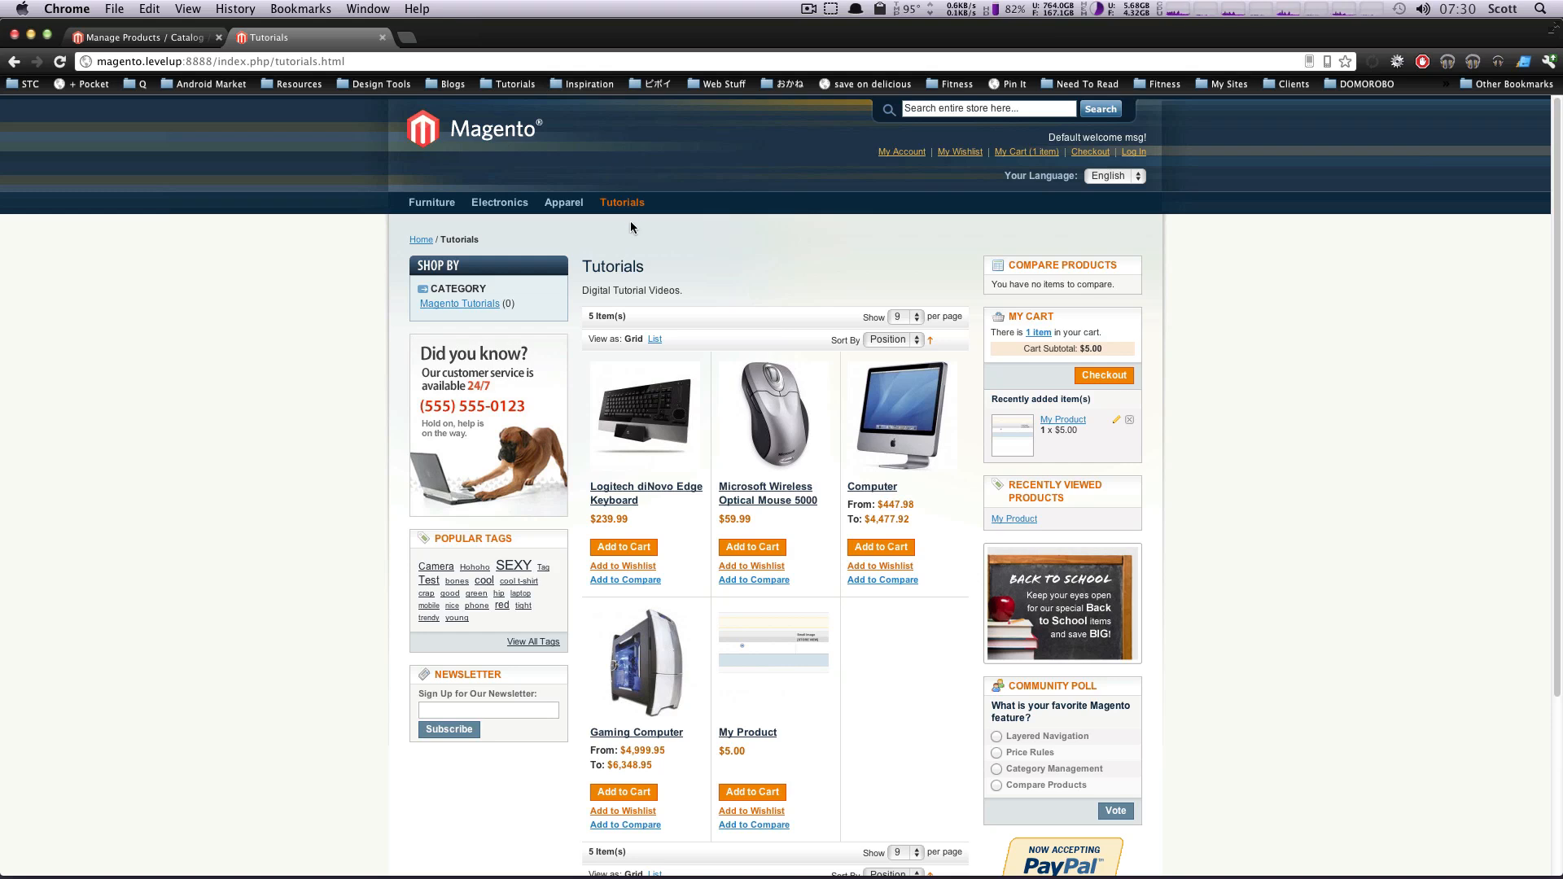